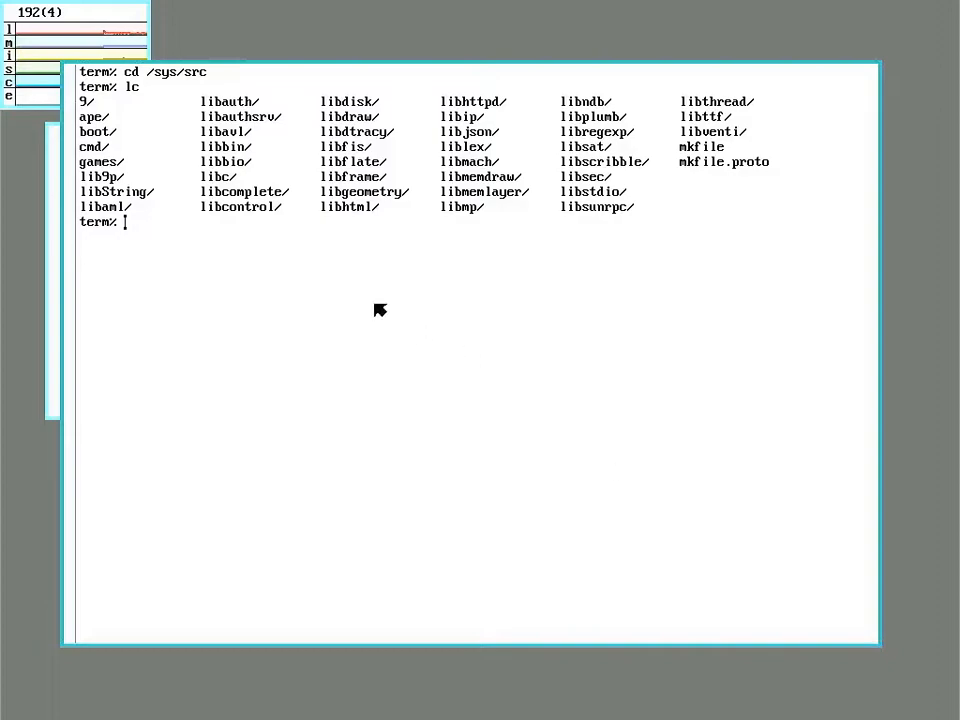
mouse_move(178, 84)
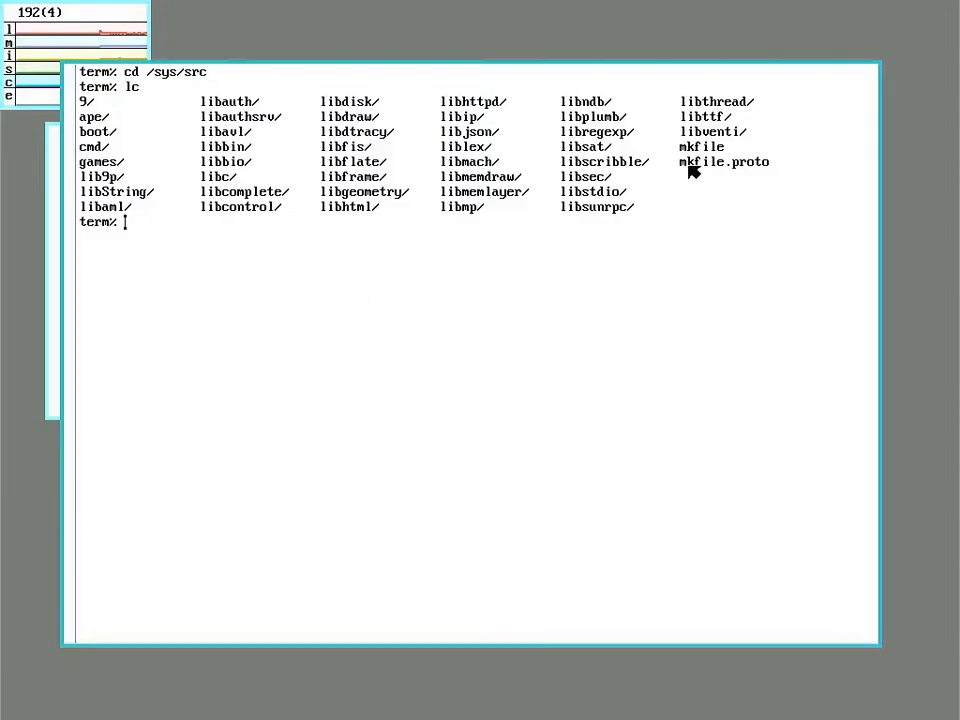
mouse_move(730, 155)
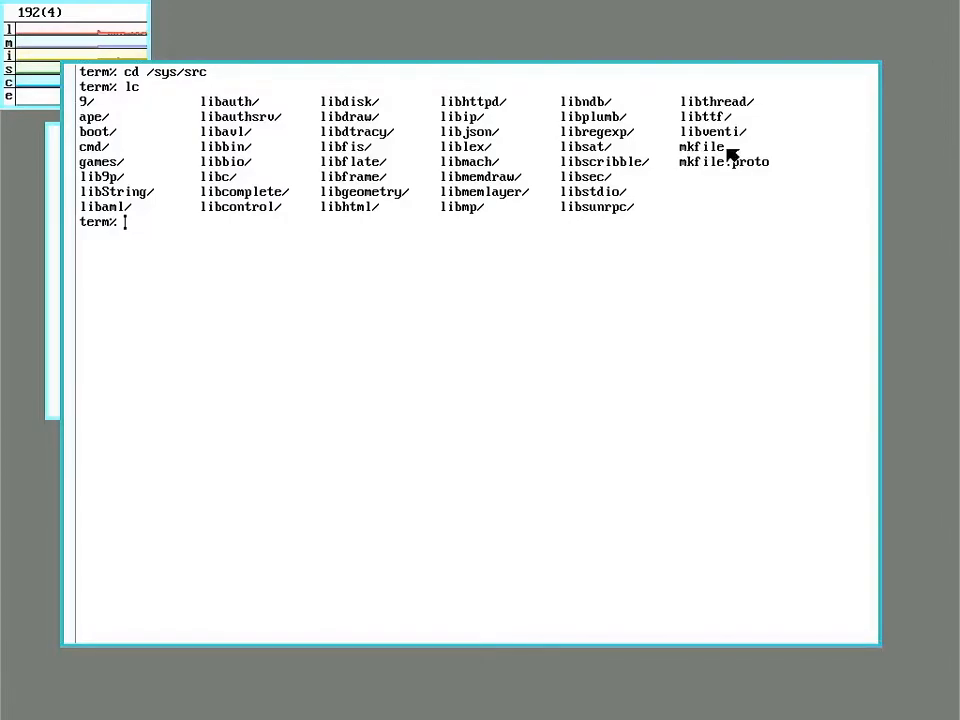
mouse_move(685, 162)
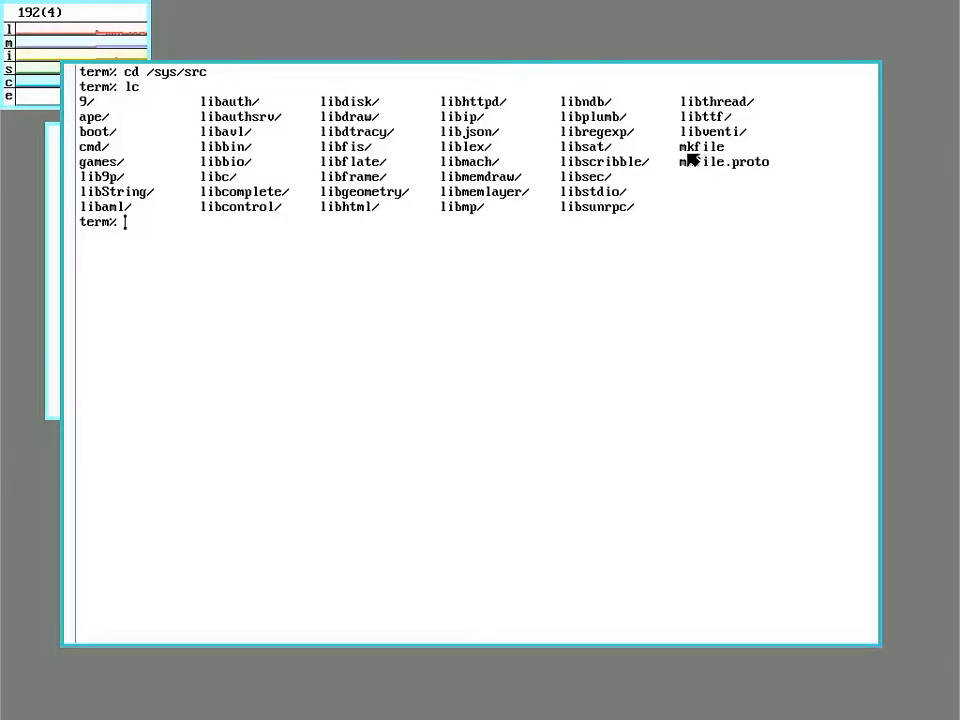
mouse_move(475, 293)
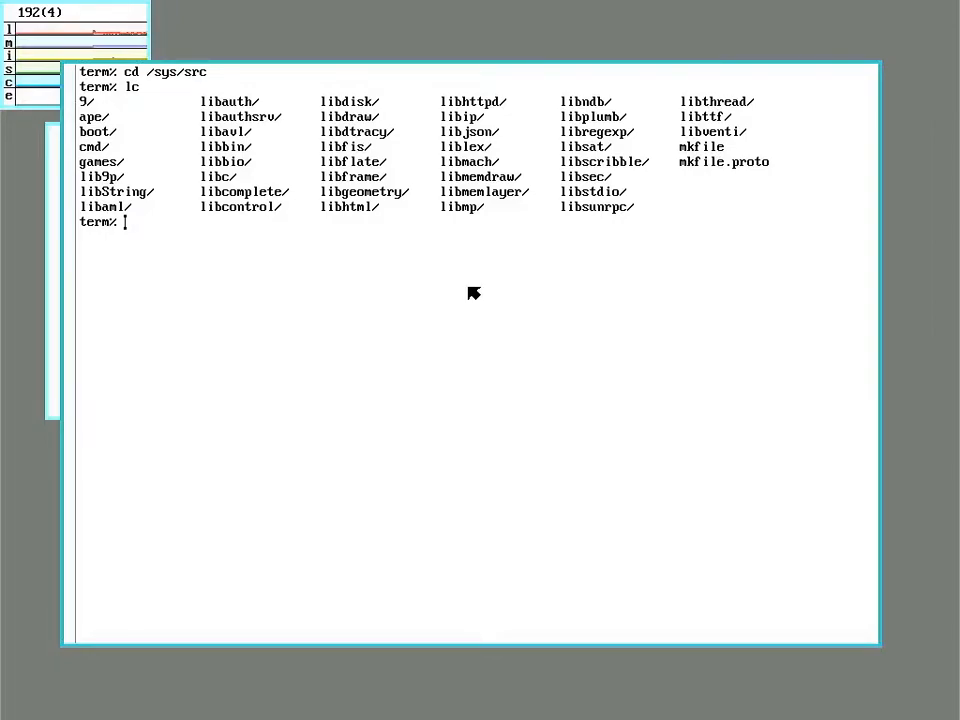
- Set the build architecture with objtype=arm64 in /sys/src
type("objtype")
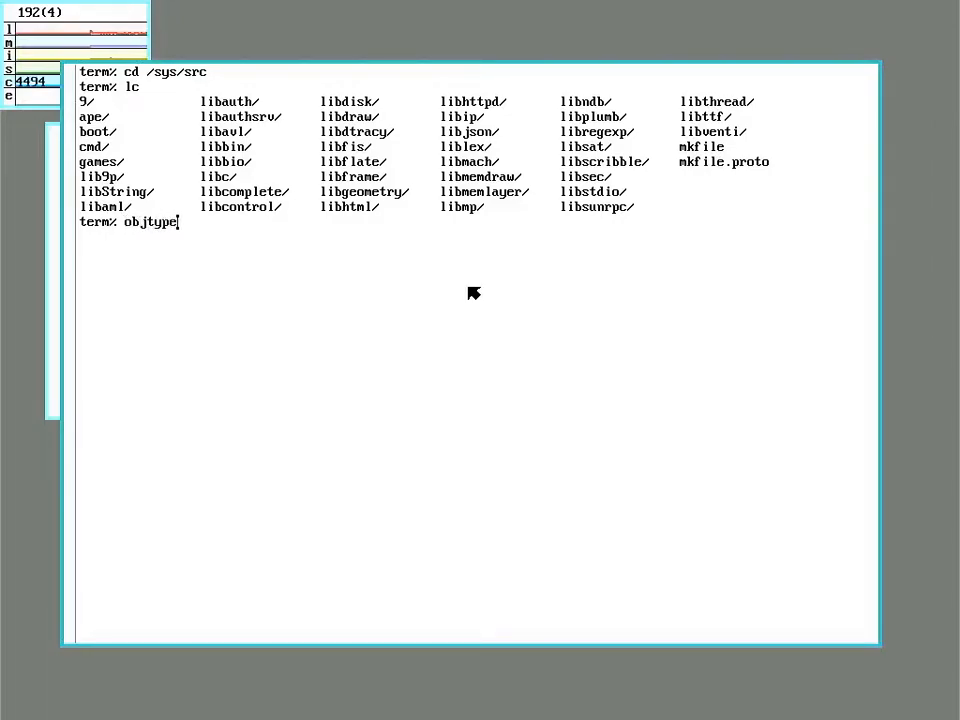
type("=")
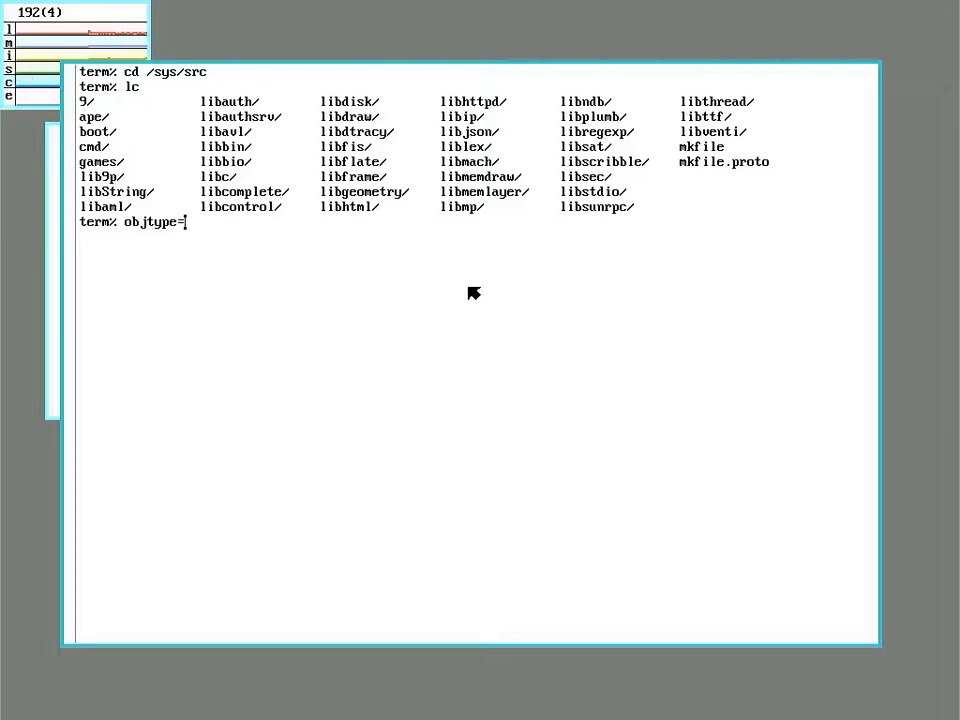
type("arm")
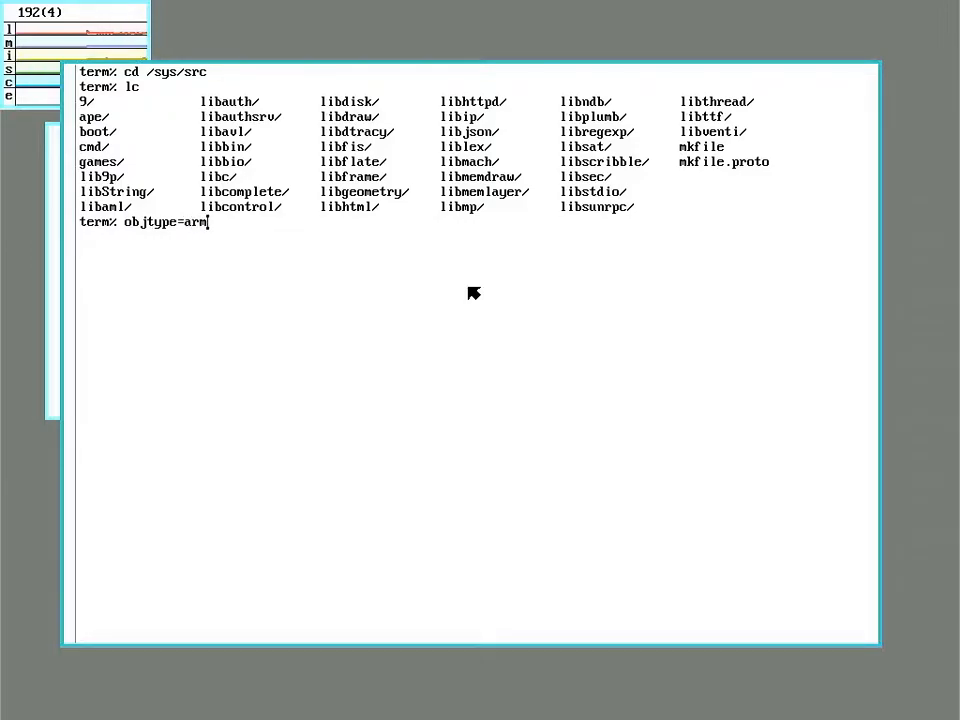
type("64")
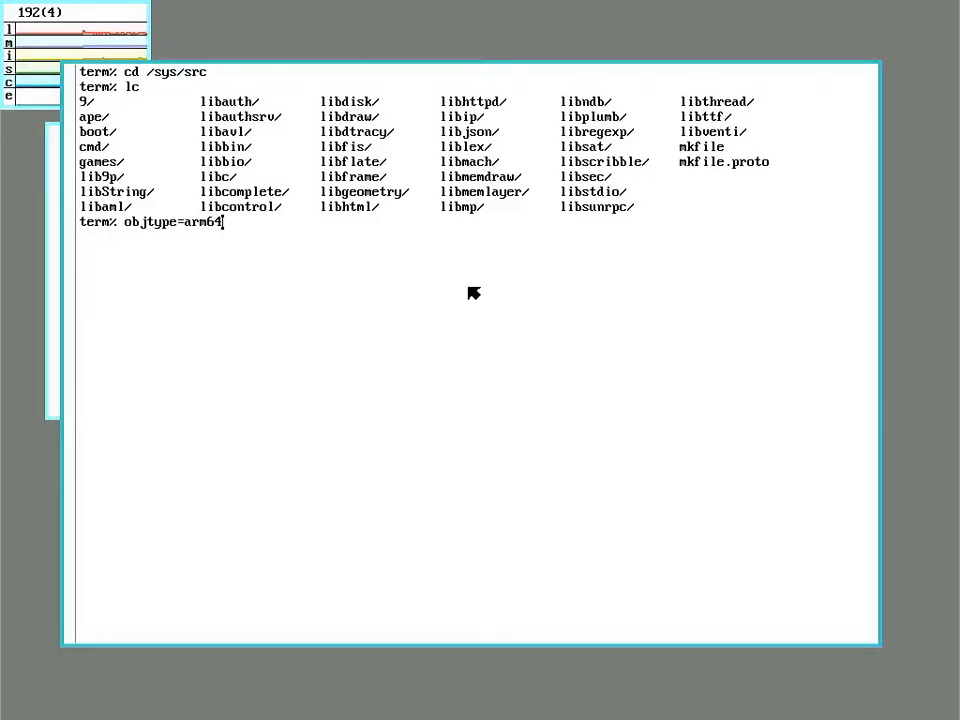
key("Return")
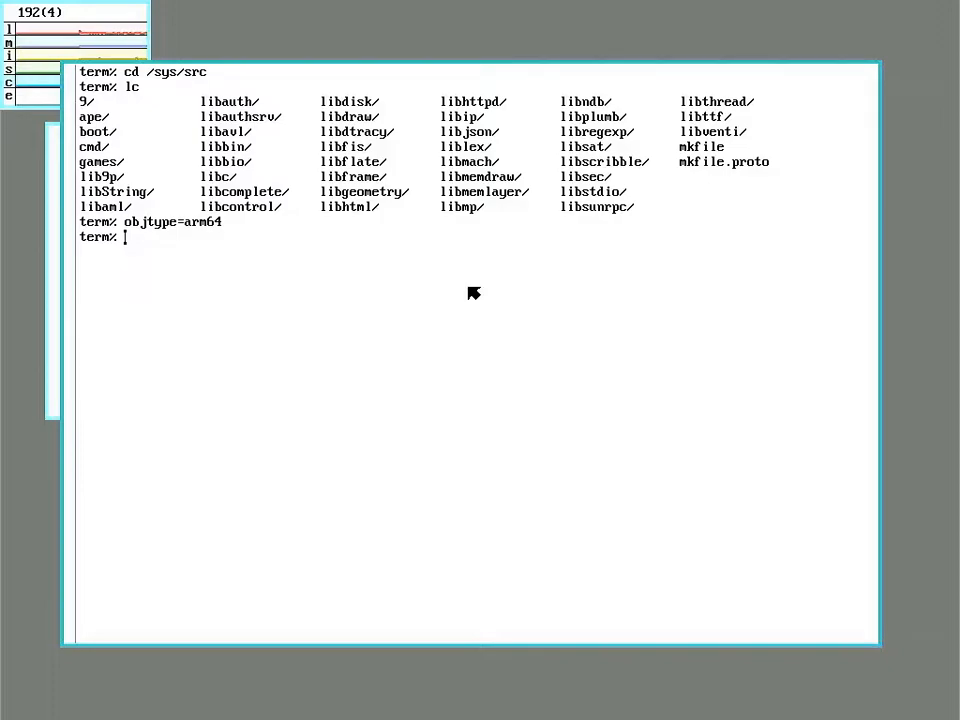
- Enter the 'mk install clean' build command
type("m")
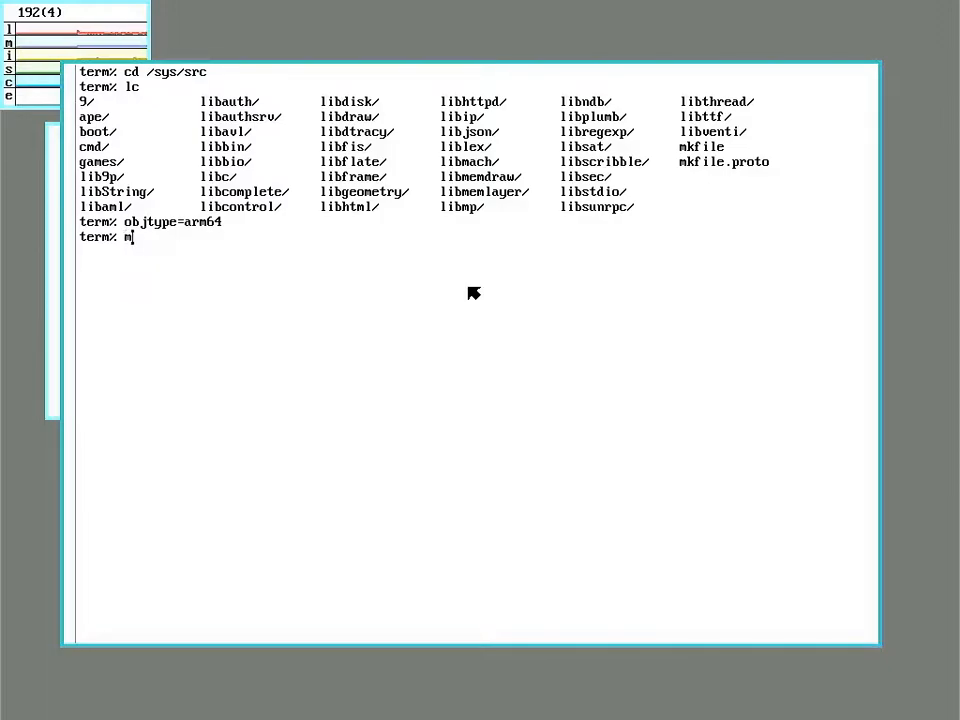
type("k")
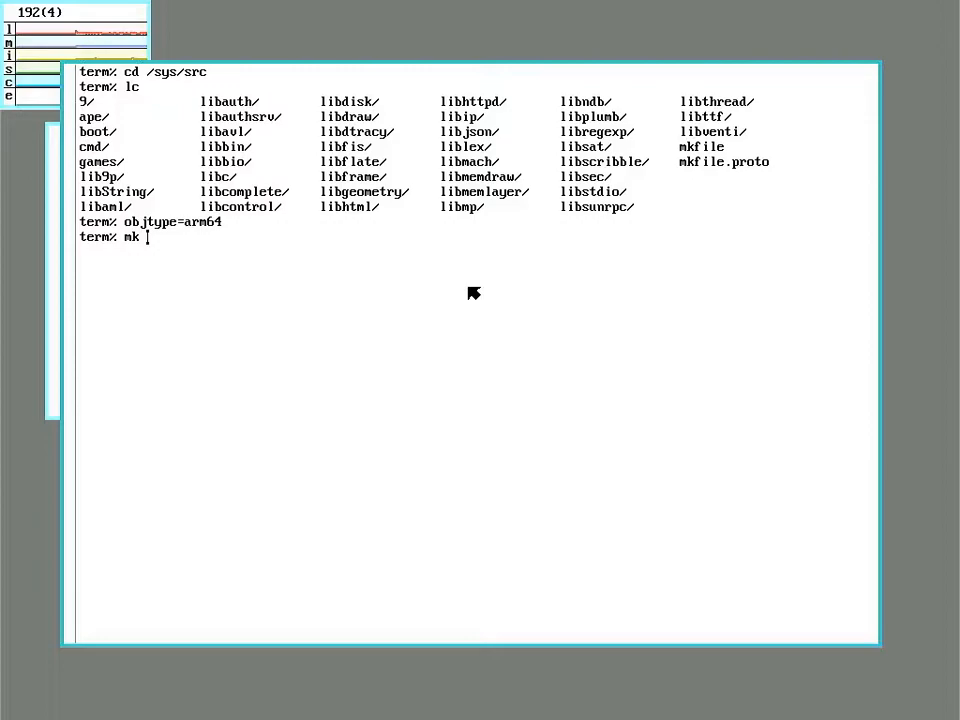
type("install")
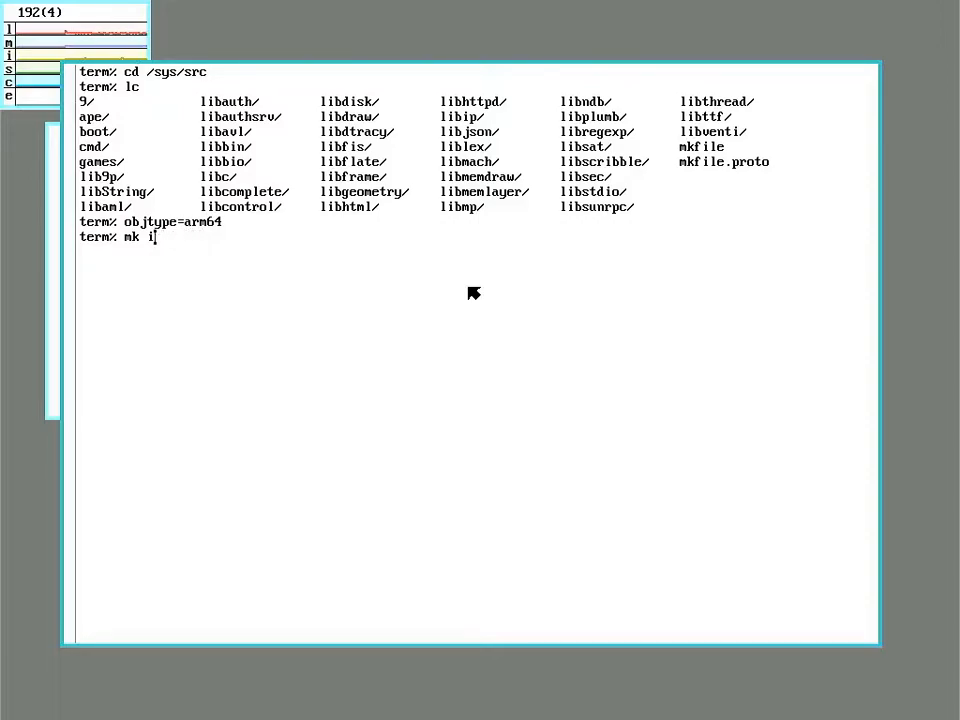
type("clean")
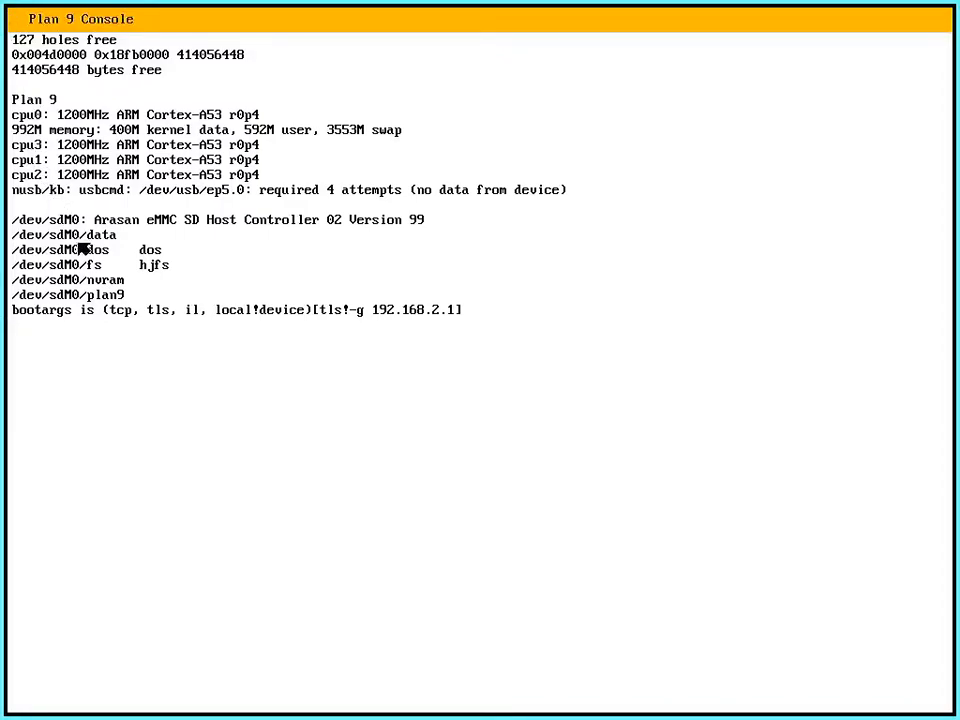
mouse_move(100, 293)
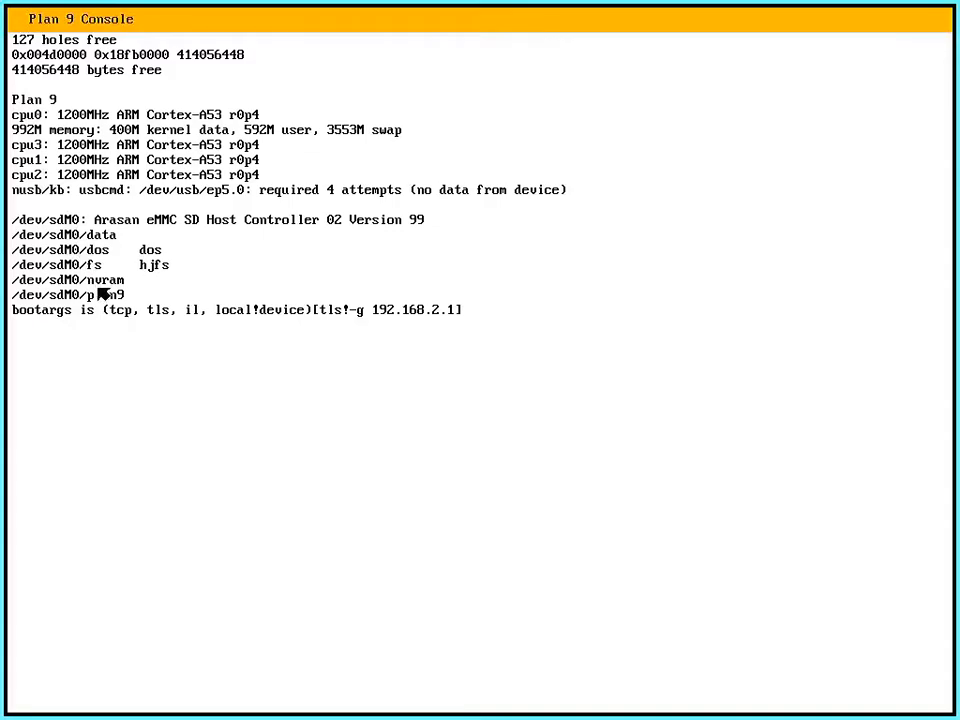
mouse_move(140, 303)
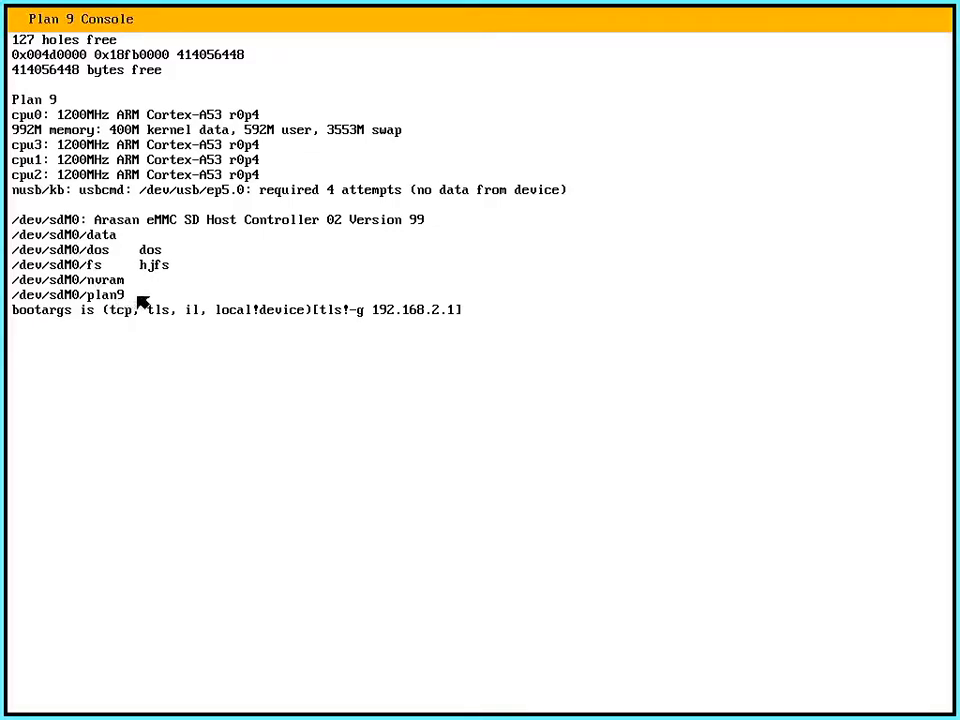
mouse_move(100, 233)
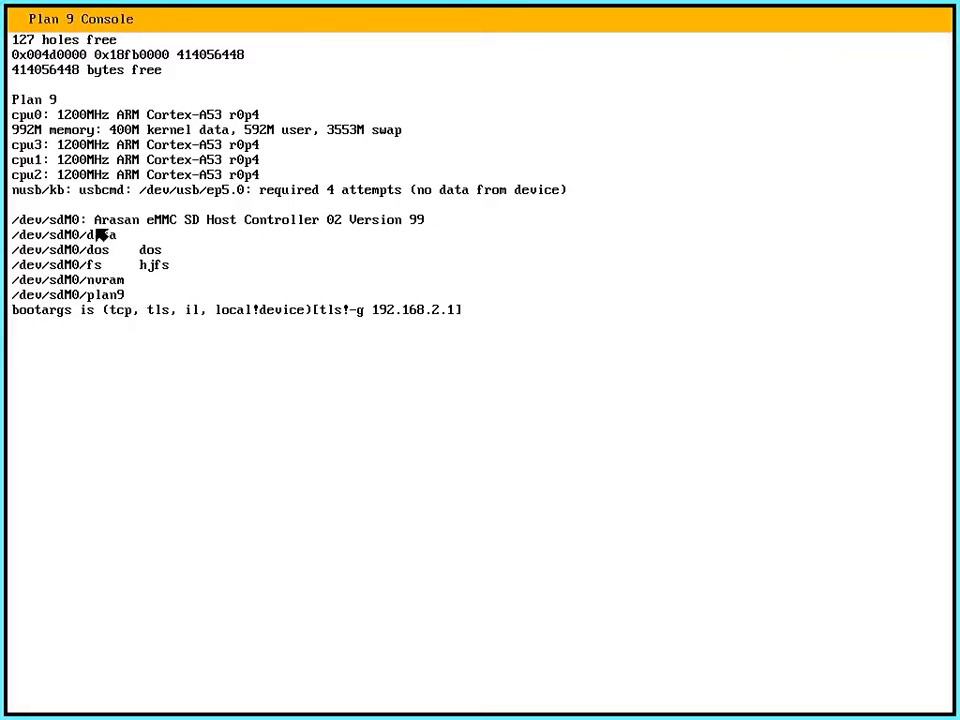
mouse_move(147, 224)
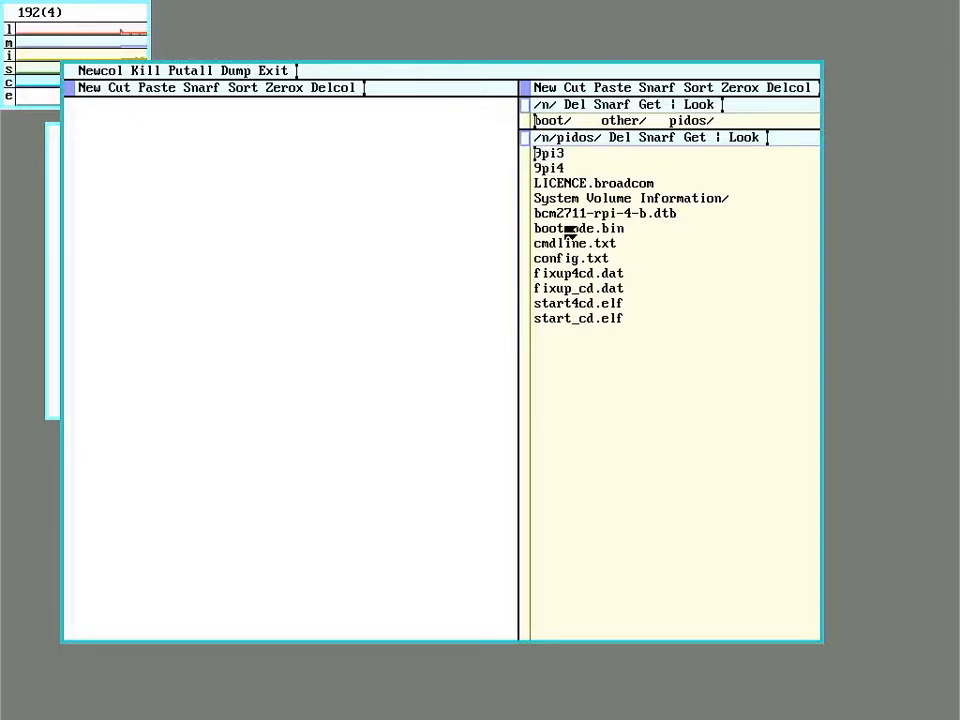
mouse_move(650, 345)
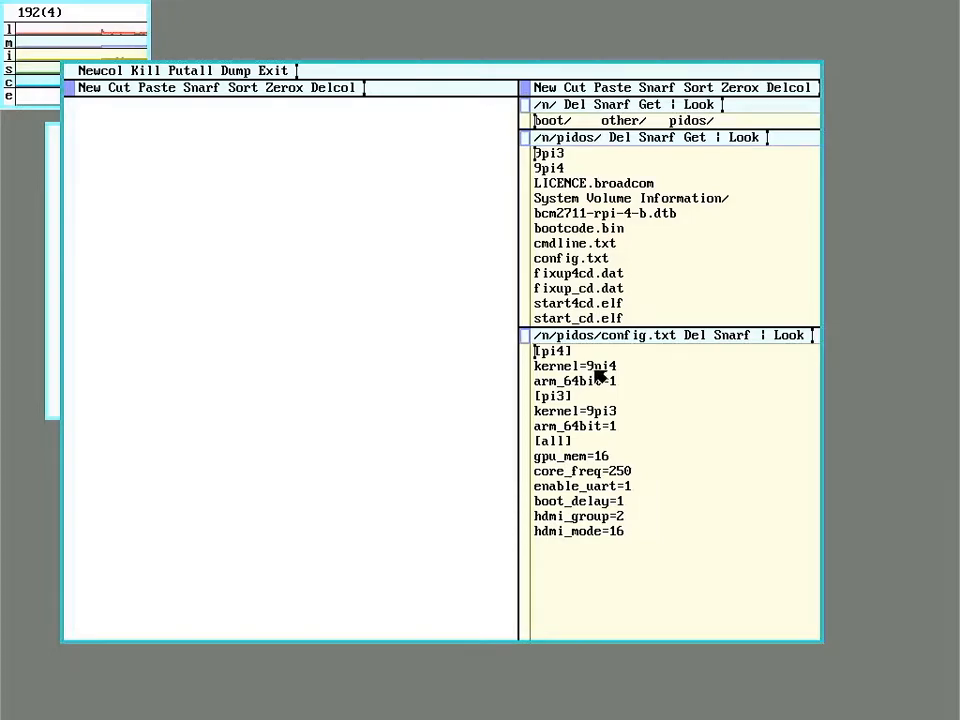
mouse_move(610, 425)
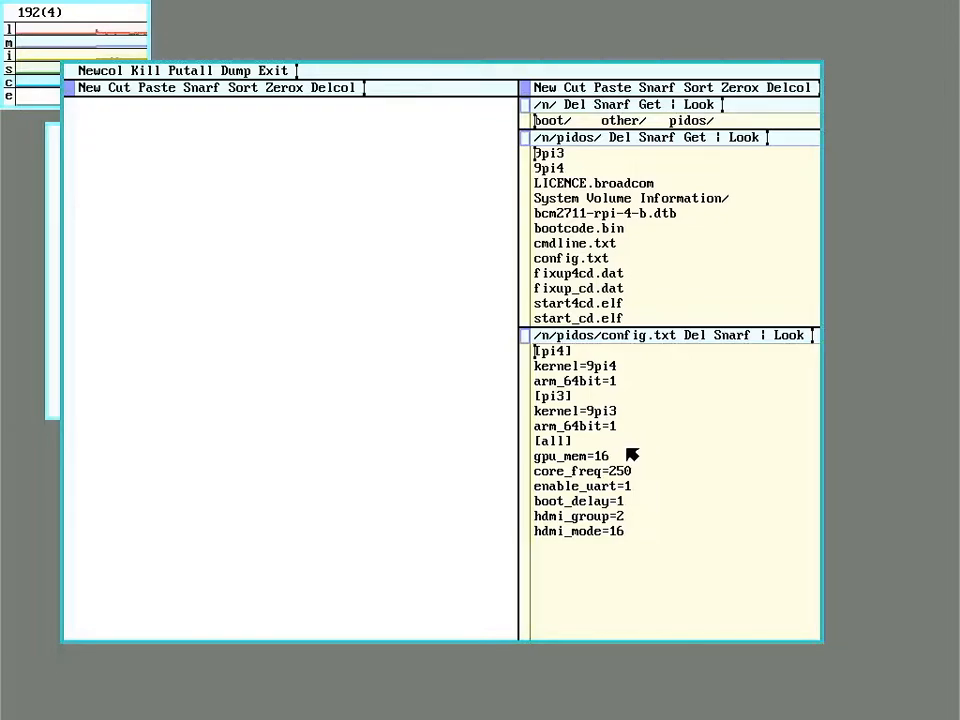
mouse_move(628, 558)
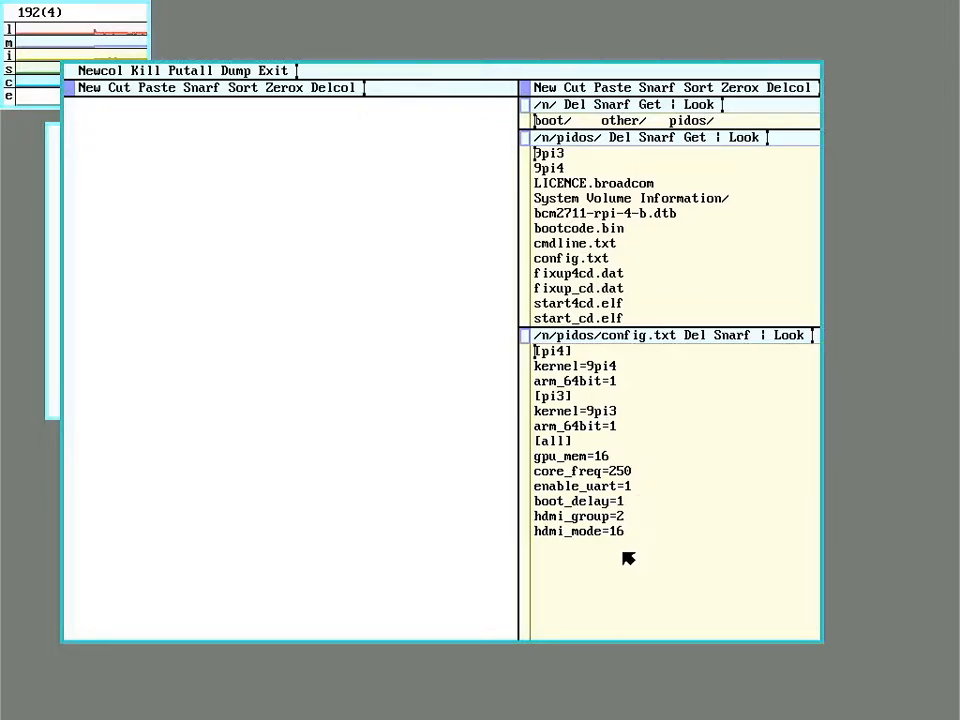
mouse_move(743, 537)
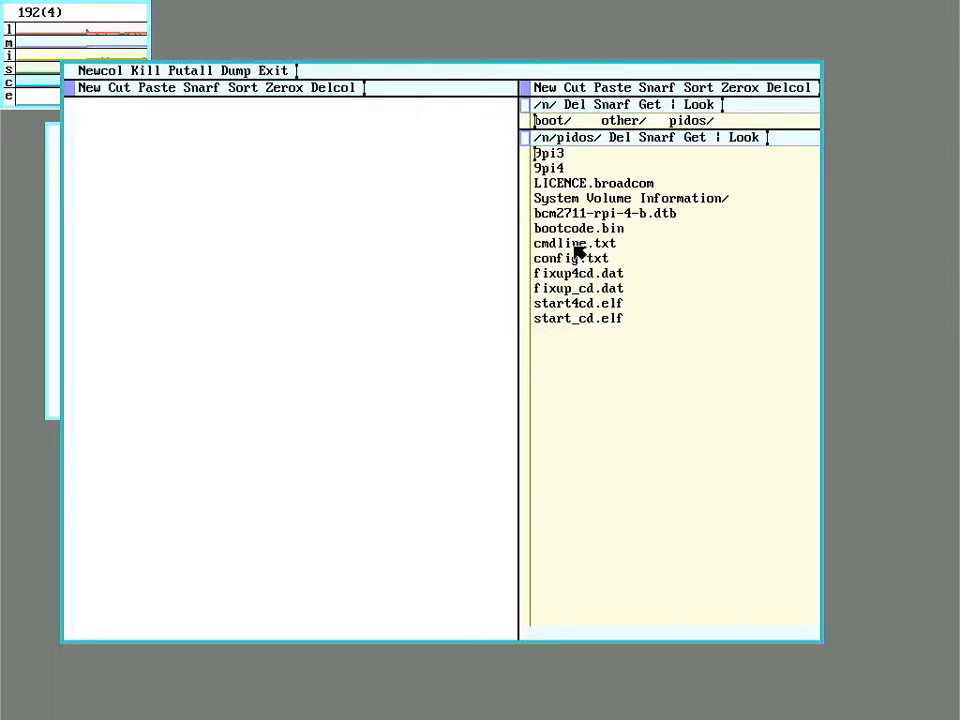
- Quit Acme from its top tag after reviewing cmdline.txt
left_click(574, 243)
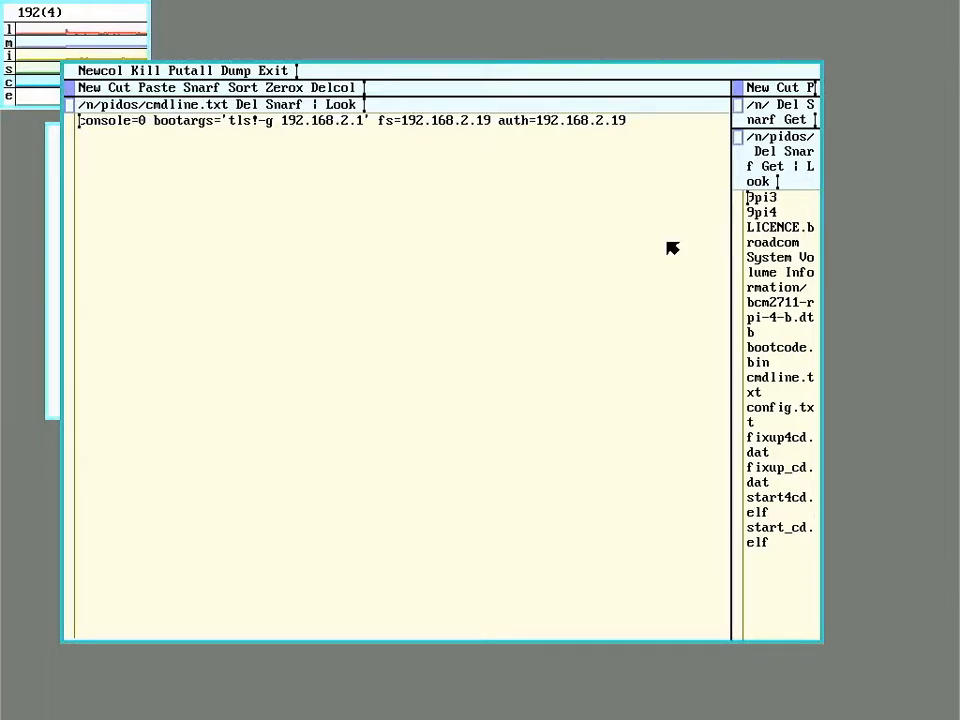
mouse_move(163, 162)
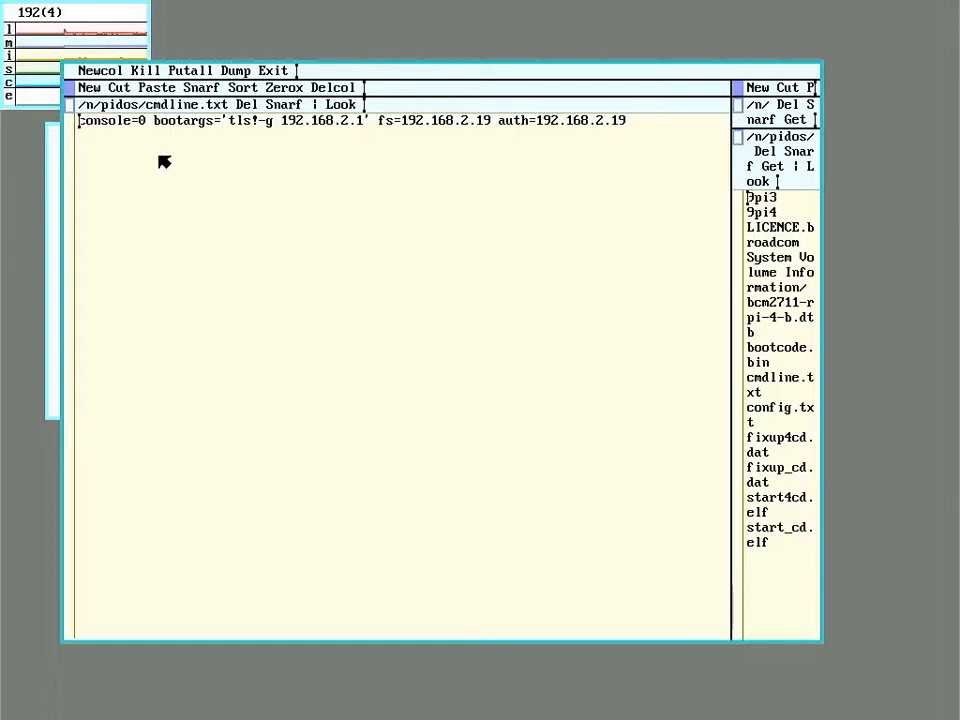
mouse_move(150, 120)
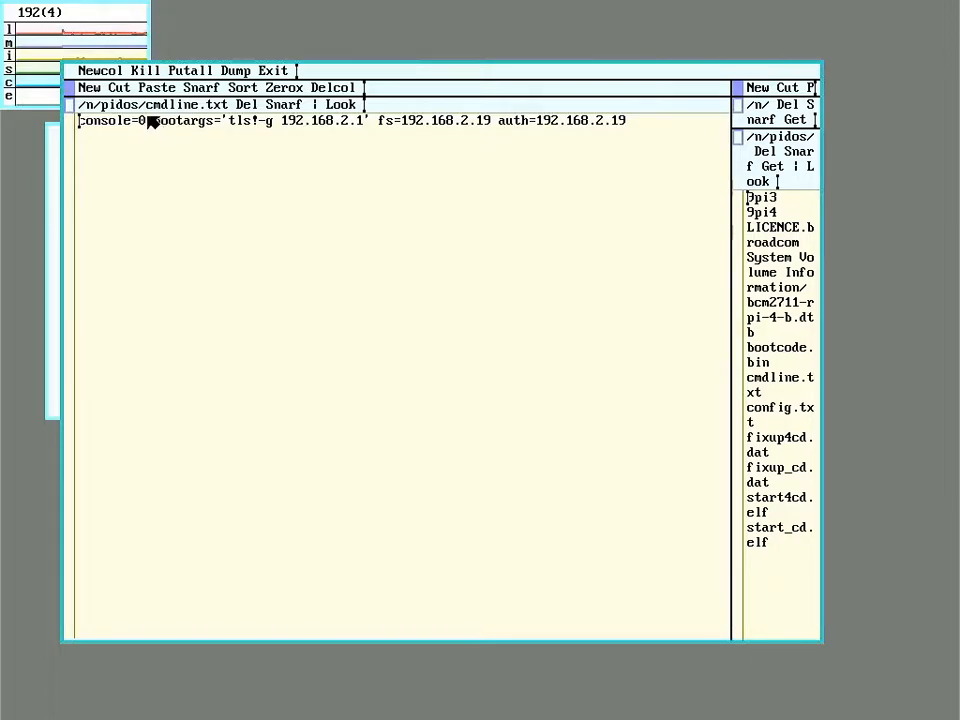
mouse_move(262, 130)
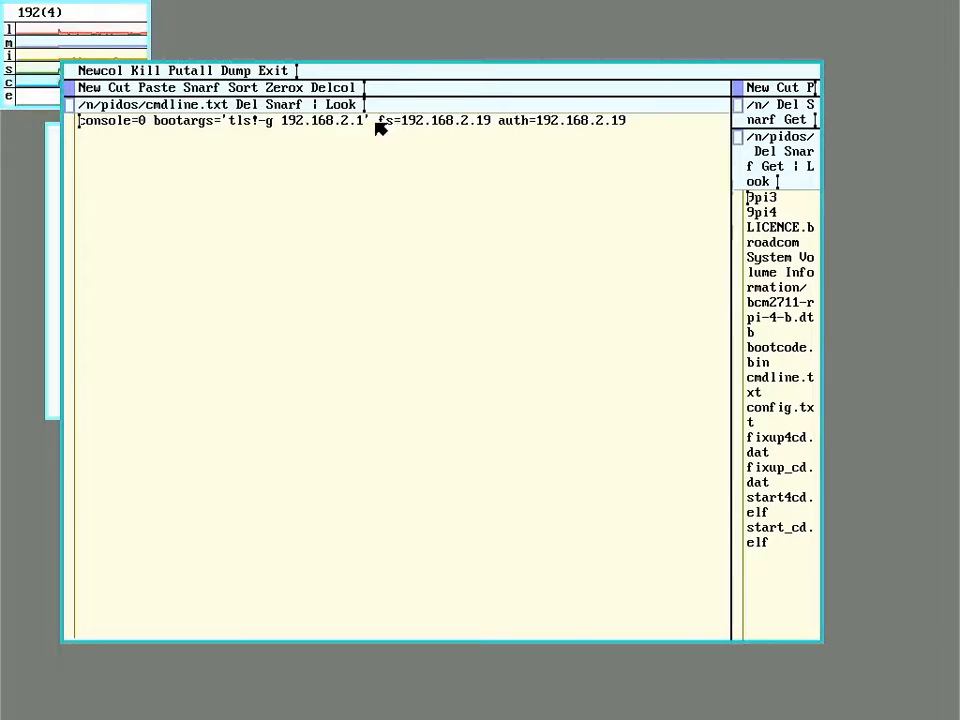
mouse_move(230, 127)
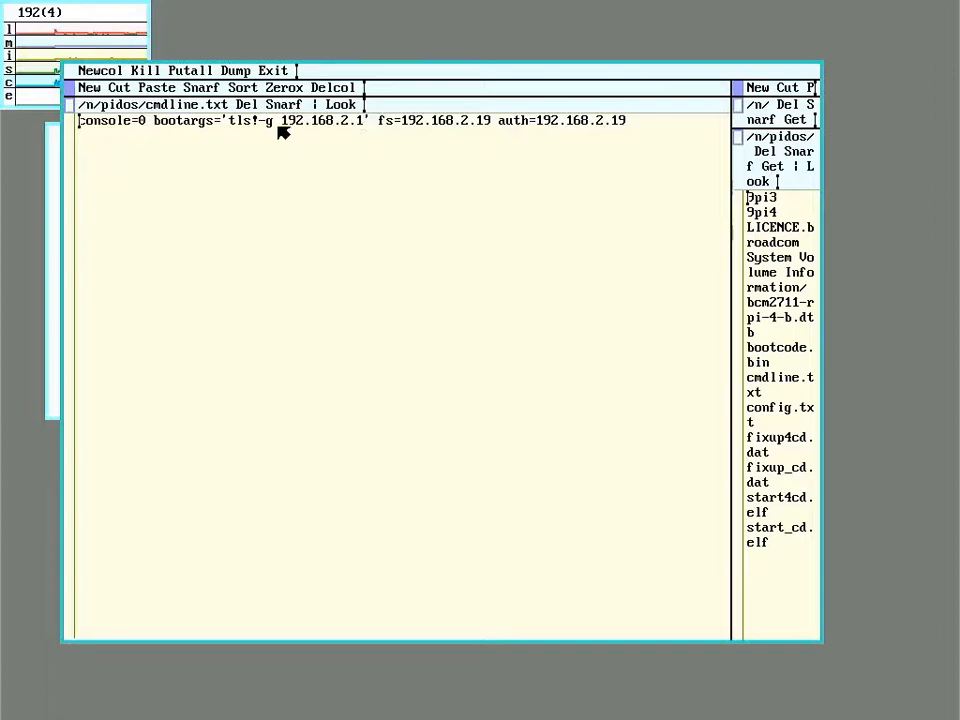
mouse_move(378, 147)
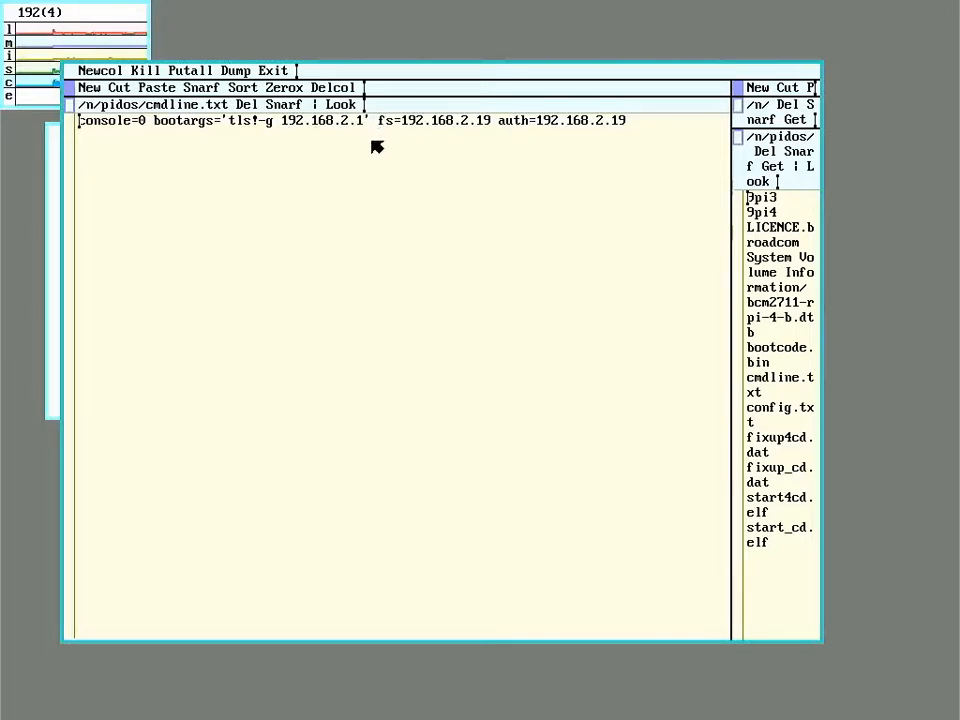
mouse_move(560, 137)
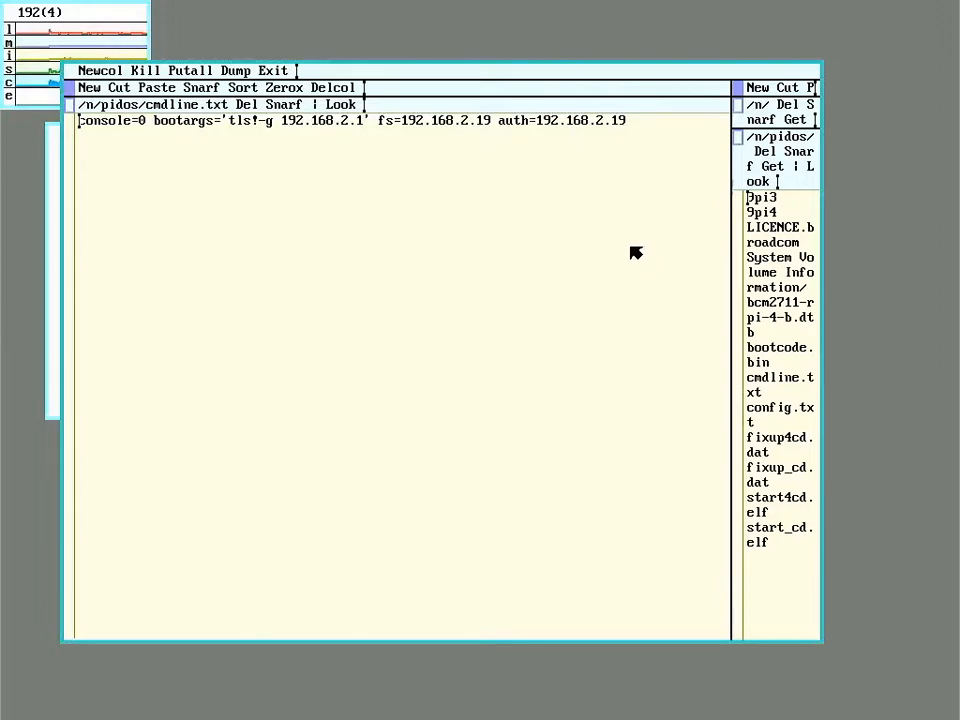
mouse_move(589, 246)
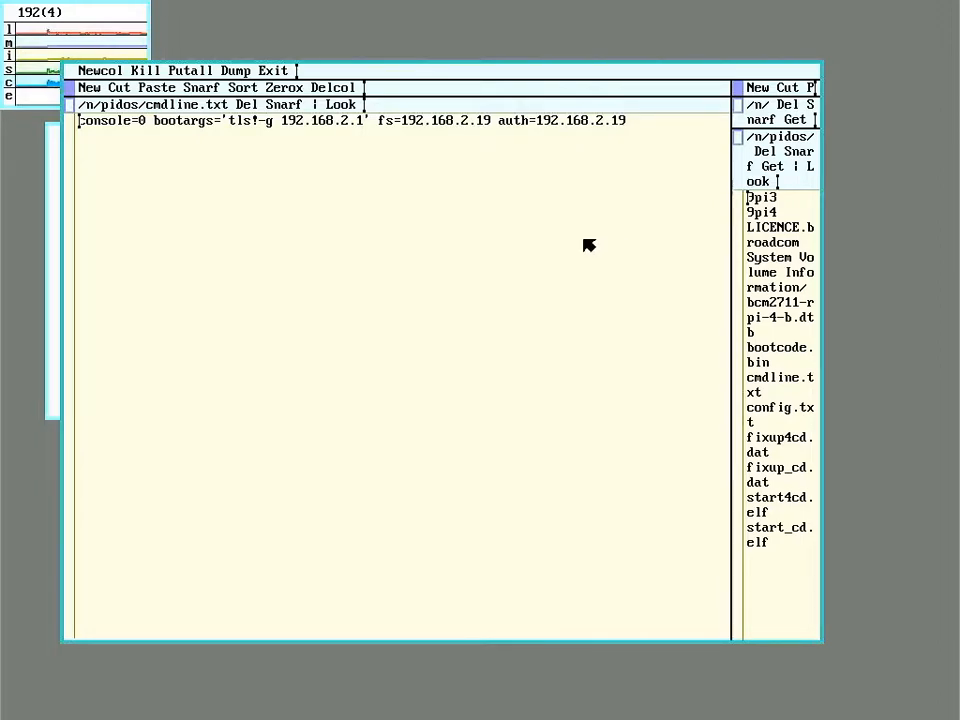
mouse_move(614, 250)
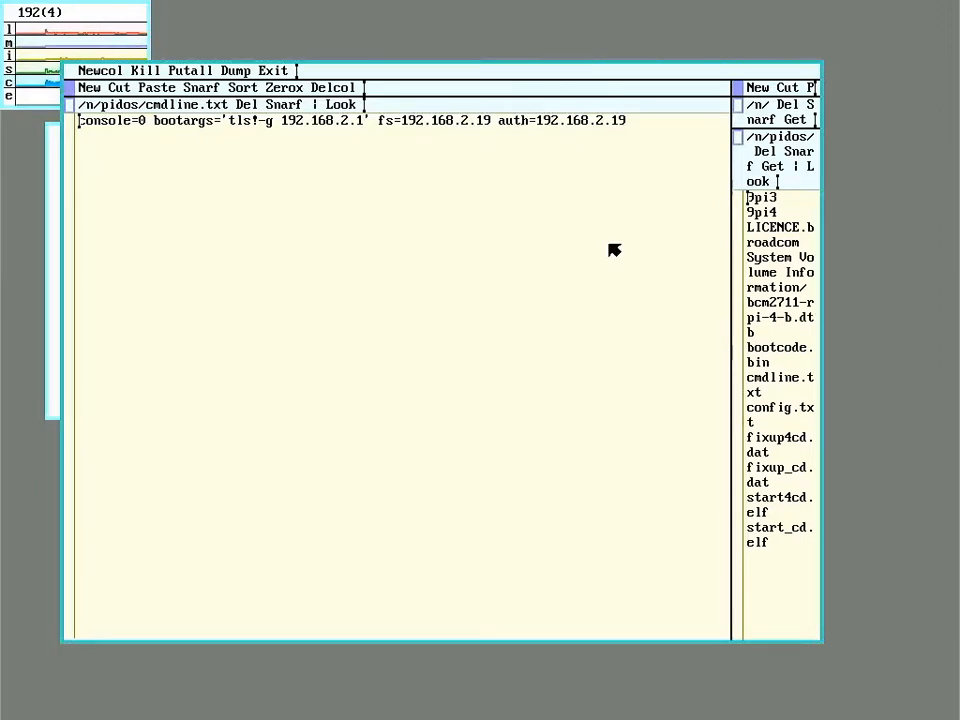
mouse_move(573, 228)
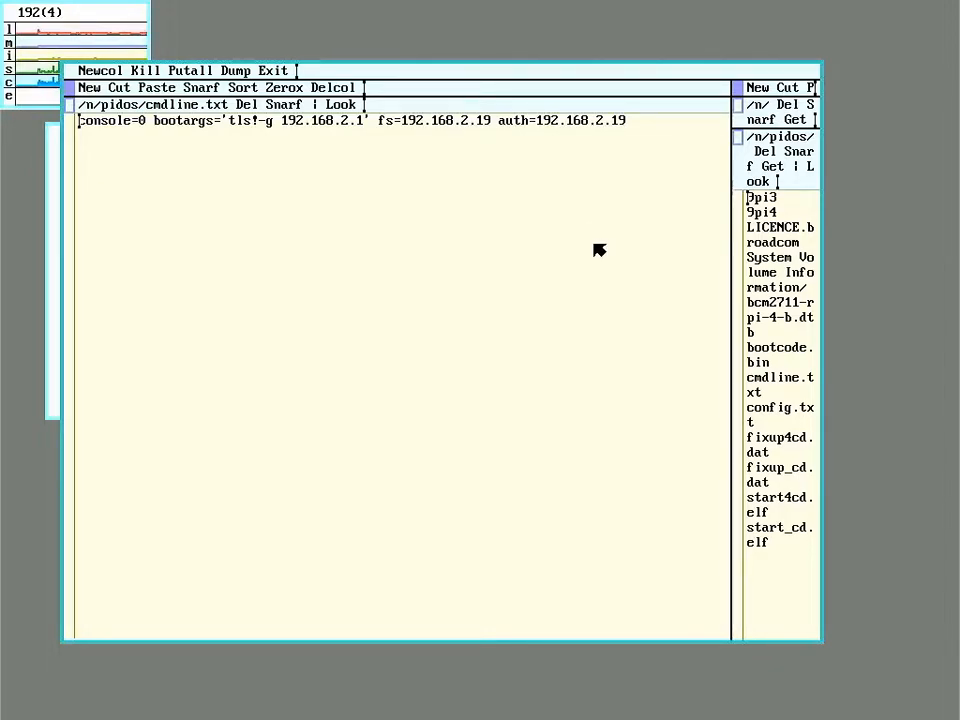
mouse_move(654, 277)
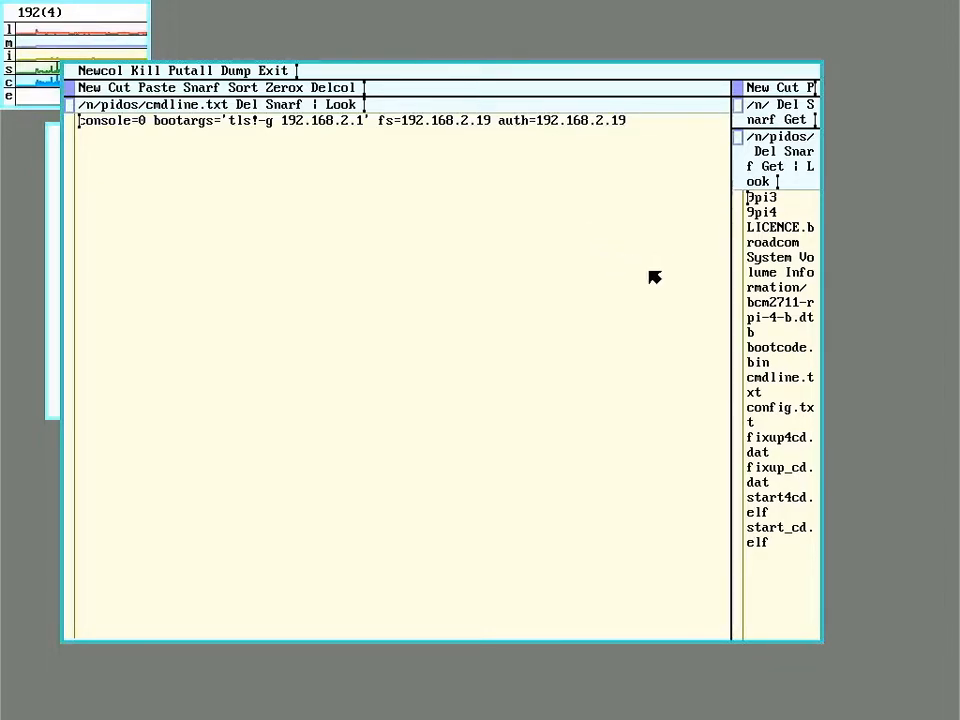
mouse_move(408, 253)
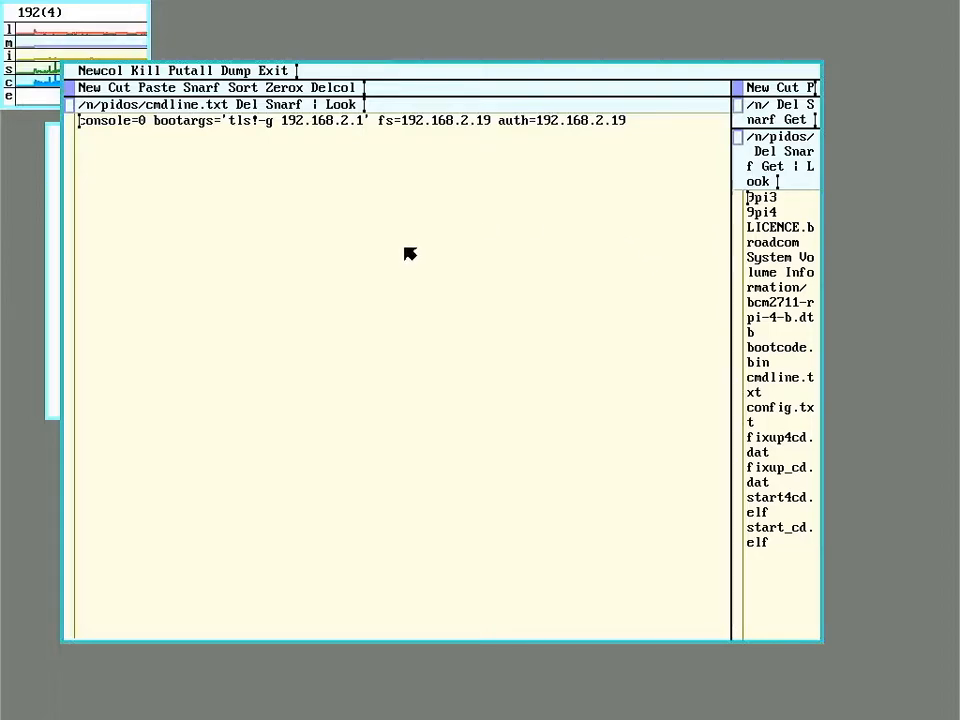
mouse_move(470, 236)
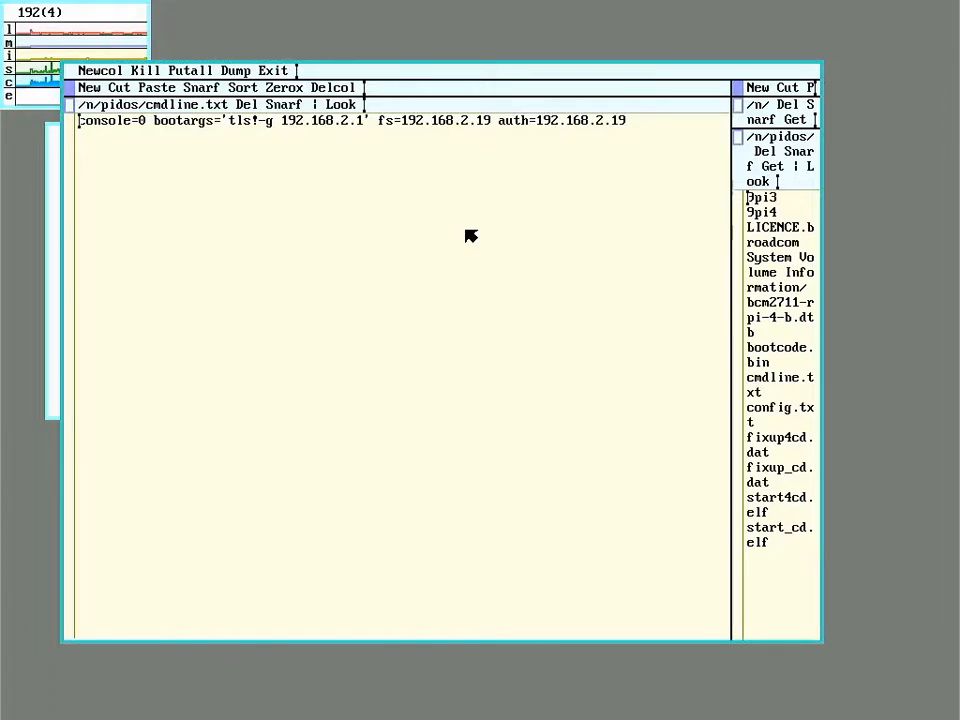
mouse_move(462, 262)
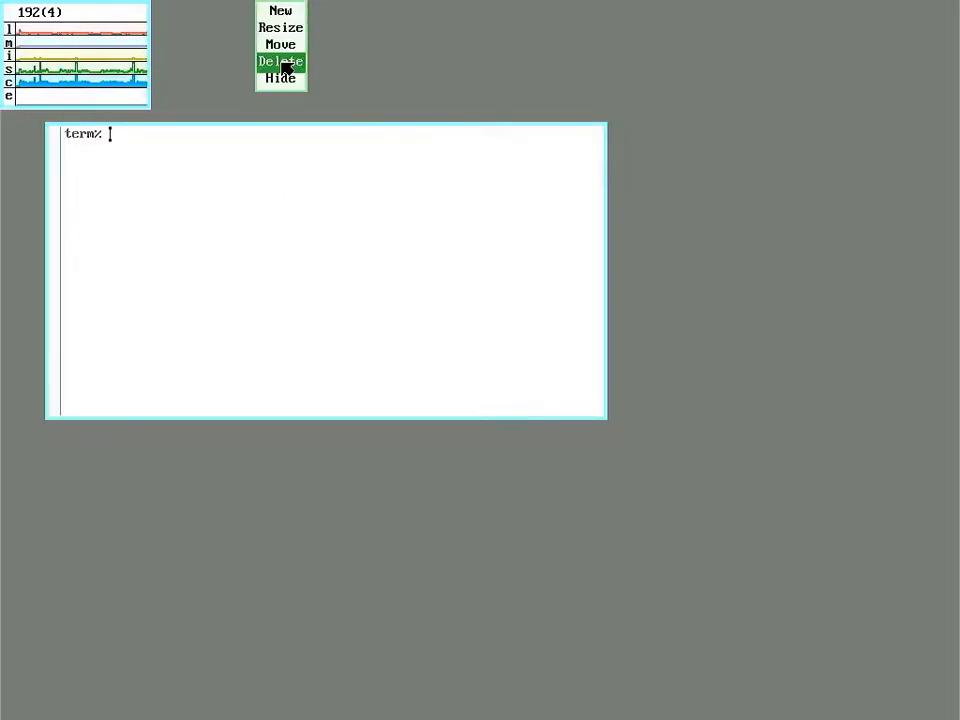
- Close the old shell window with rio's Delete
left_click(281, 61)
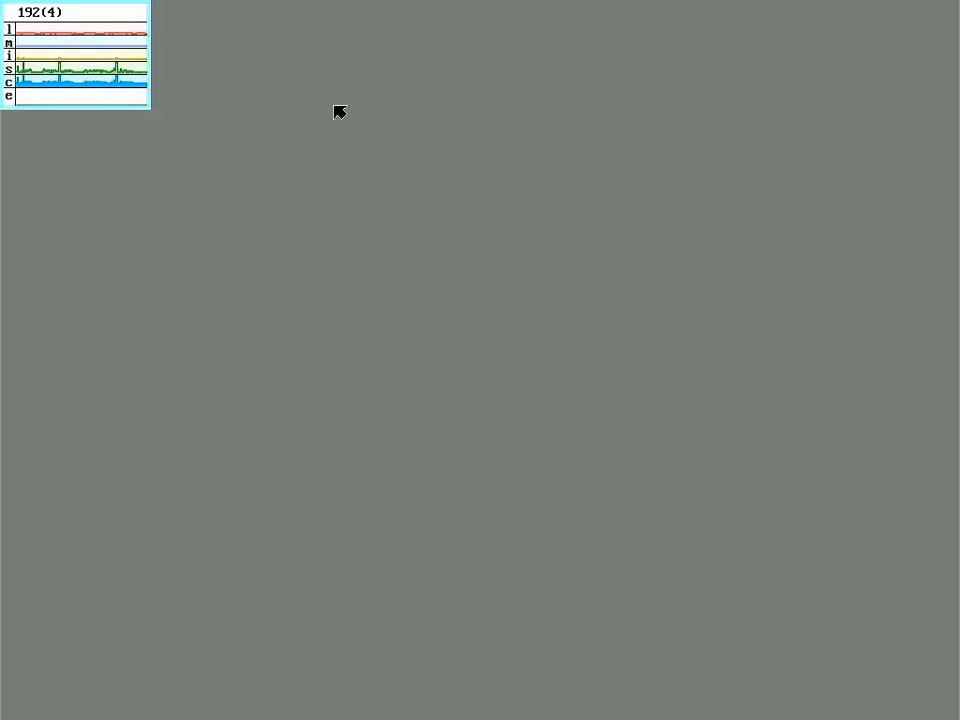
mouse_move(300, 121)
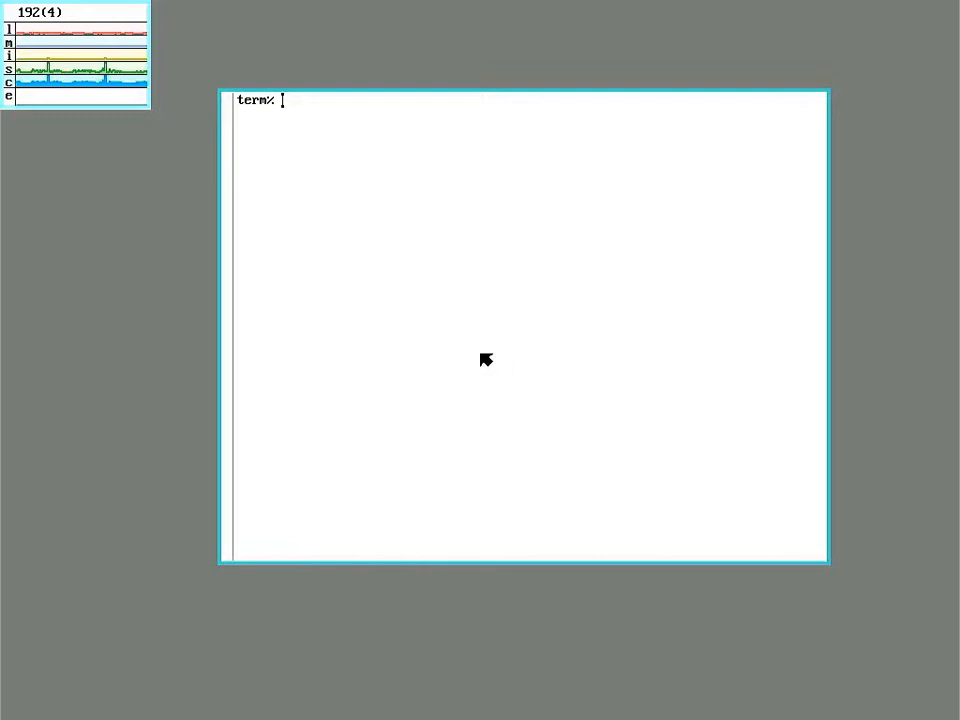
mouse_move(341, 336)
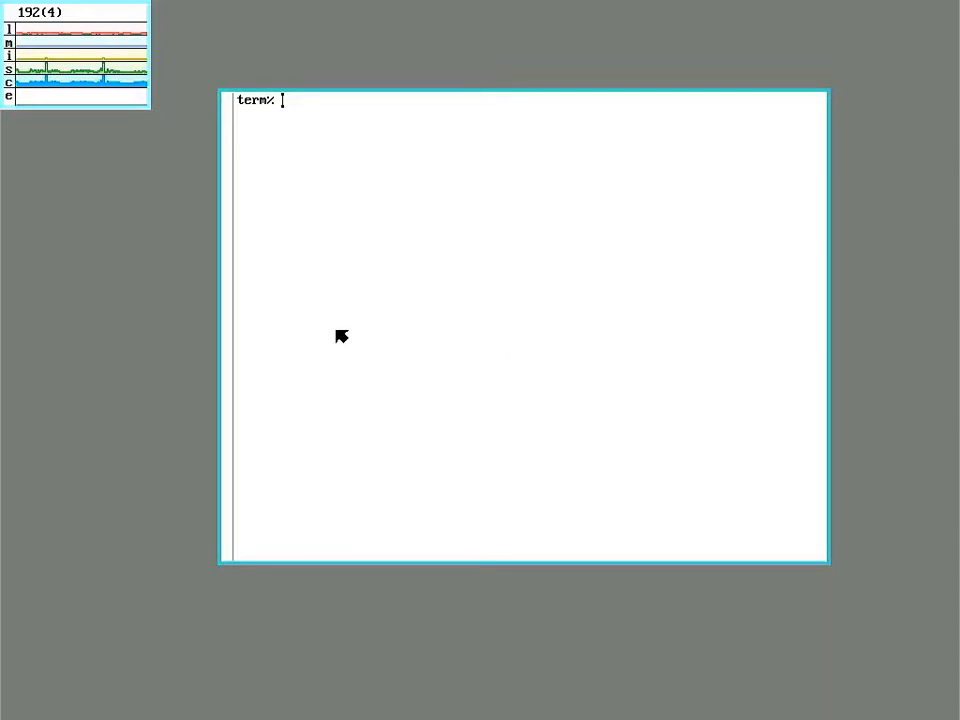
mouse_move(337, 294)
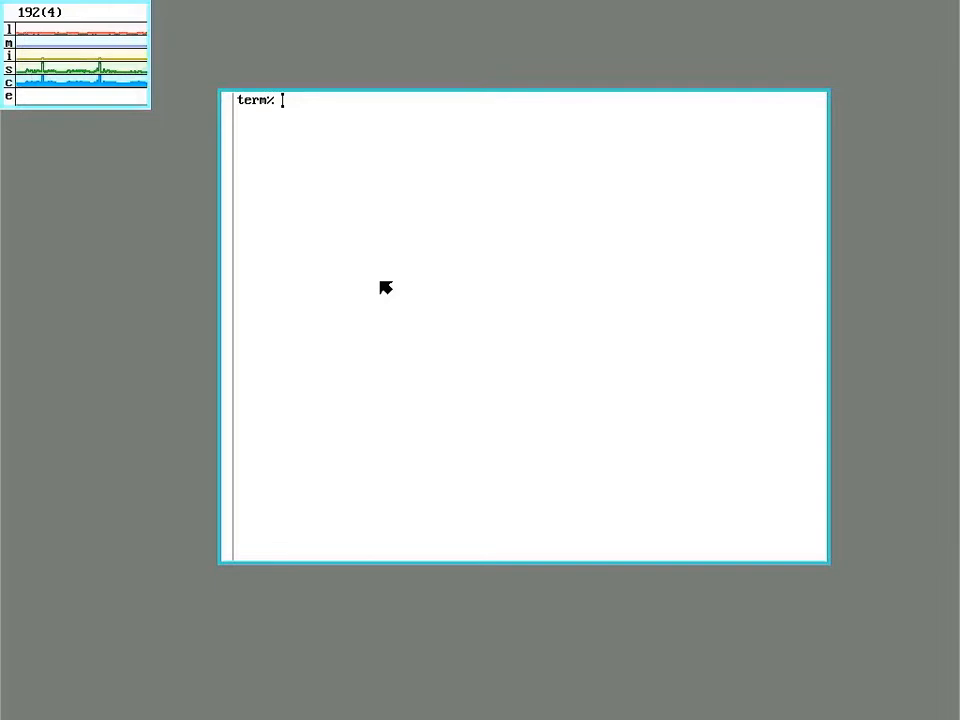
- List /net and print etherU0's hardware address with cat /net/etherU0/addr
type("cd /net")
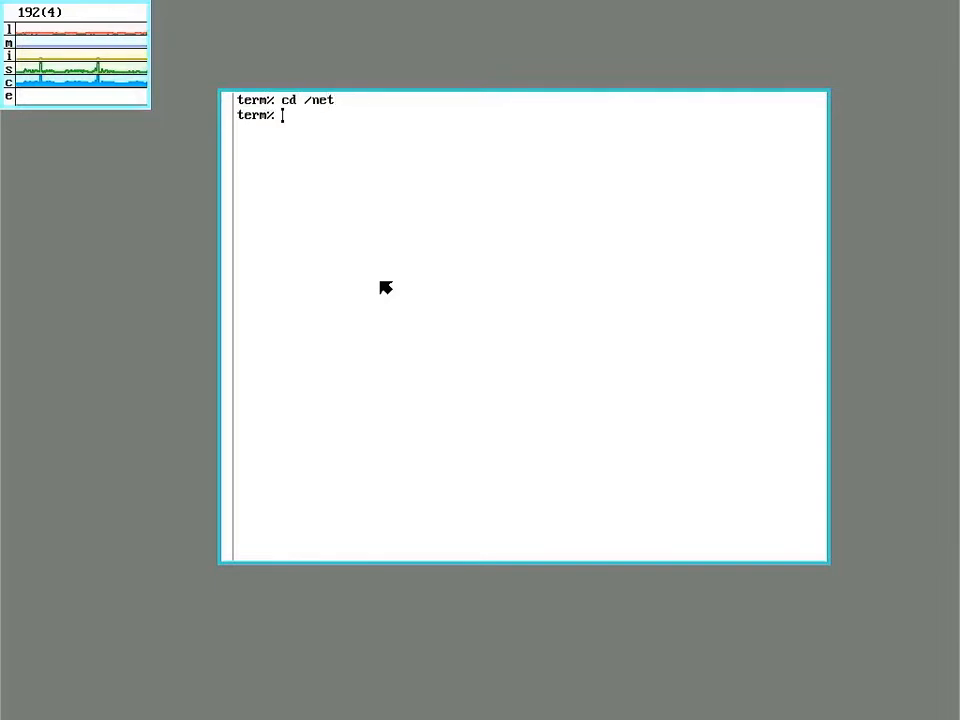
type("ls")
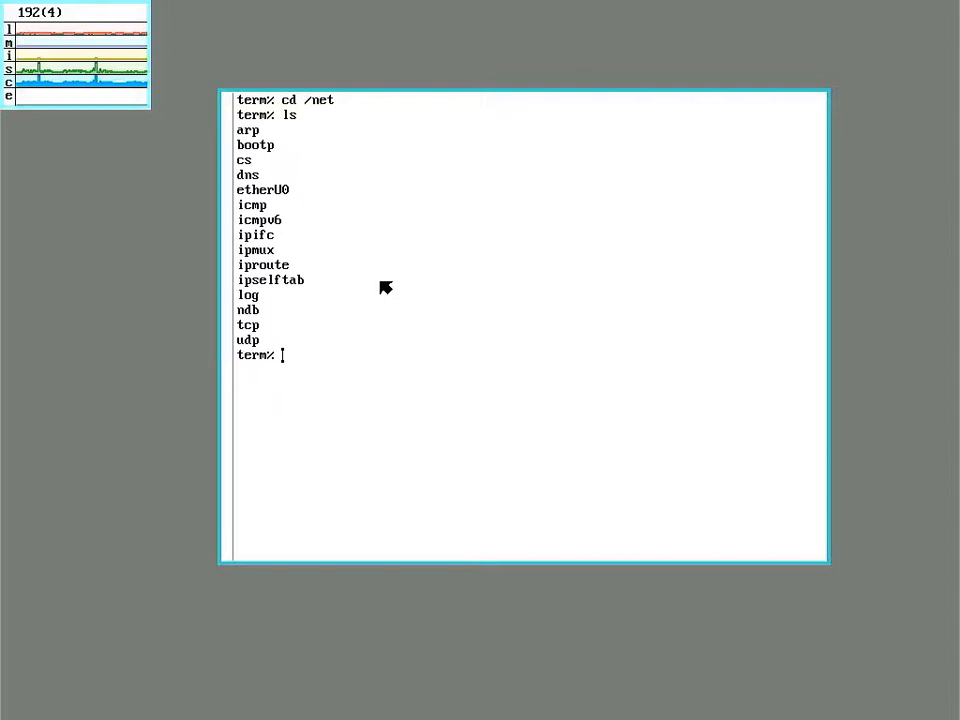
mouse_move(260, 195)
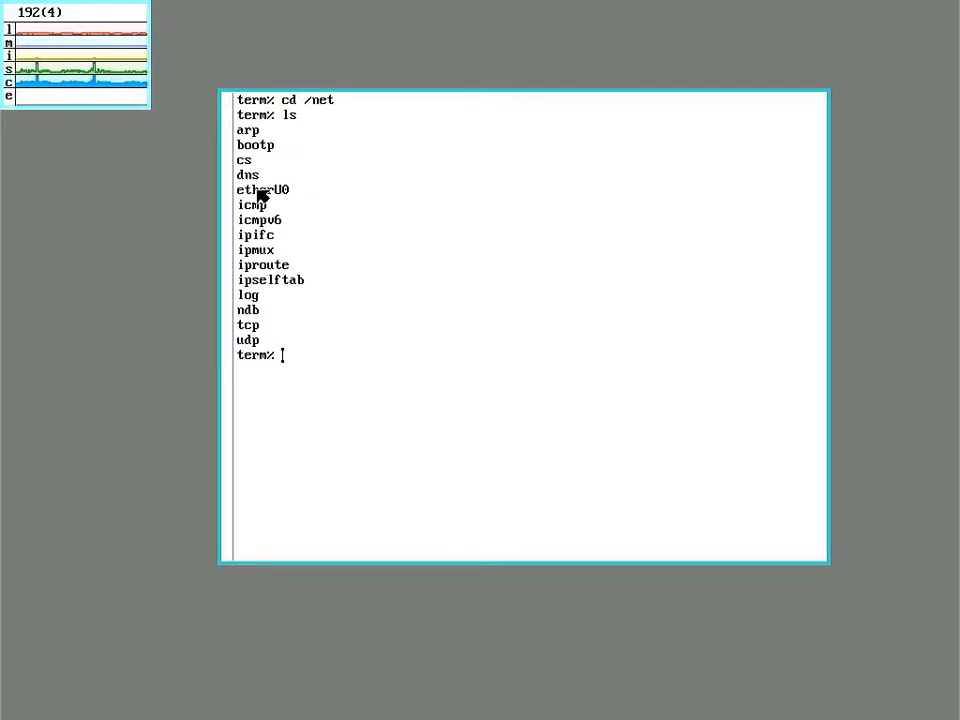
mouse_move(293, 197)
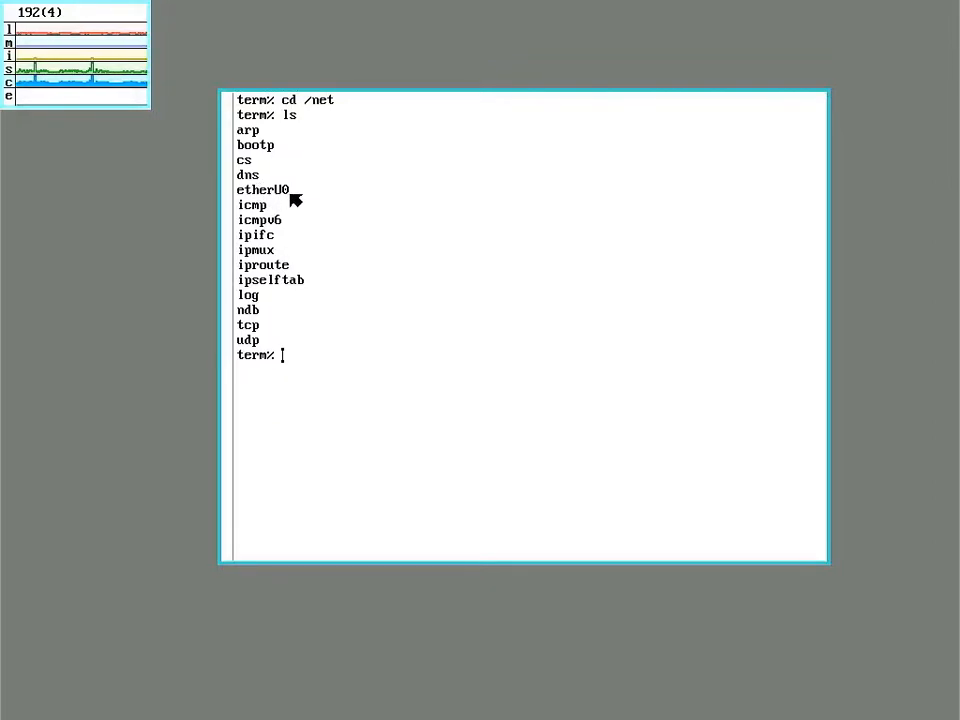
type("cat /ne")
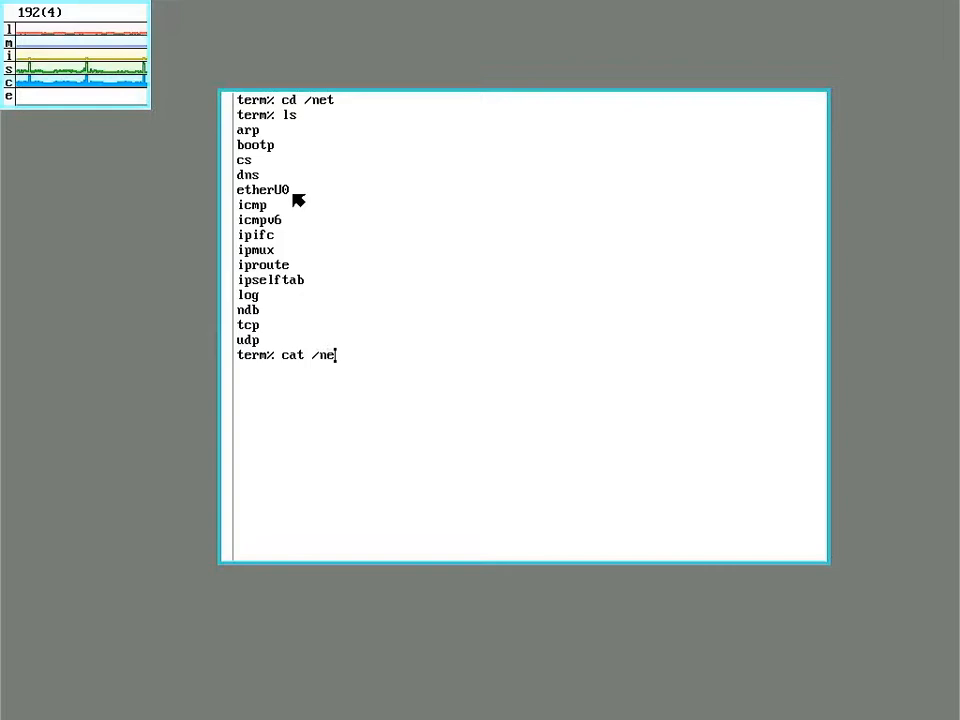
type("t/e")
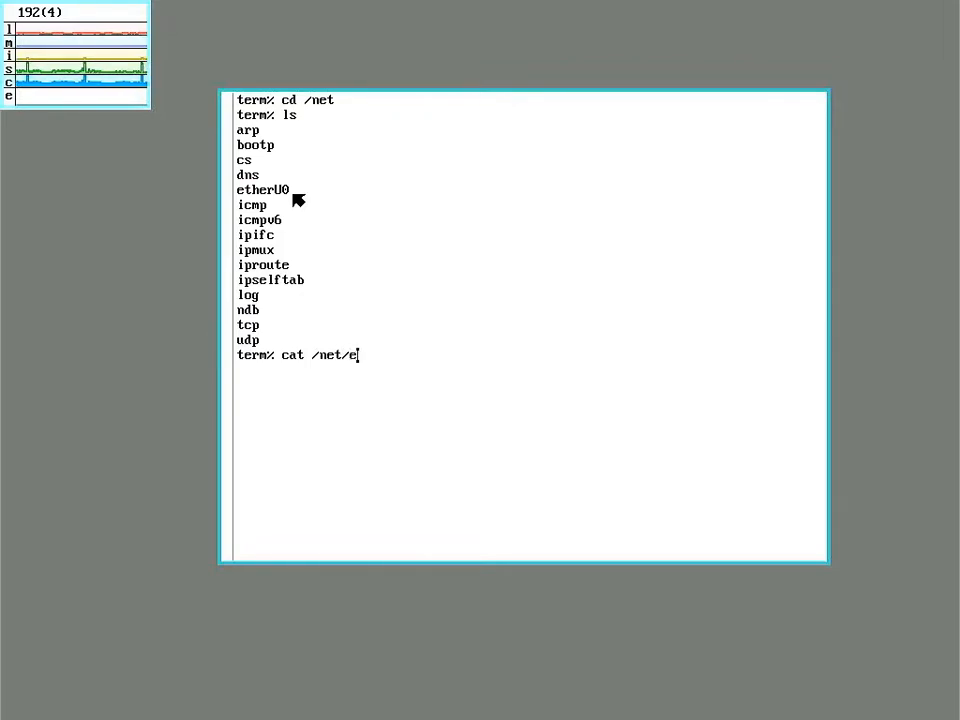
type("therU0/addr")
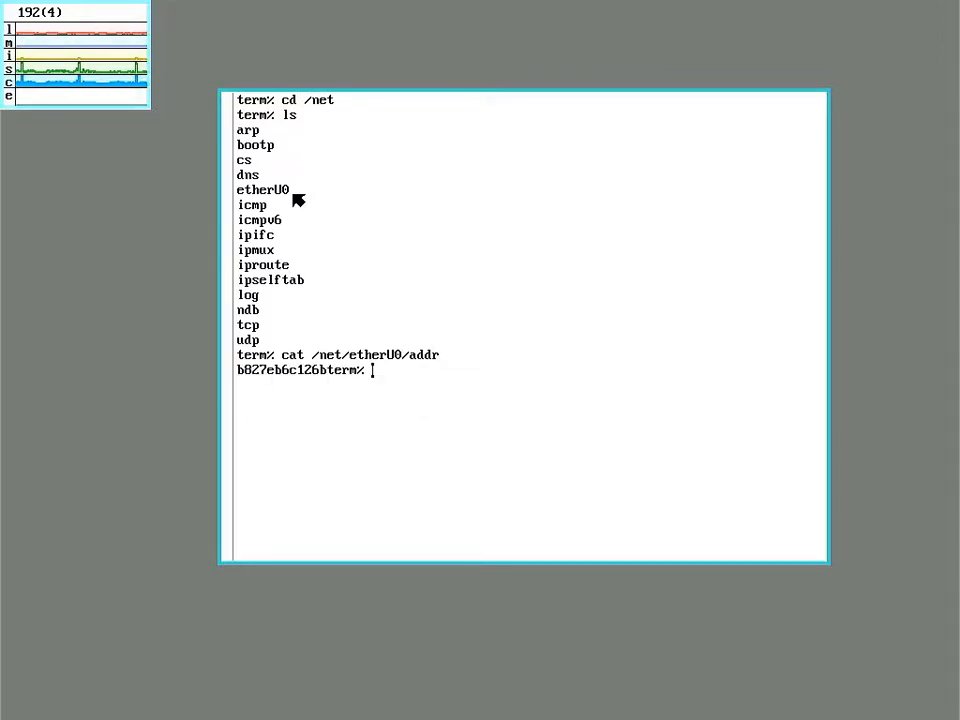
mouse_move(336, 380)
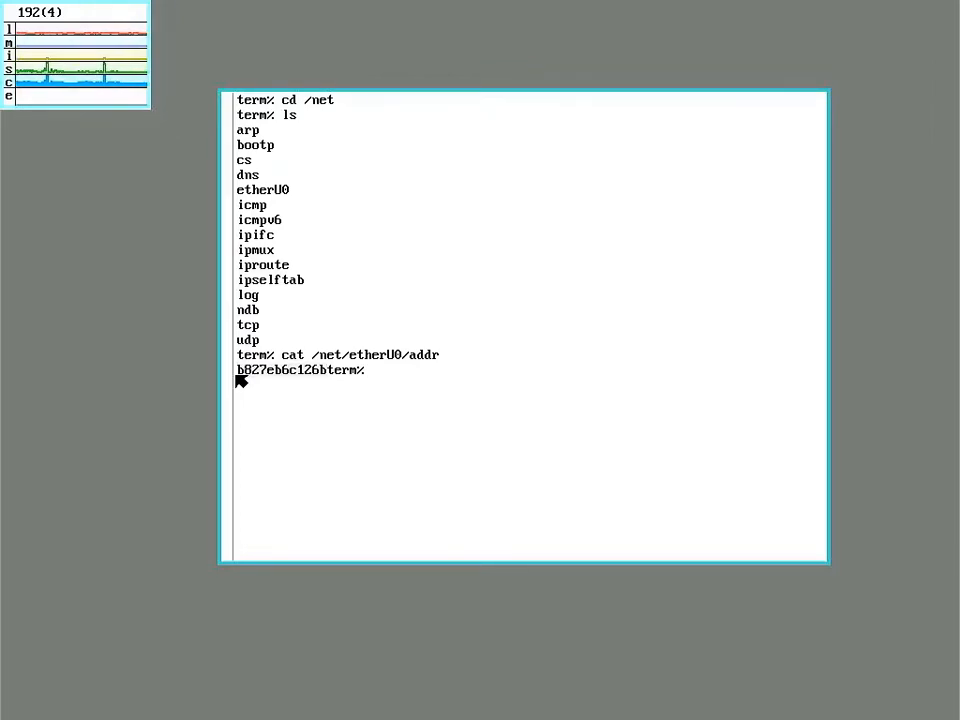
mouse_move(333, 411)
type("acme /")
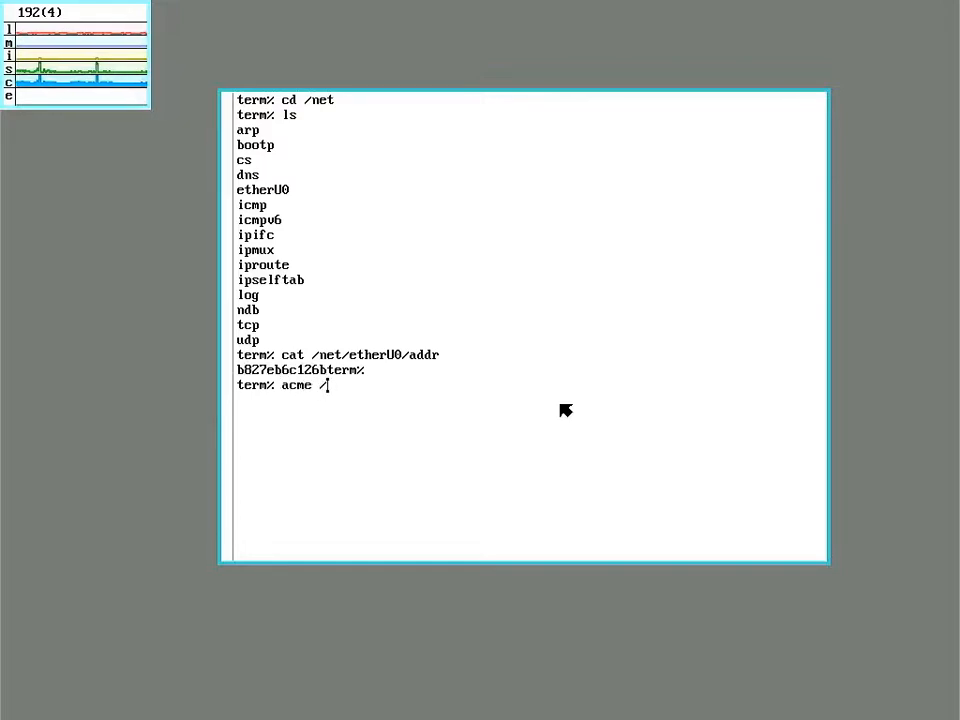
- Open /lib/ndb/local in acme for editing
type("lib/n")
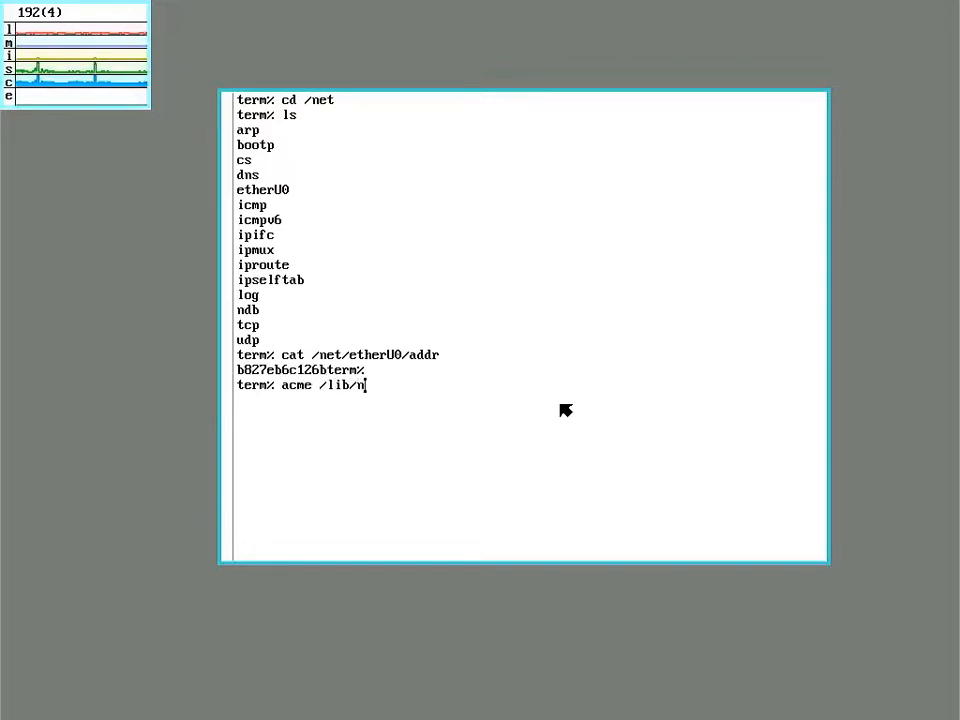
type("db/local")
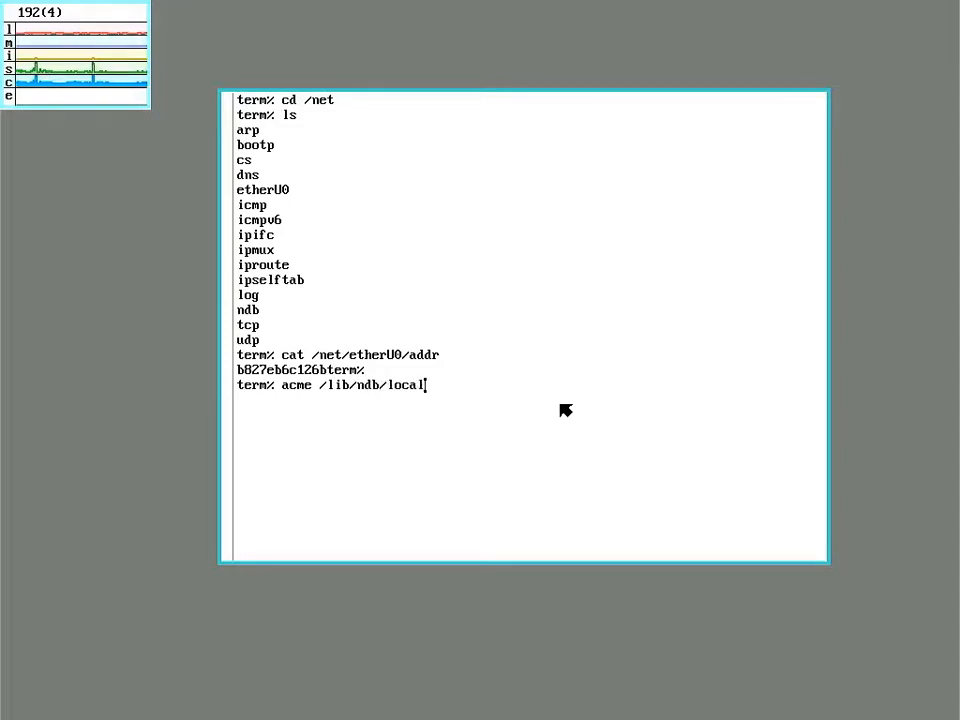
key("Return")
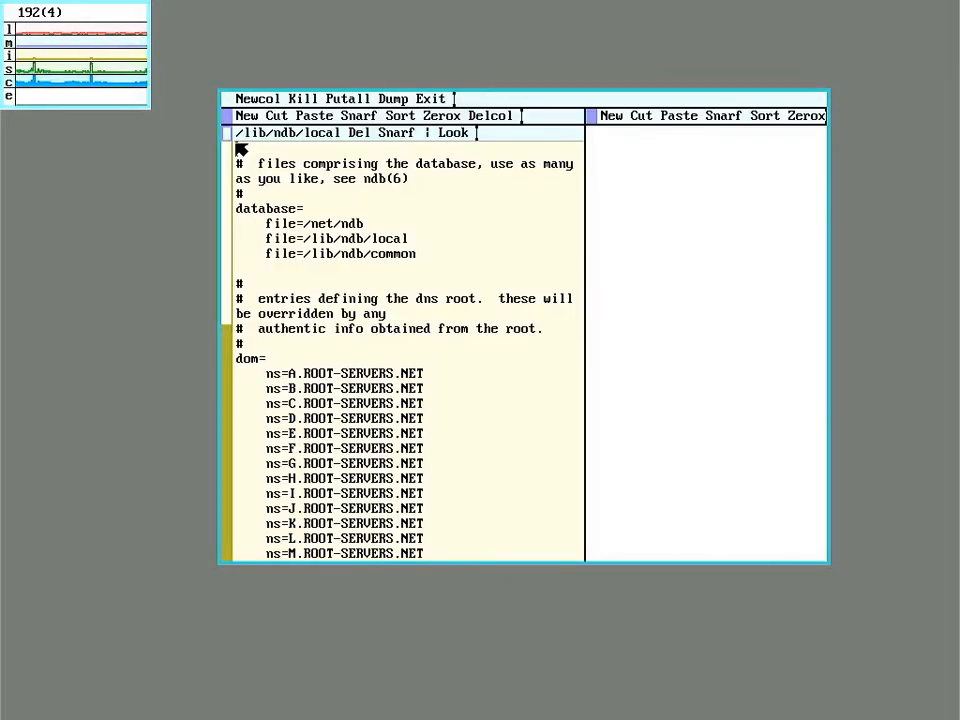
mouse_move(253, 45)
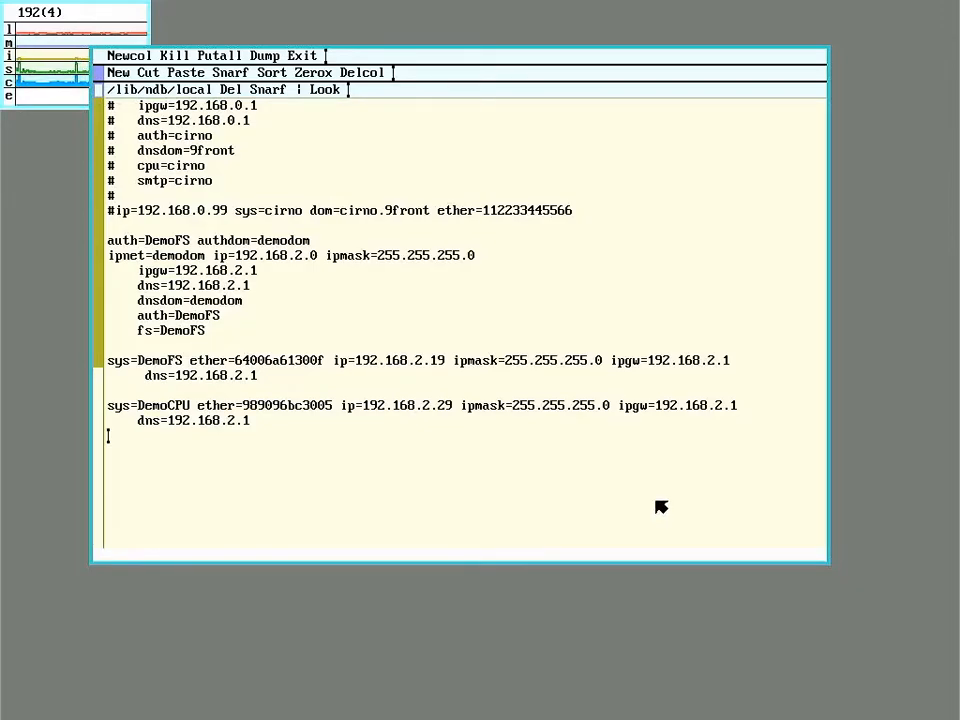
- Type the DemoPi entry with ether b827eb6c126b and ip 192.168.2.39
type("sys")
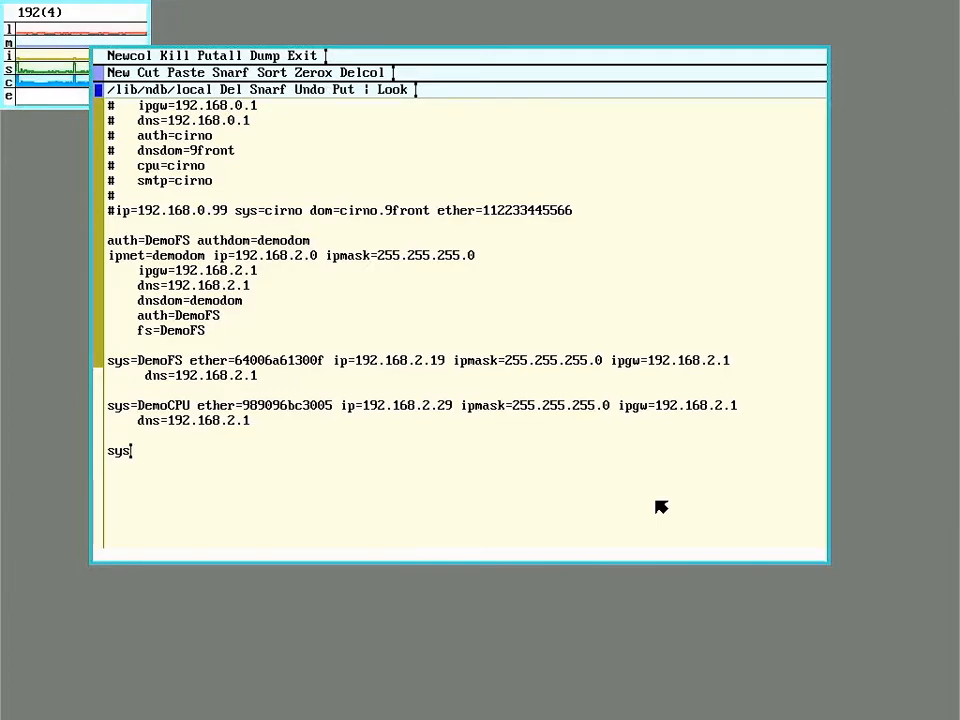
type("=")
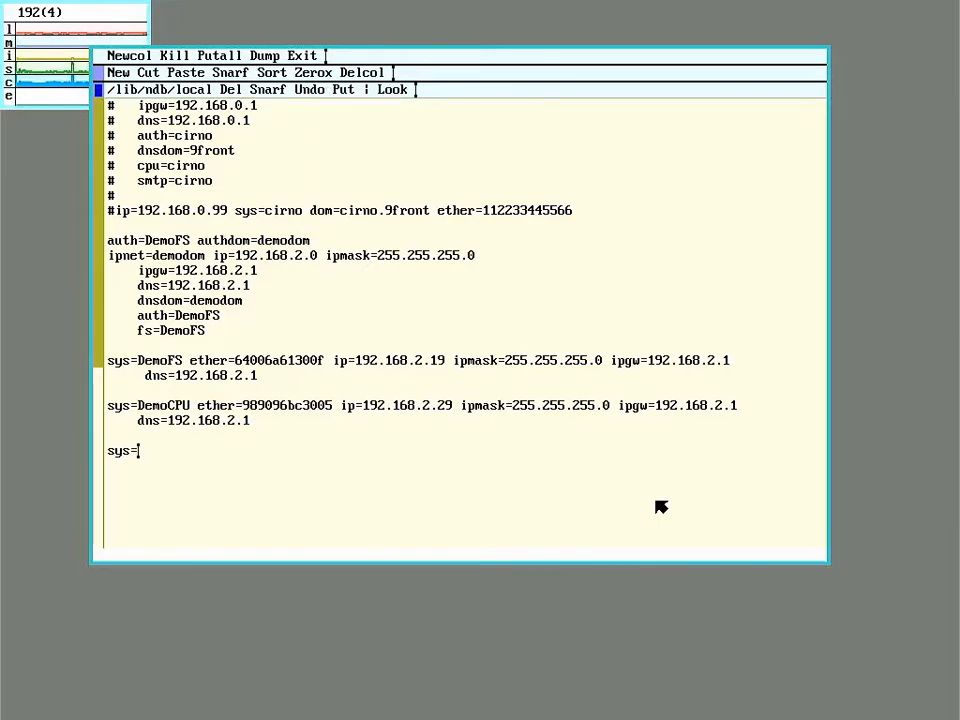
type("DemoPi")
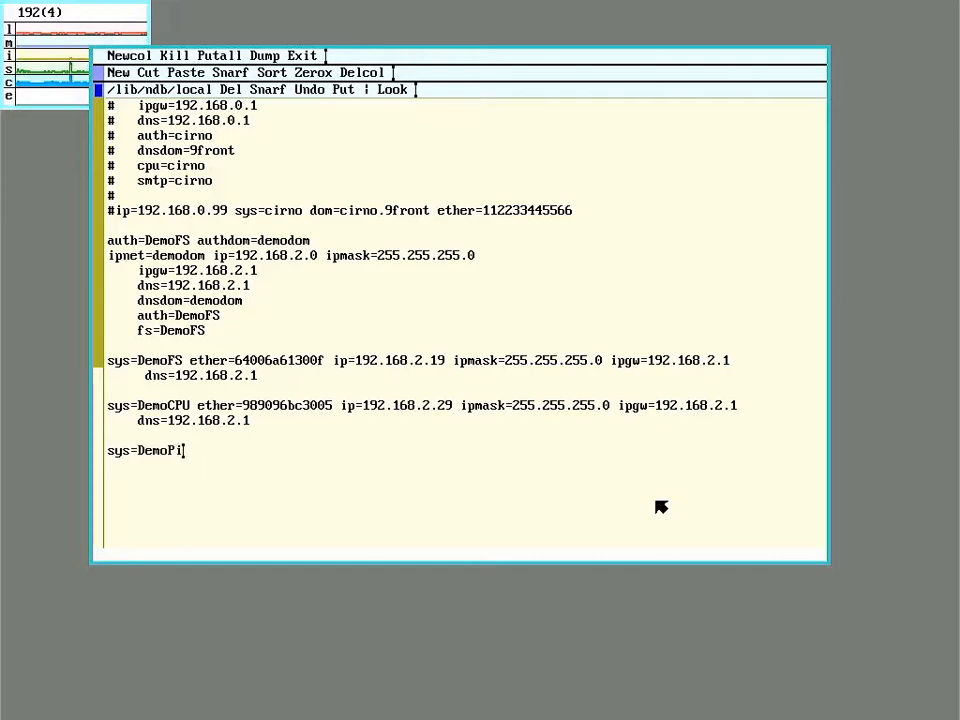
type("ether=")
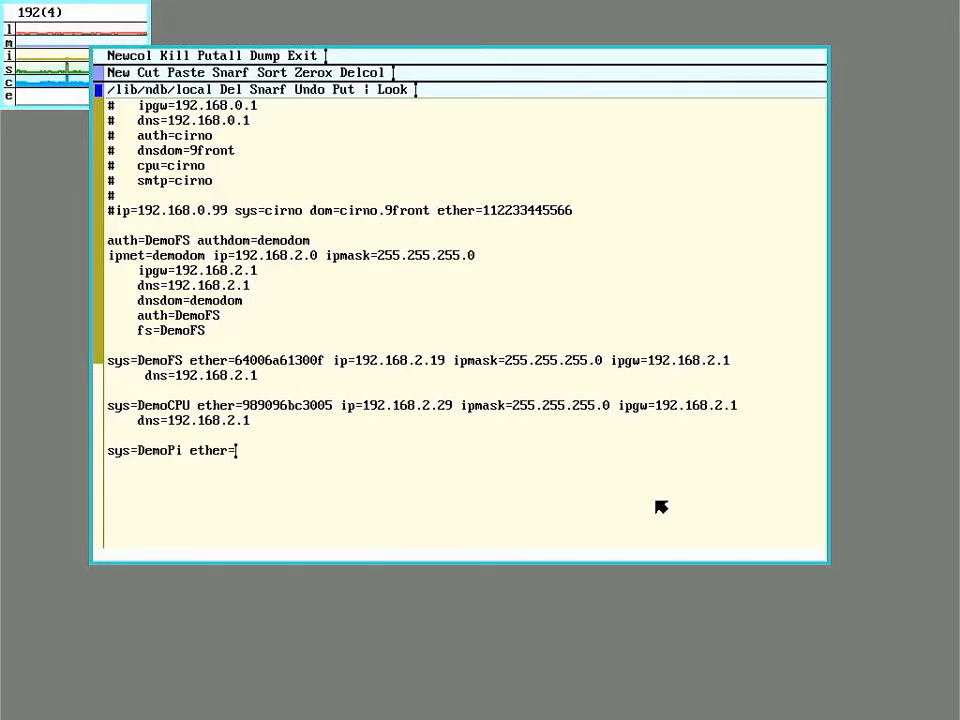
type("b827eb6c126b")
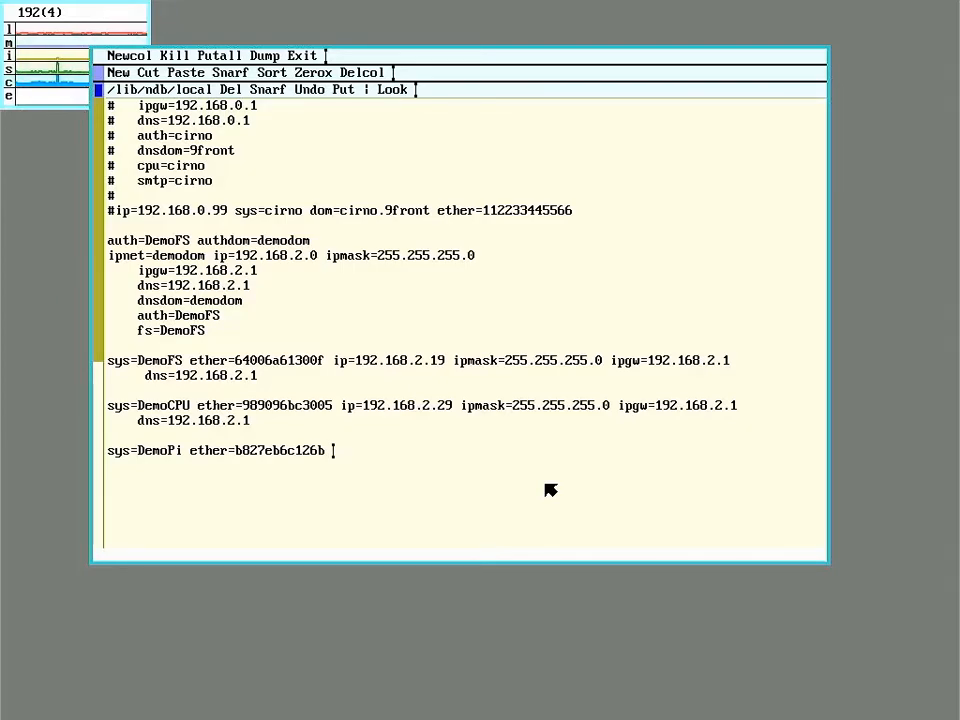
type("ip=")
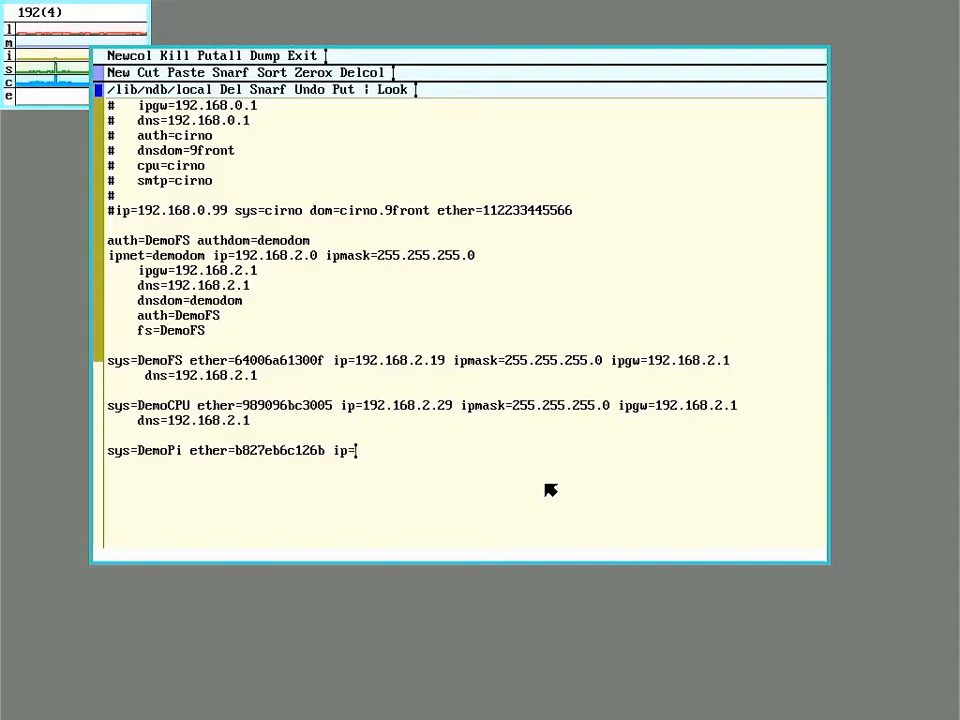
type("192.168.2.")
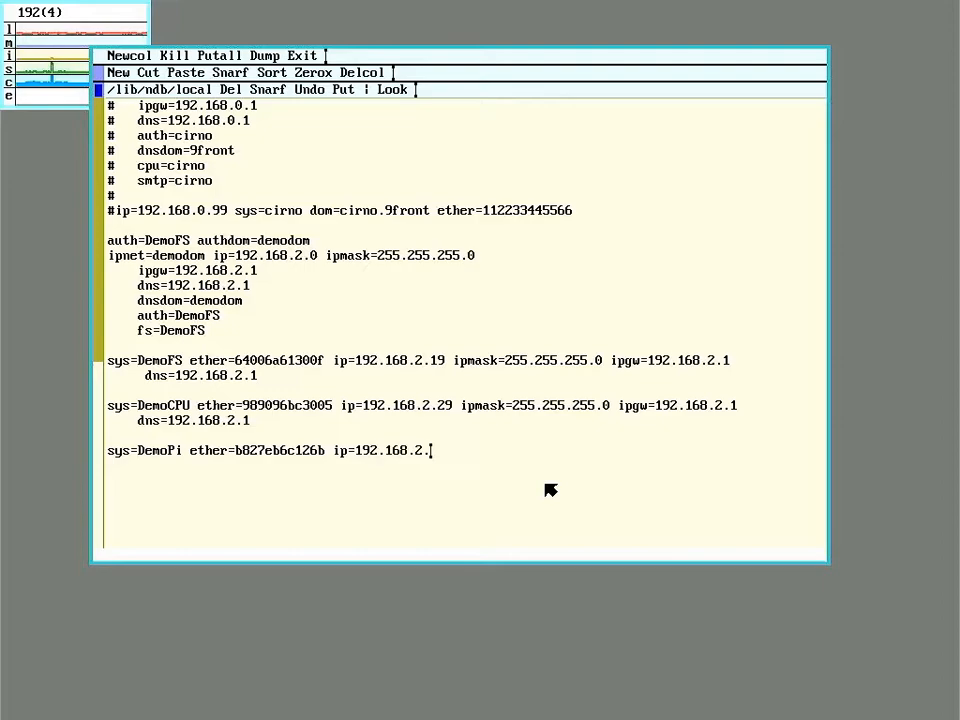
type("39")
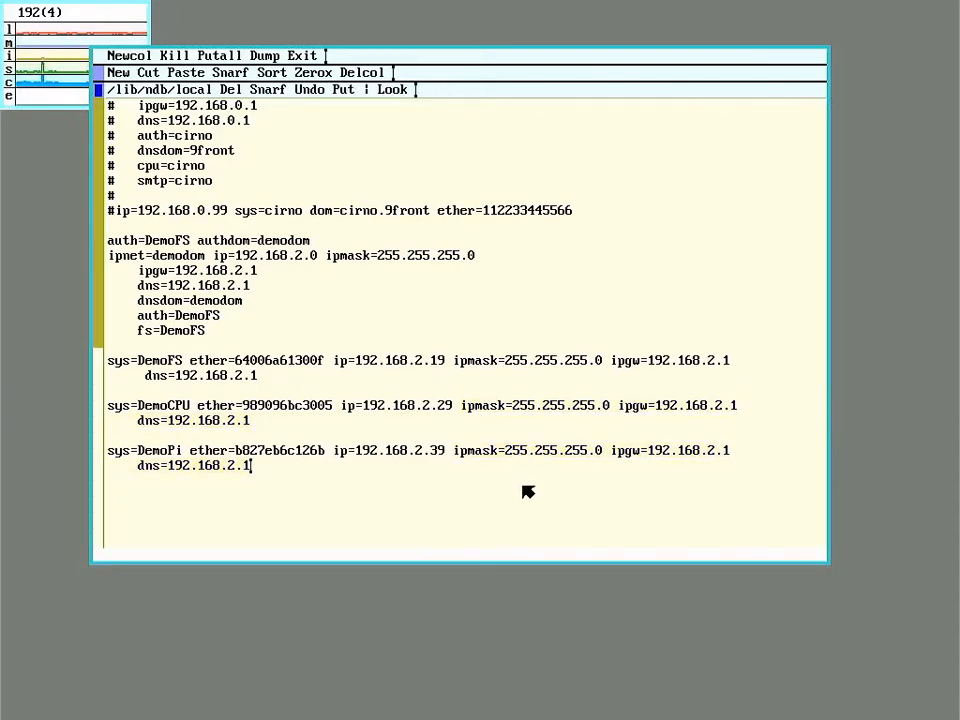
mouse_move(438, 480)
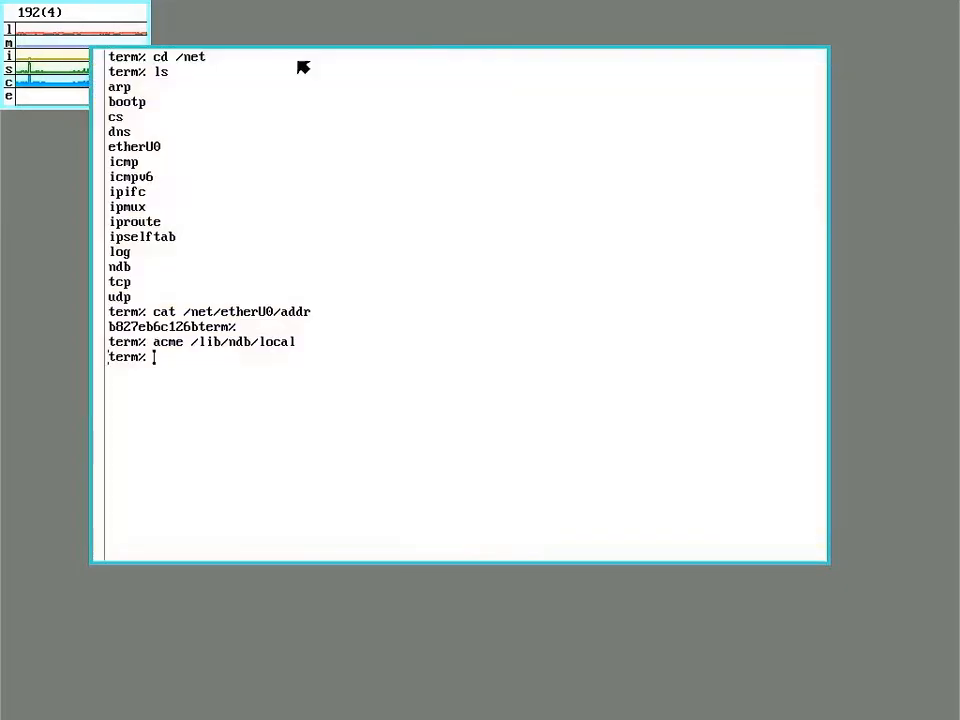
mouse_move(648, 465)
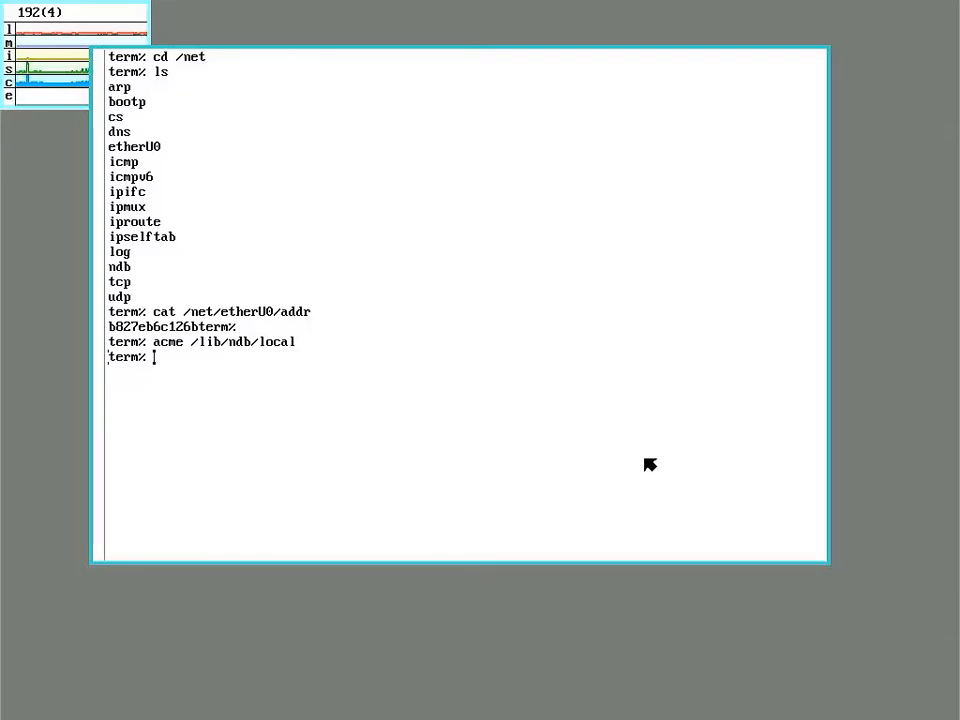
mouse_move(604, 417)
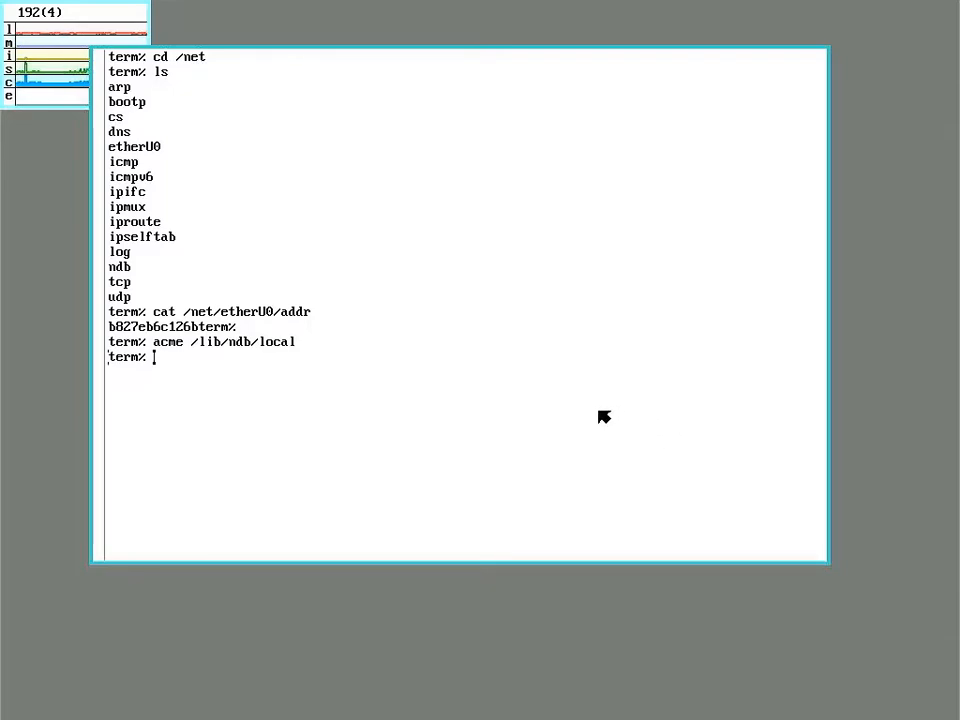
mouse_move(591, 402)
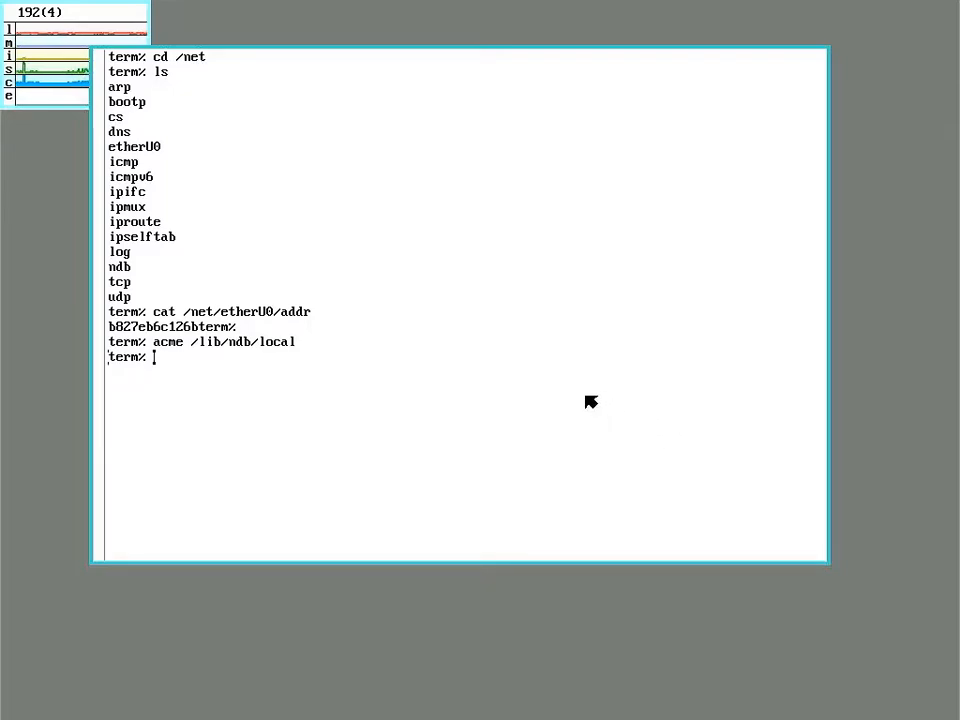
mouse_move(570, 417)
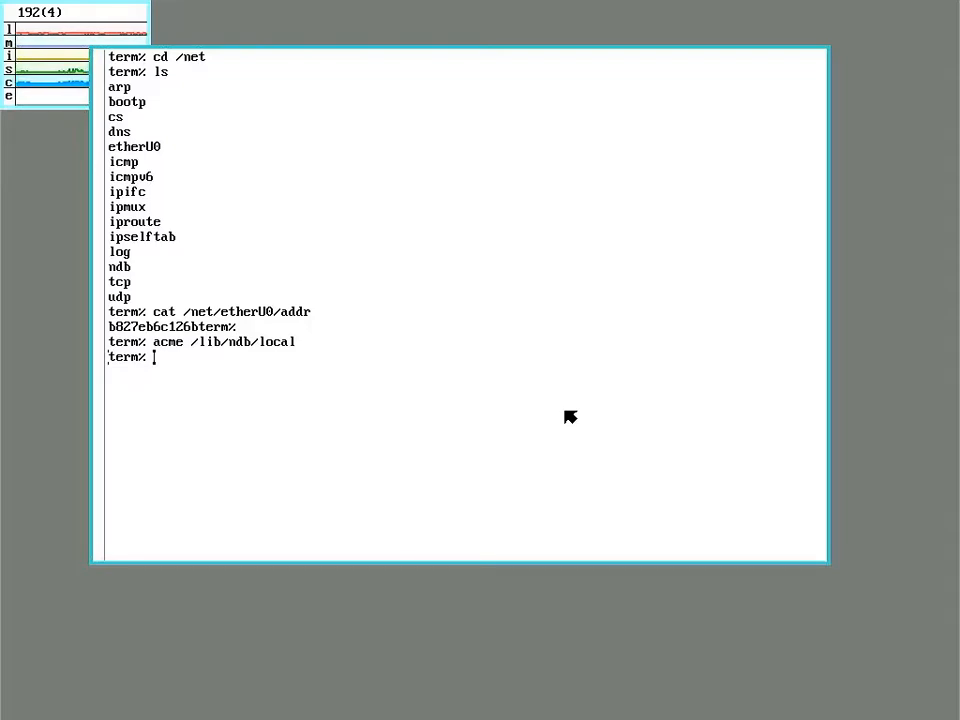
- After a failed cd /dev/drivers, print the driver list with cat /dev/drivers and list files with lc
type("cd /")
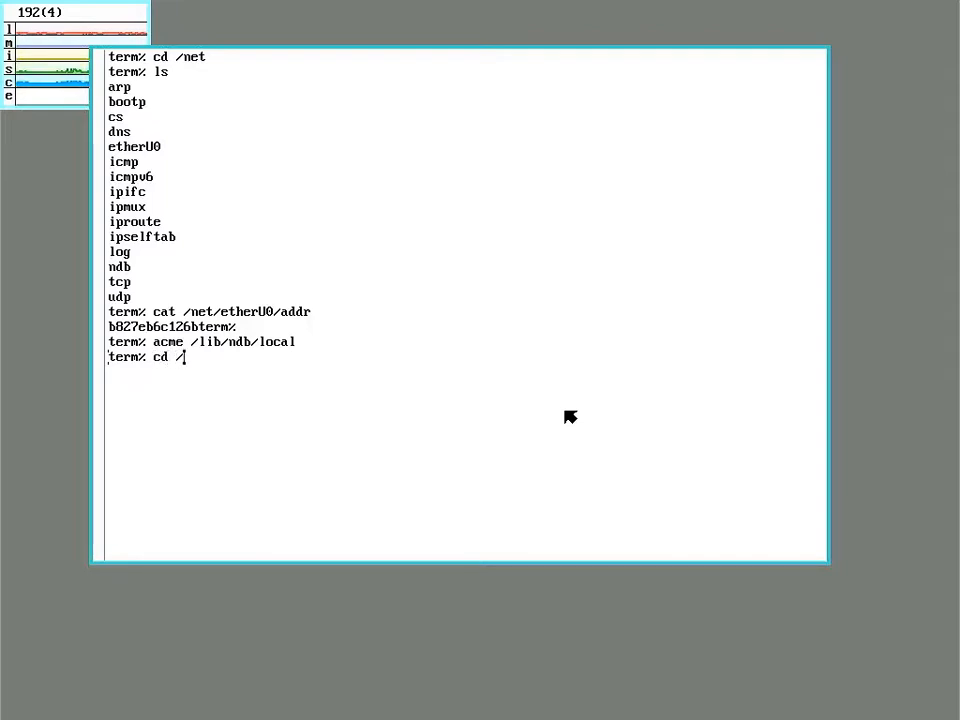
type("dev/drivers")
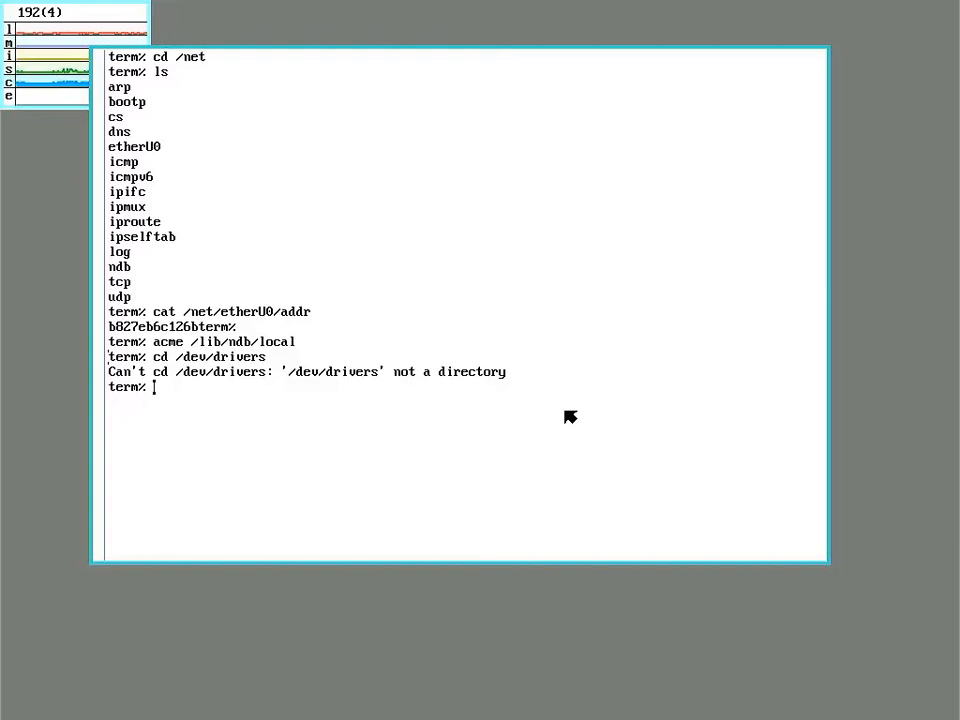
type("cat /de")
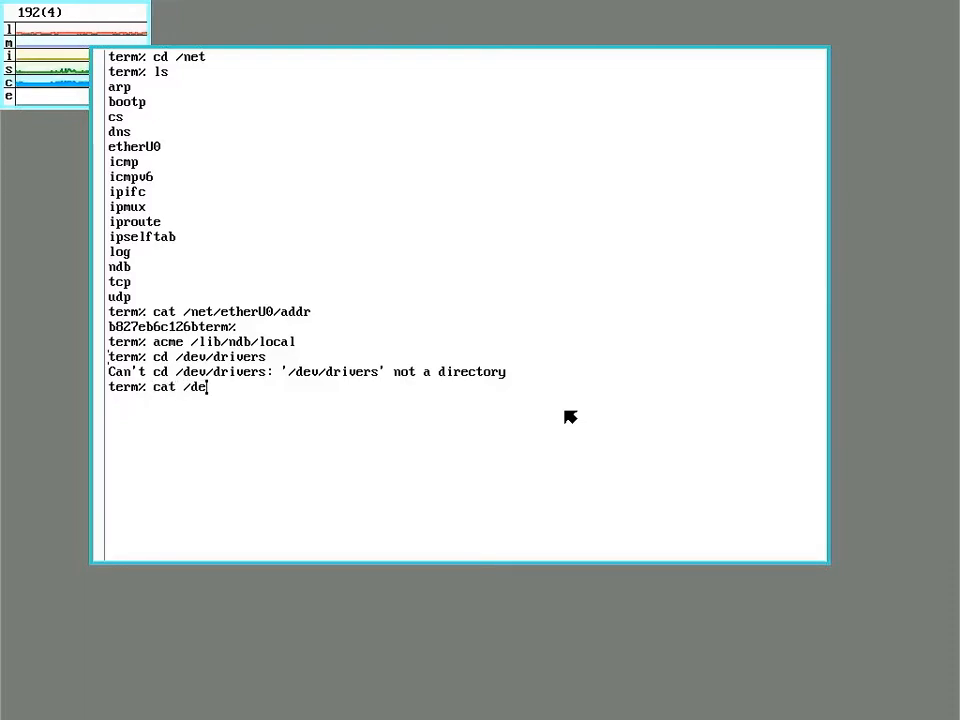
type("v/drivers")
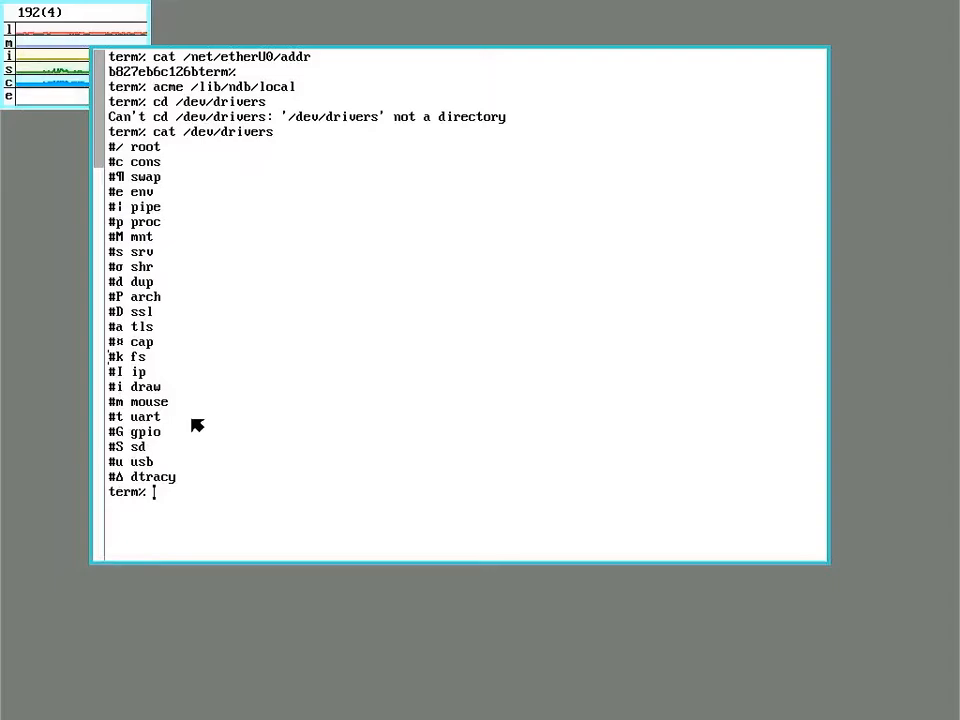
mouse_move(165, 437)
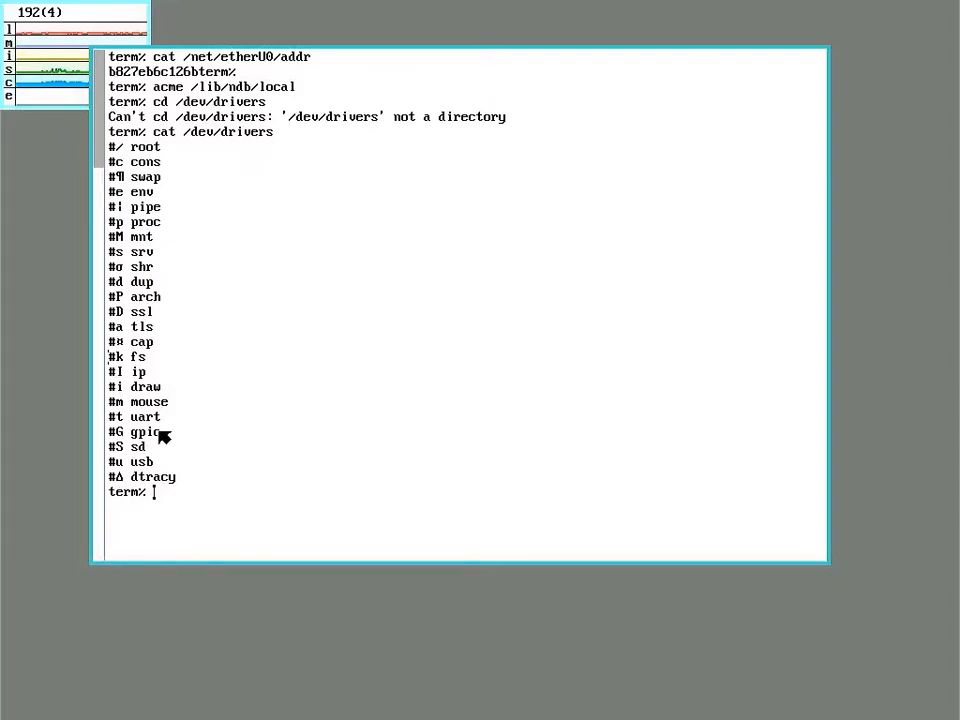
mouse_move(172, 445)
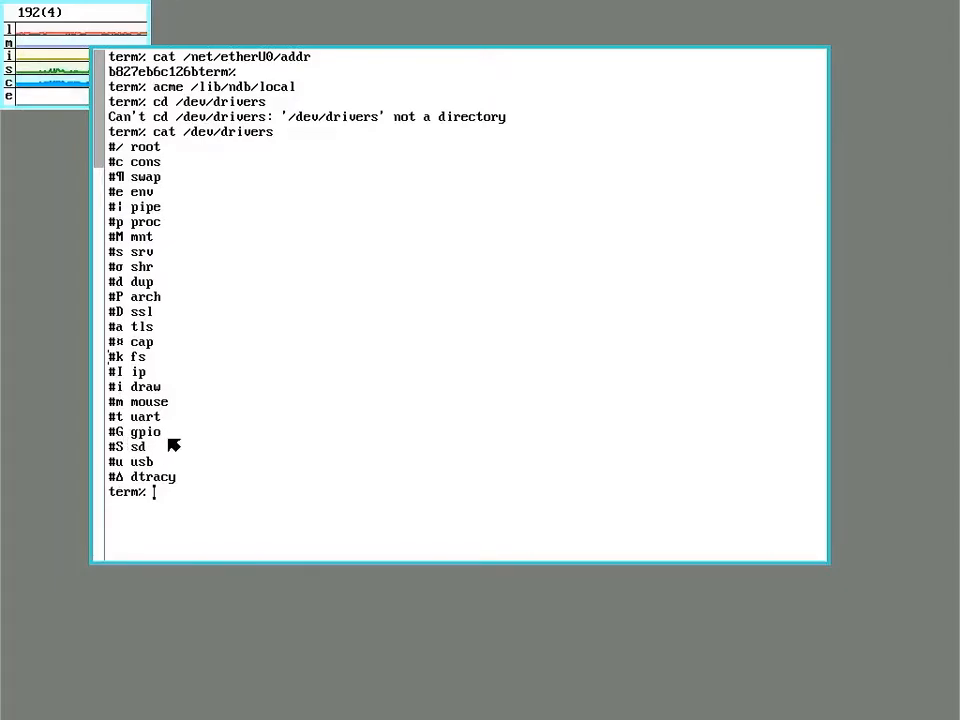
mouse_move(260, 523)
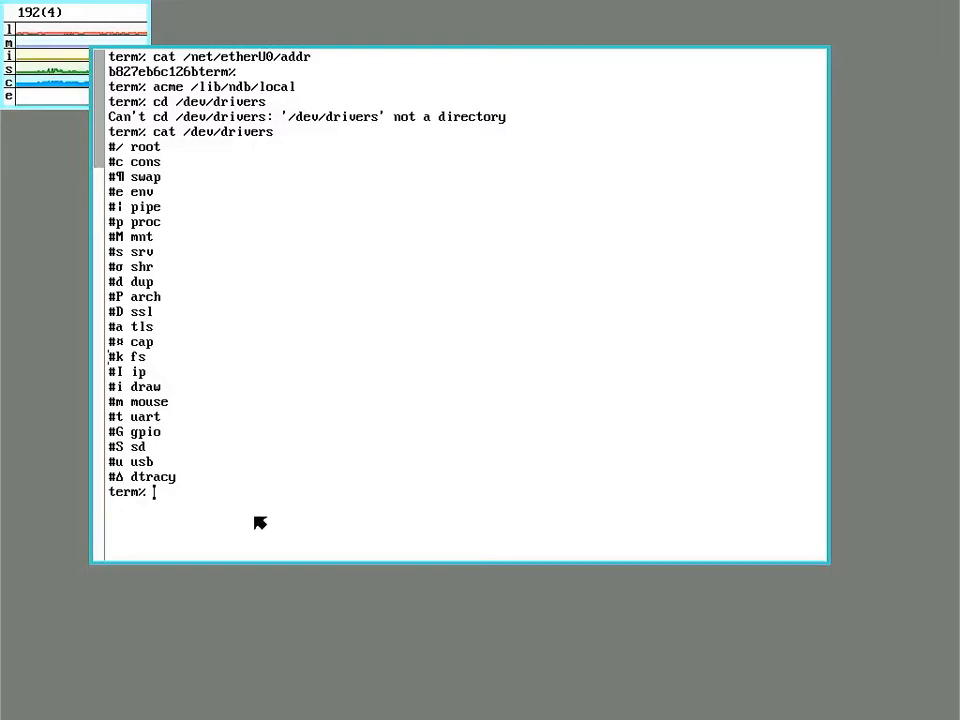
type("lc /dev")
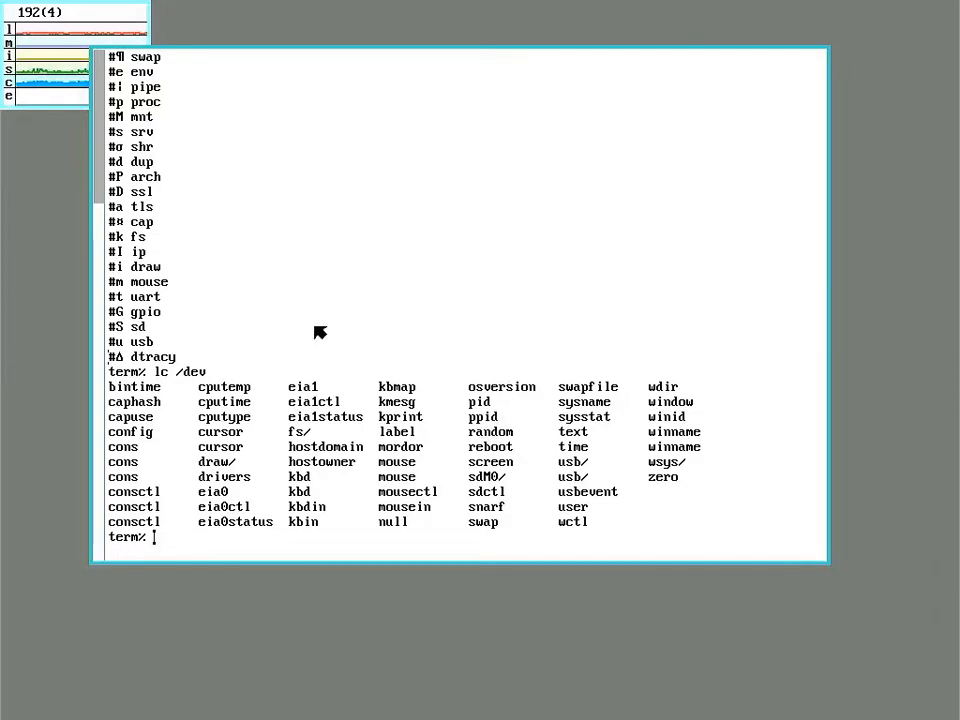
mouse_move(283, 149)
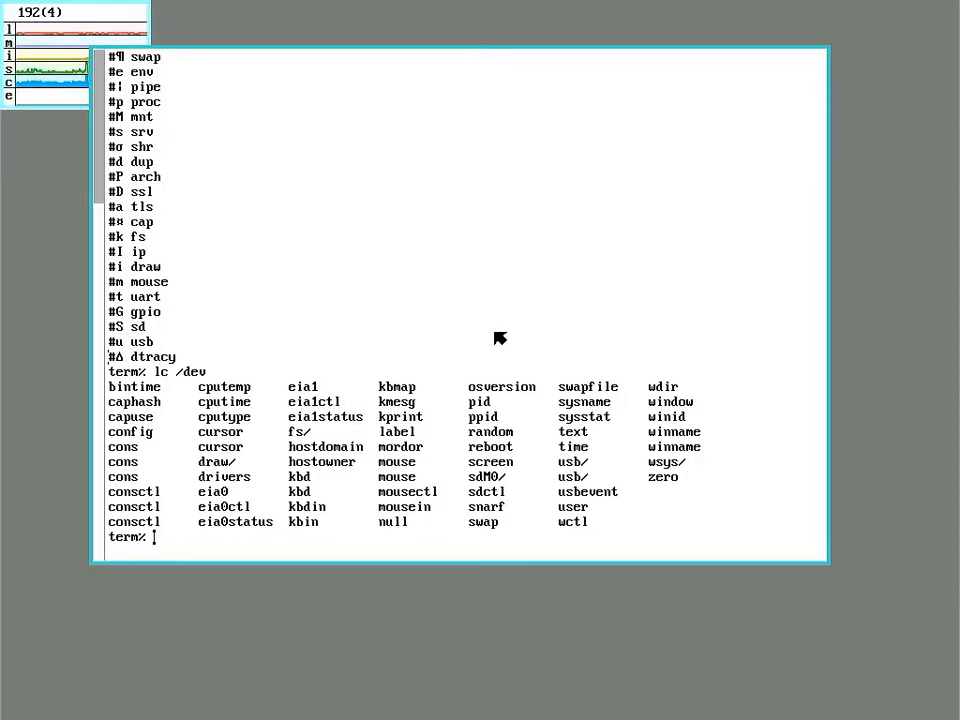
mouse_move(269, 249)
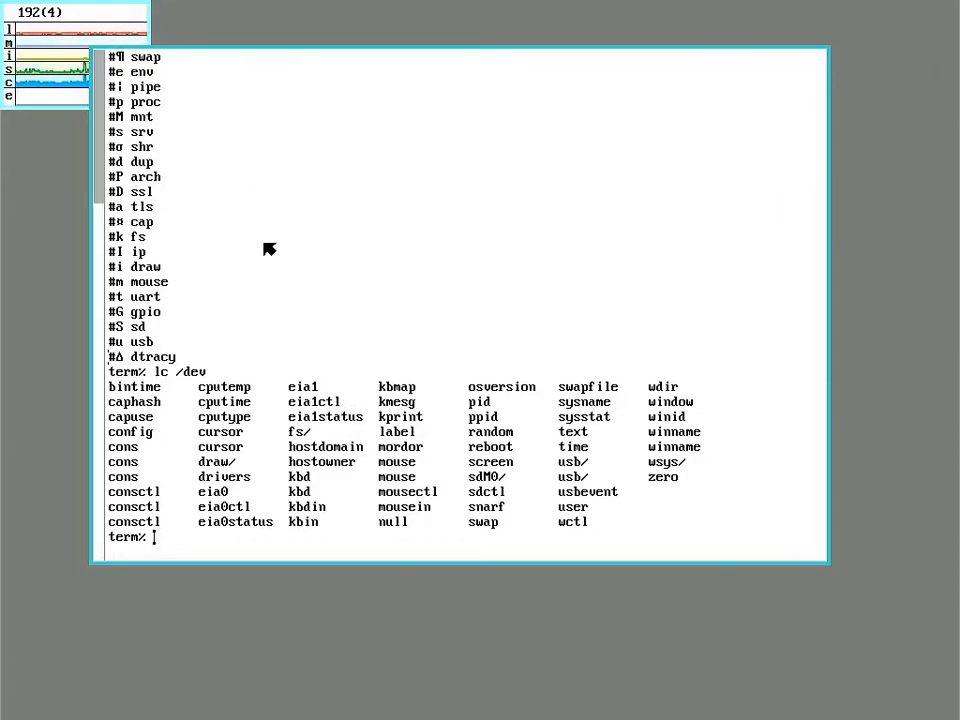
mouse_move(290, 280)
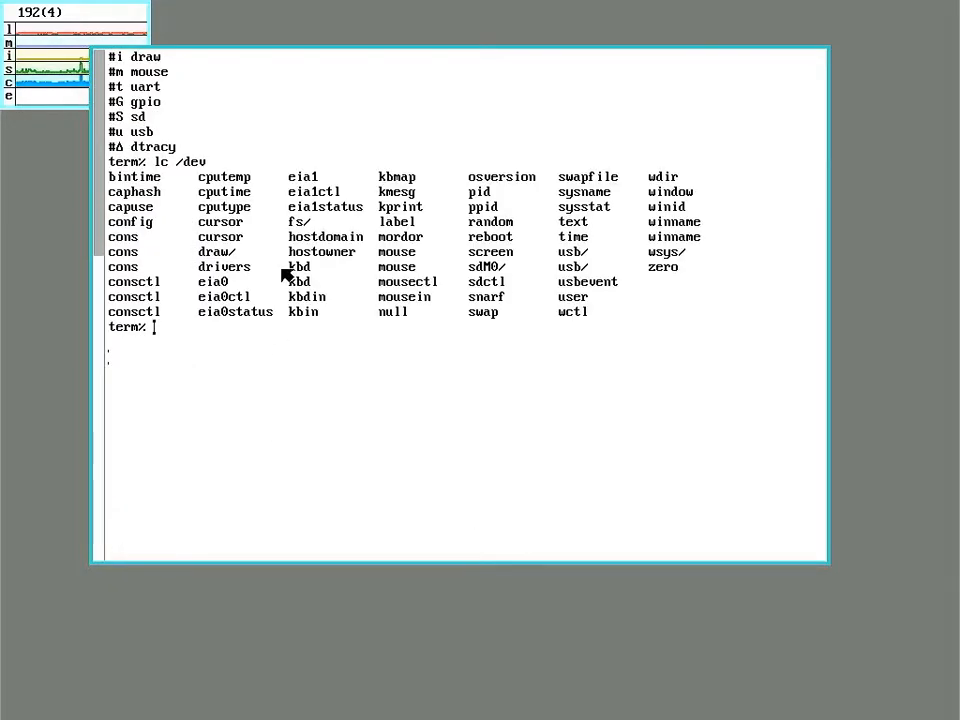
mouse_move(885, 243)
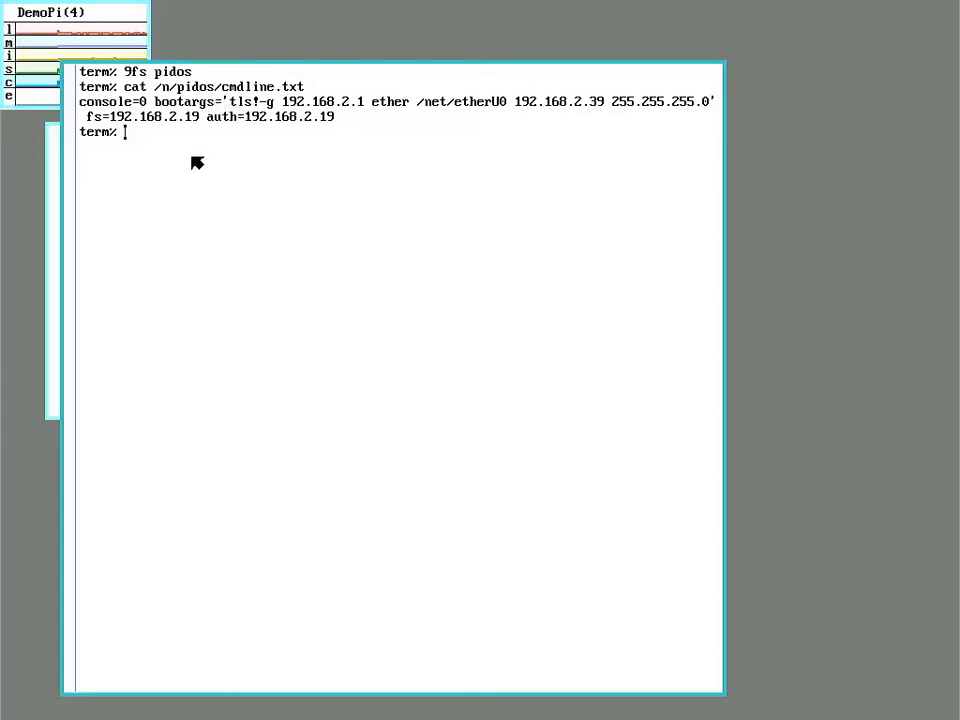
mouse_move(552, 113)
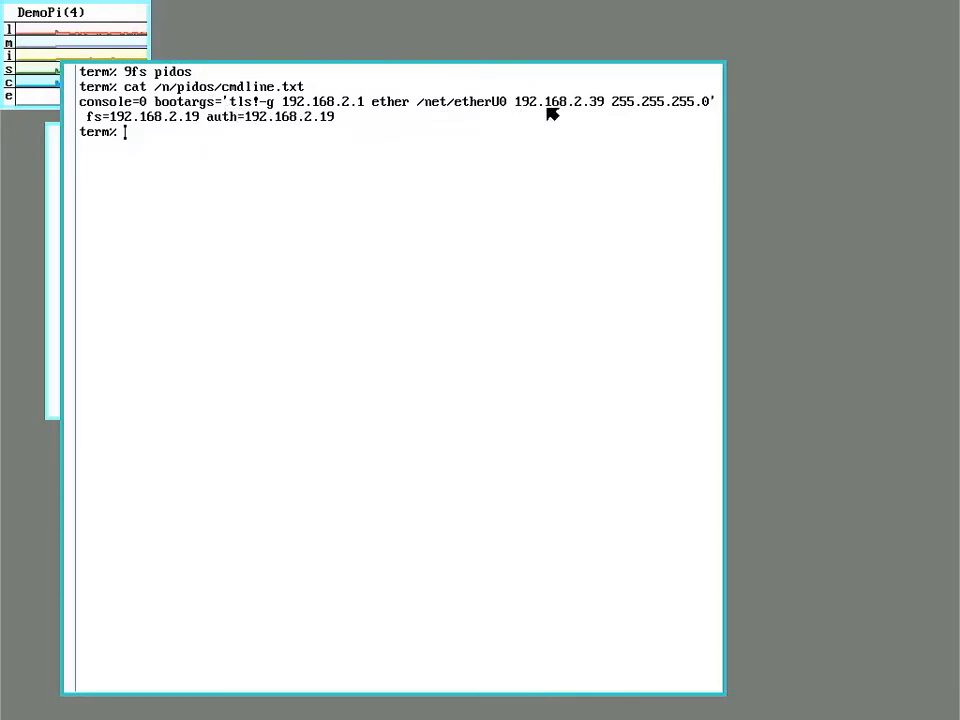
mouse_move(335, 103)
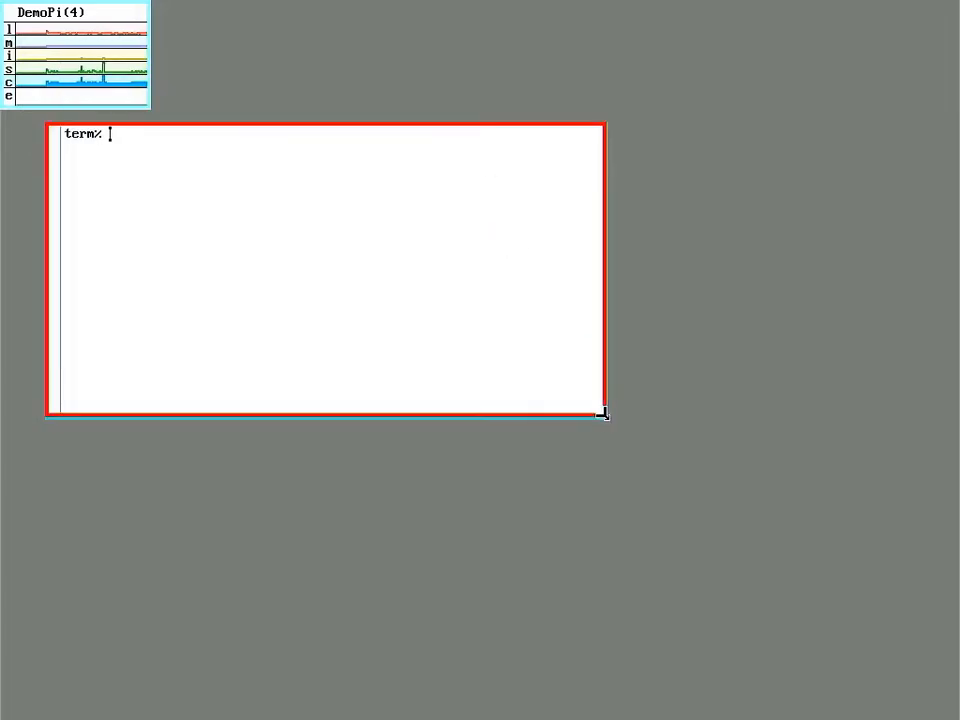
- Create /cfg/DemoPi with an empty termrc file and run 'sam termrc'
type("cd /cfg")
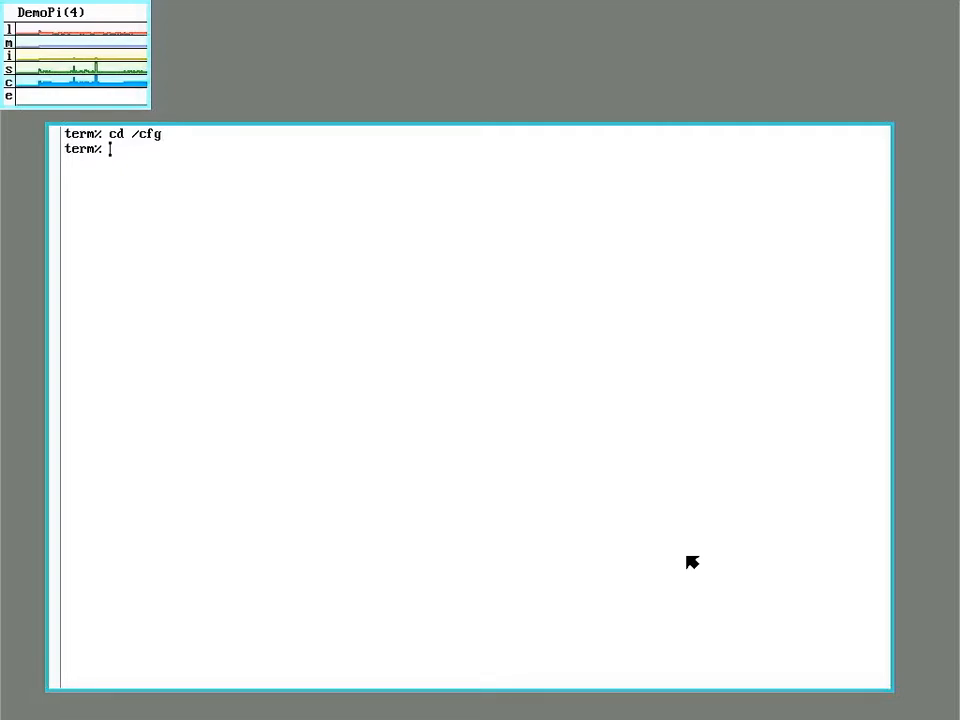
type("mkdir DemoPi")
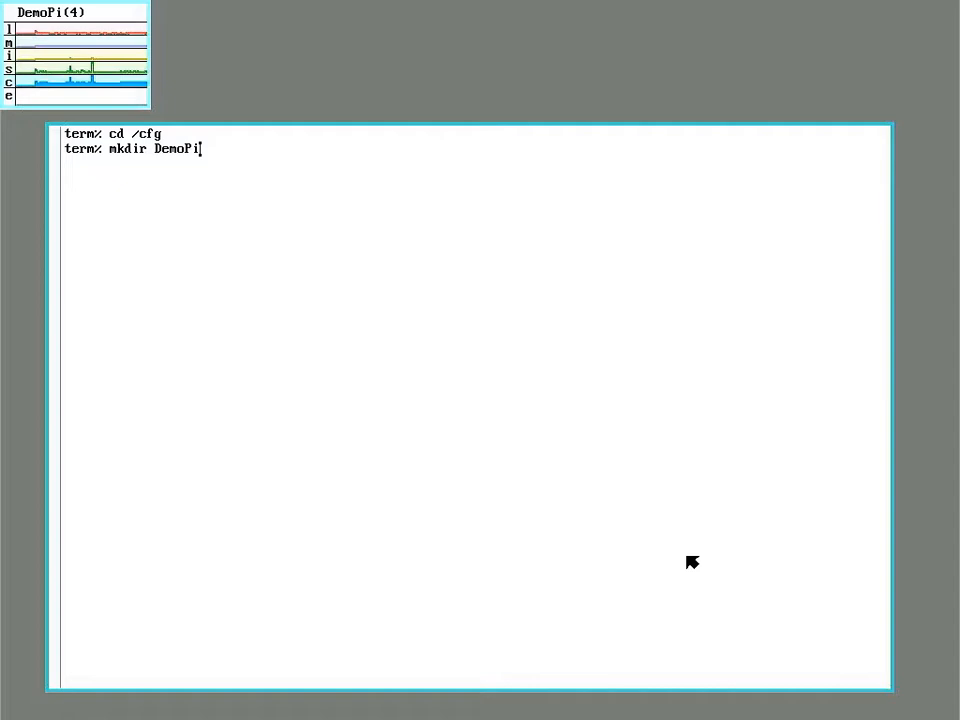
type("cd DemoPi/")
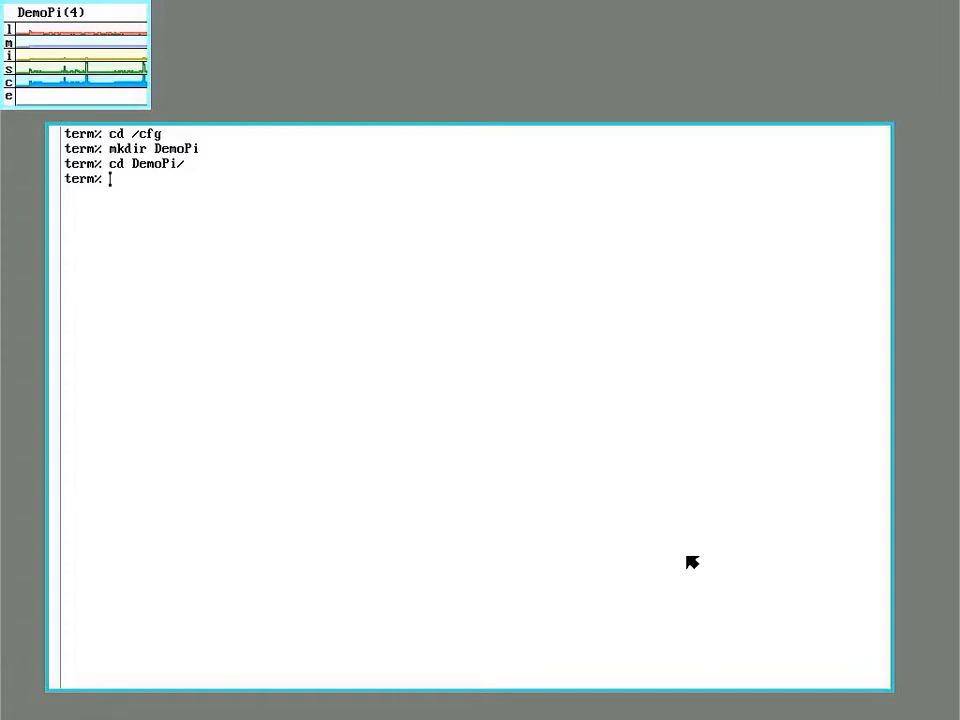
type("touch termrc")
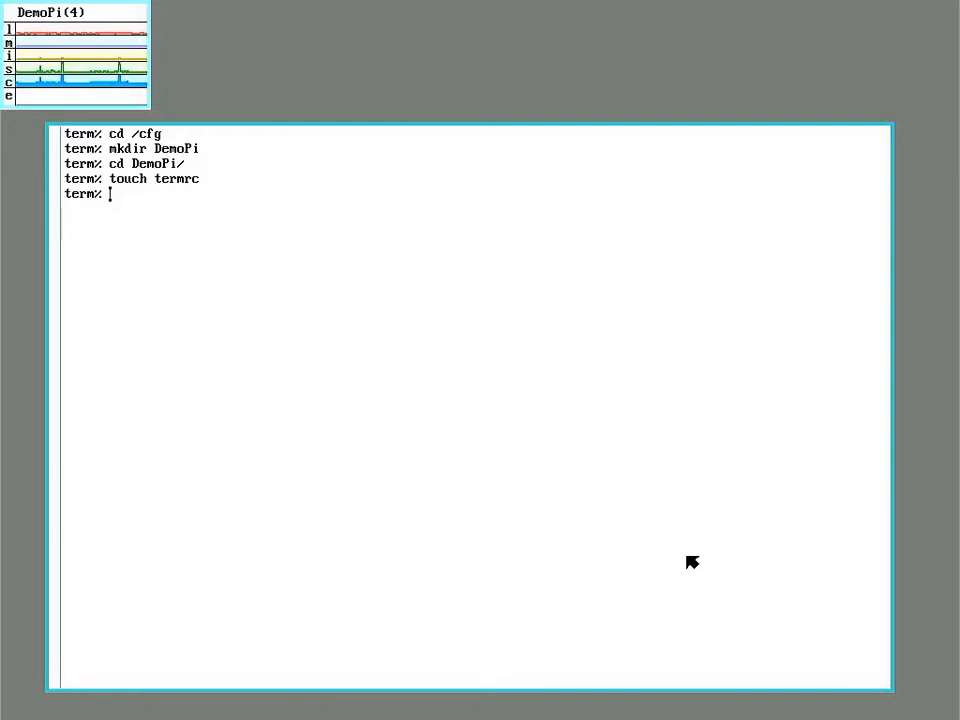
type("sam")
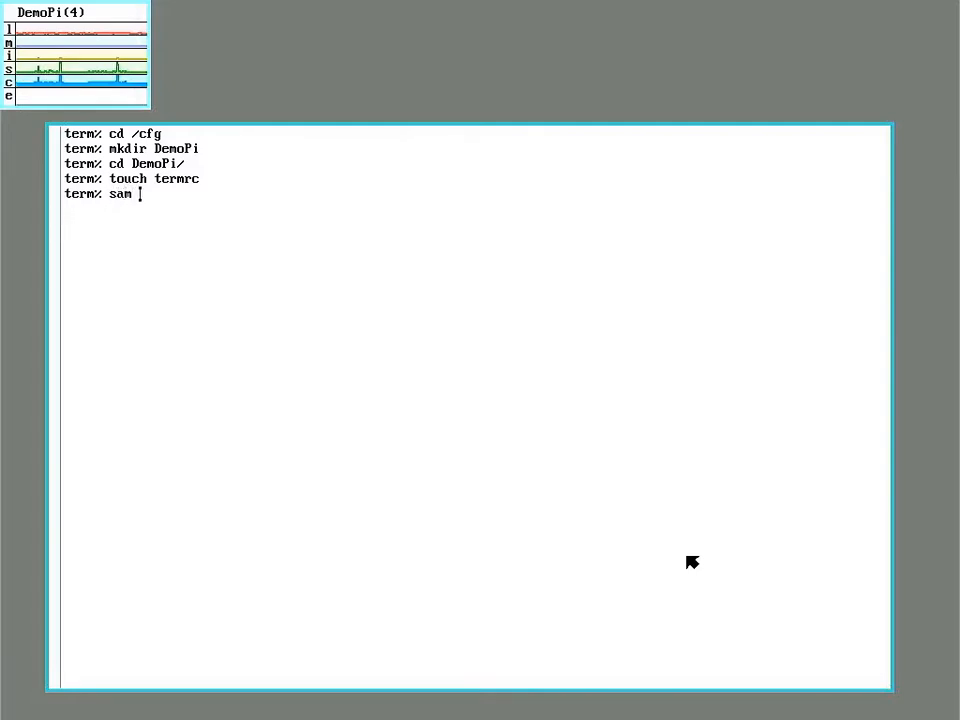
type("termrc")
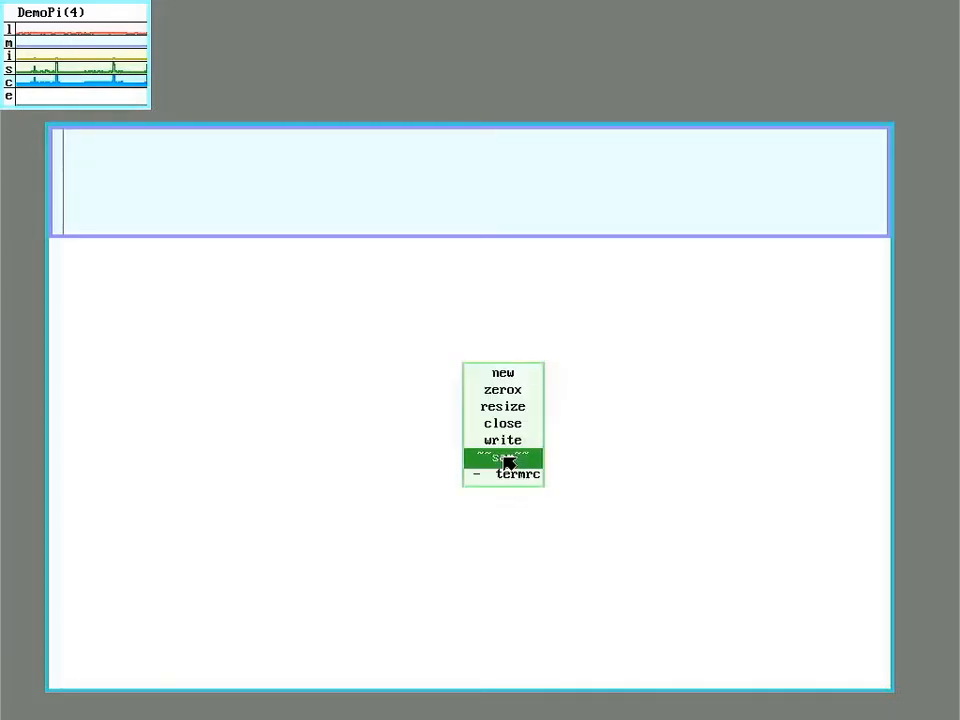
- Write '#!/bin/rc' and 'aux/timesync -f' into termrc
left_click(517, 473)
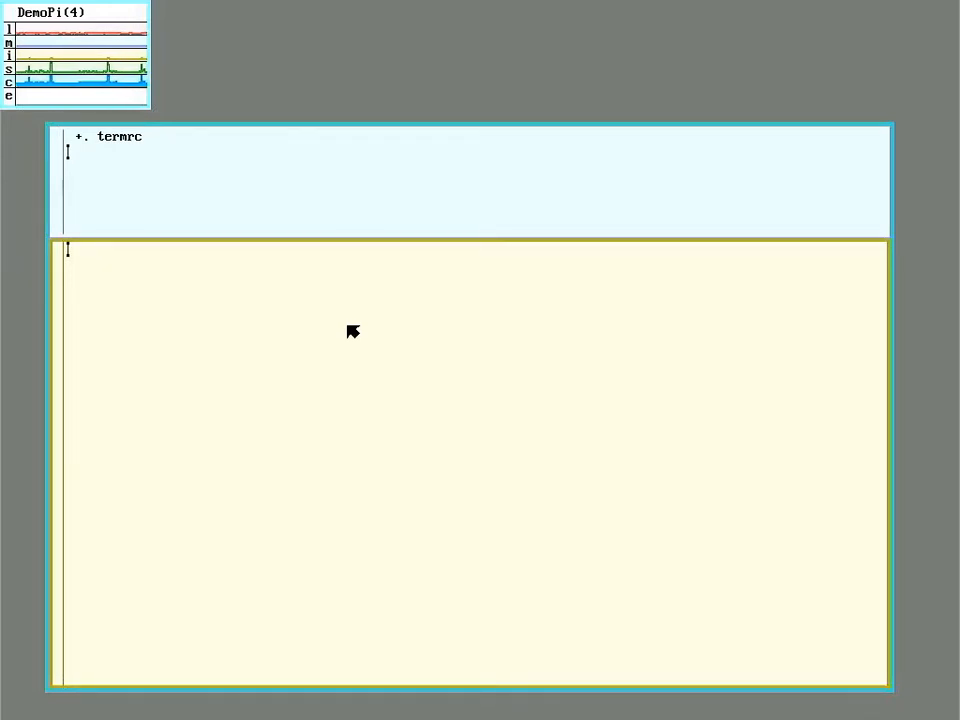
type("#!/b")
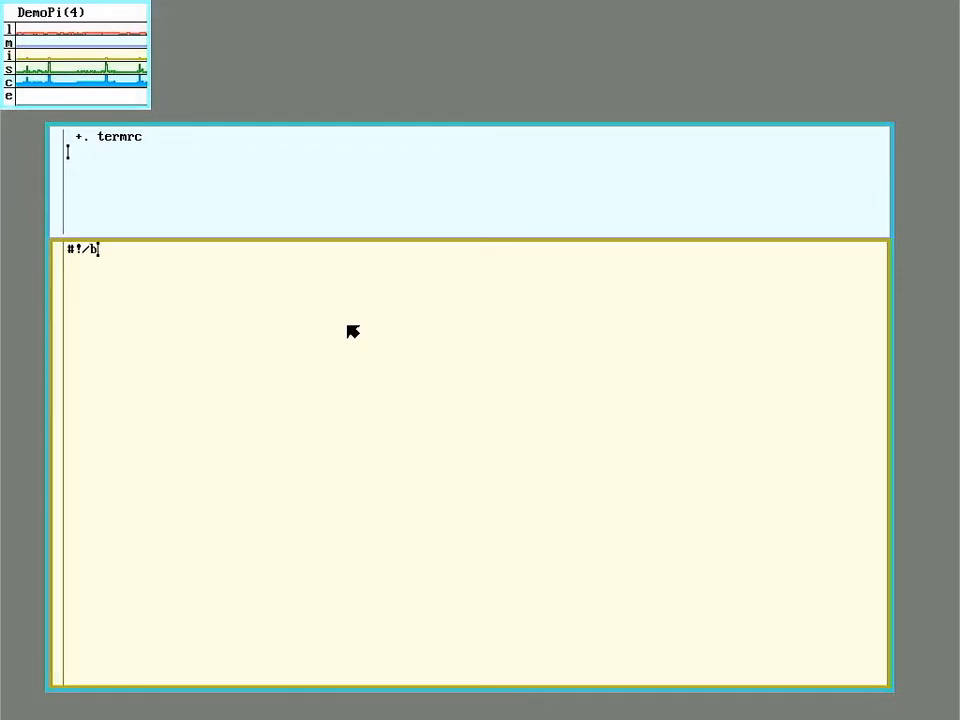
type("in/rc")
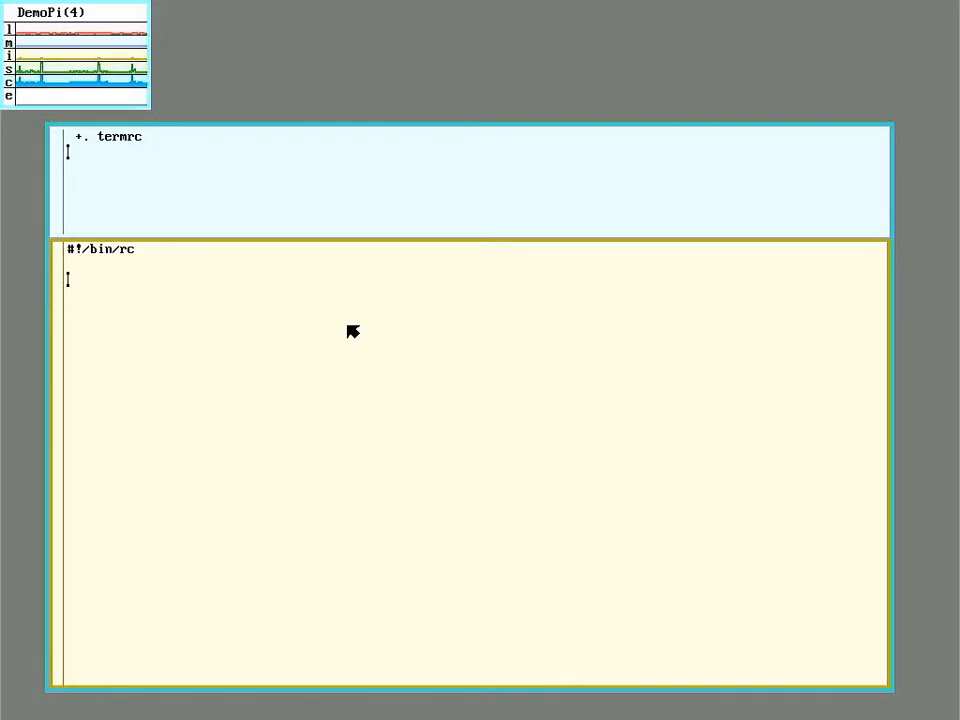
type("aux/")
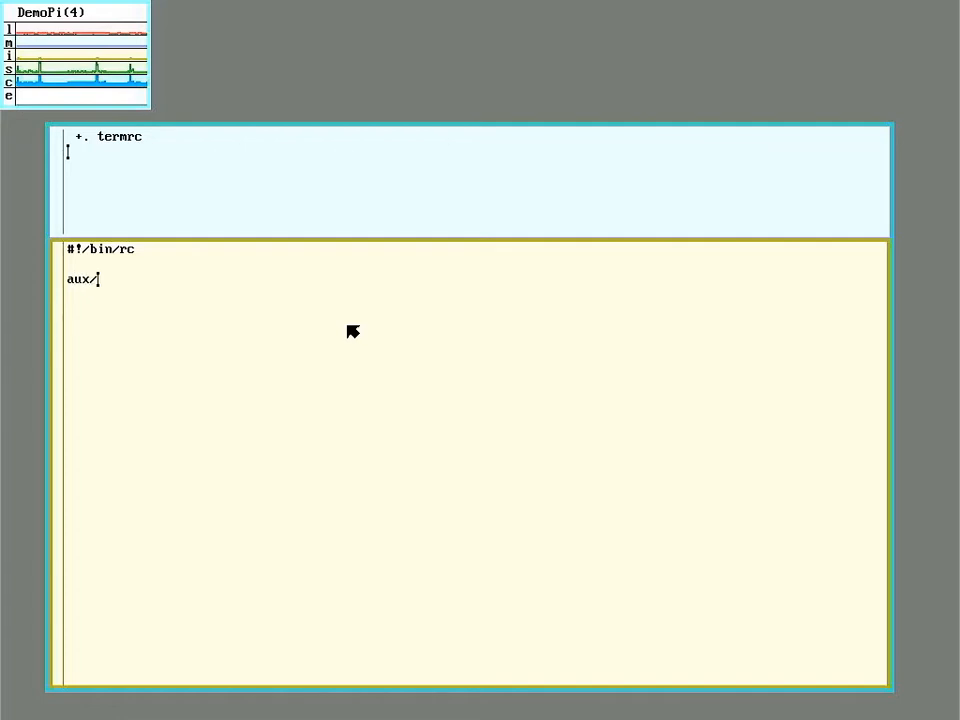
type("timesync -f")
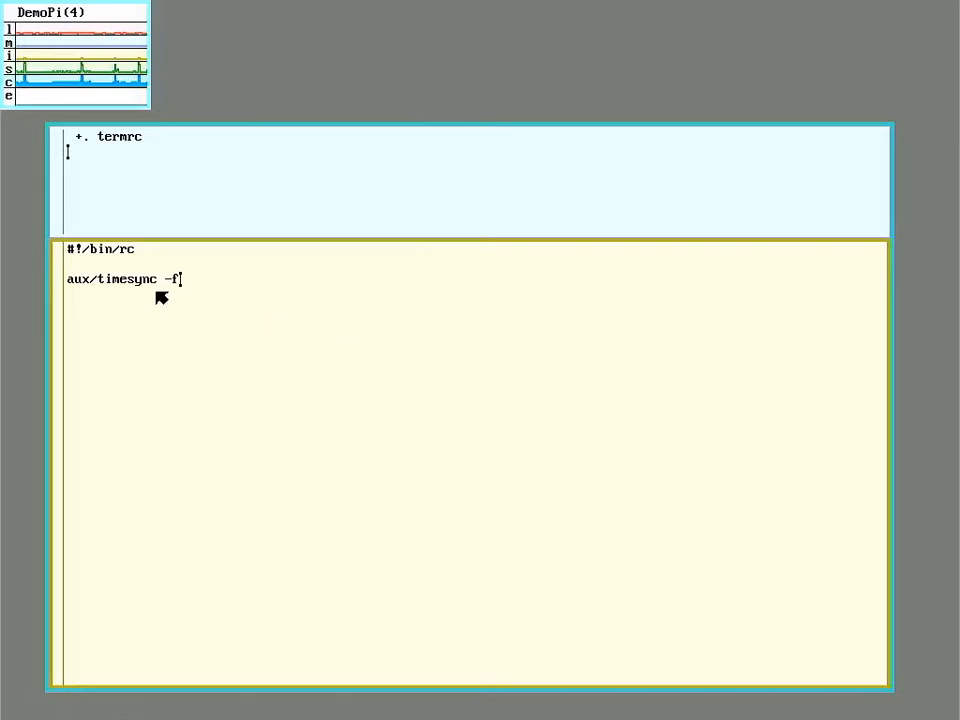
mouse_move(244, 330)
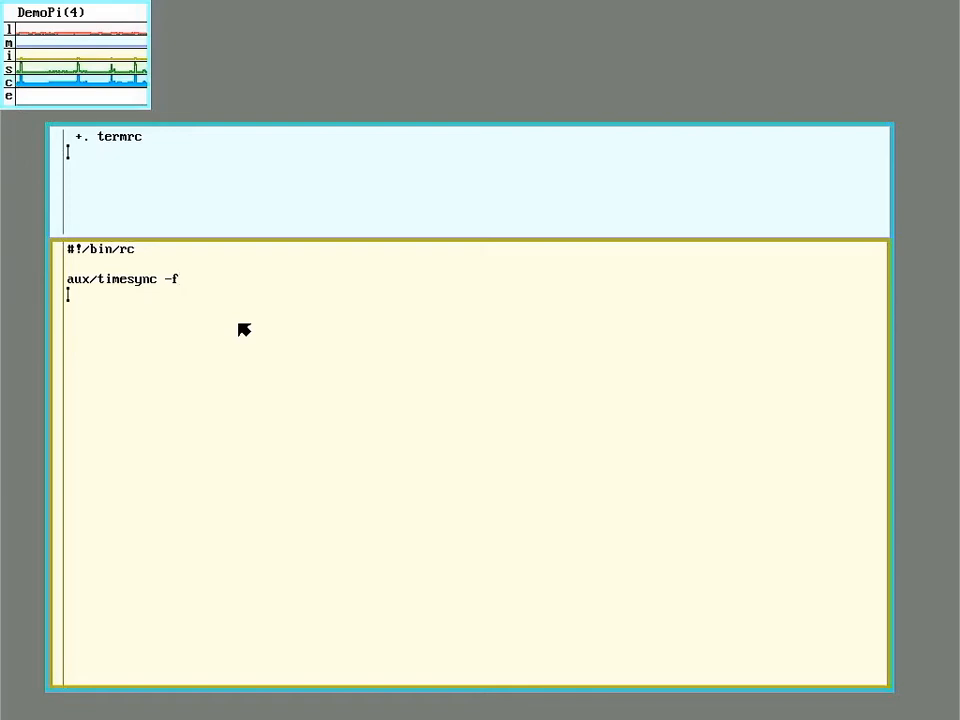
- Add the line "bind -b '#G' /dev" below the timesync line
type("bind")
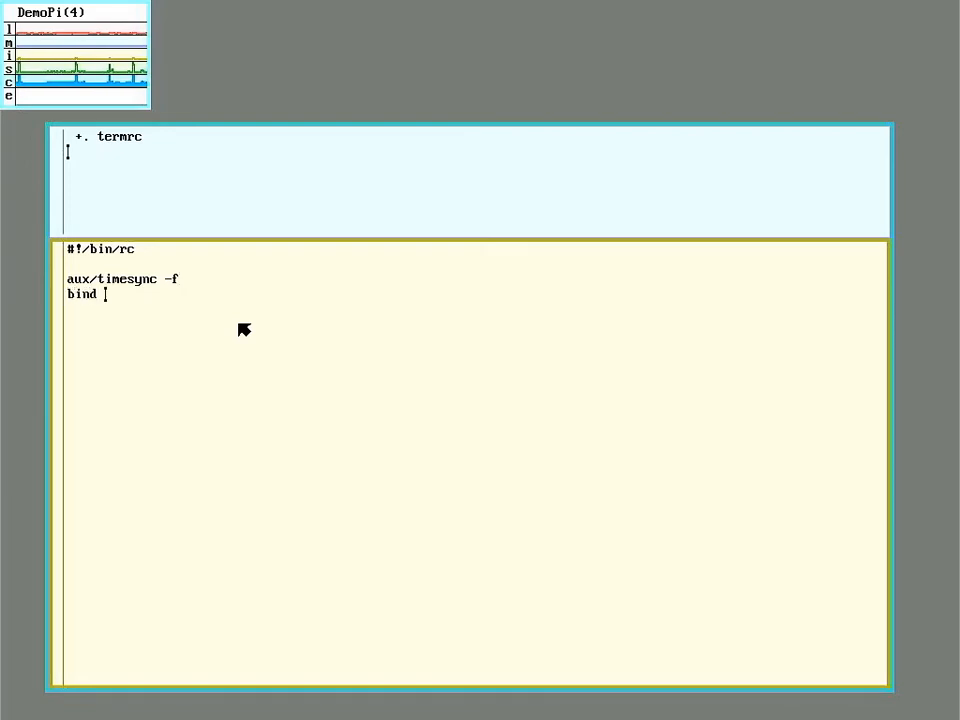
type("-b '")
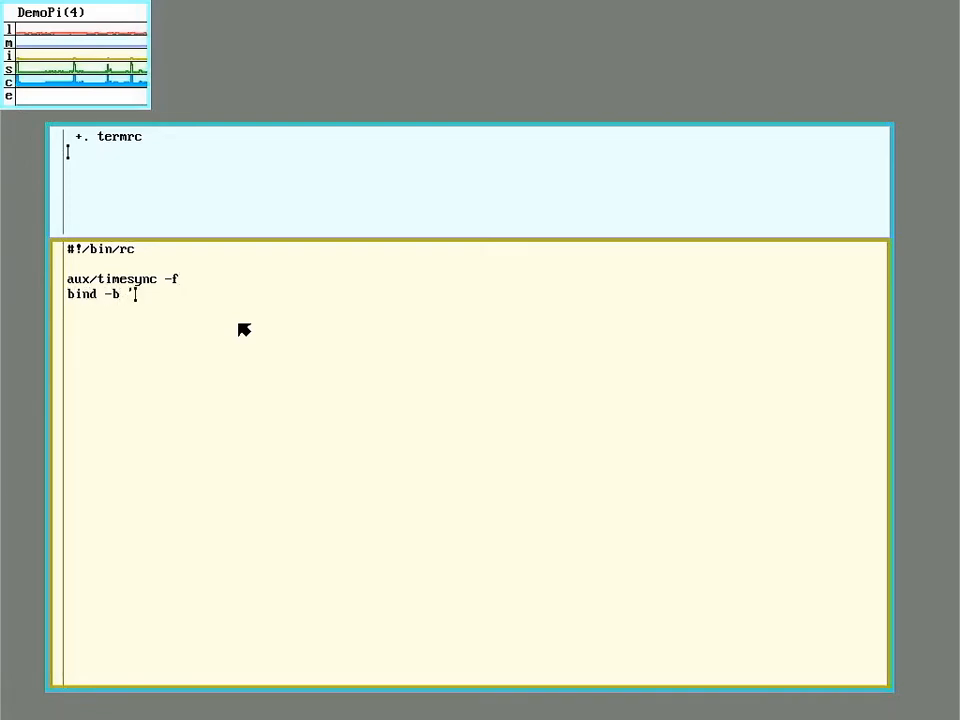
type("#G")
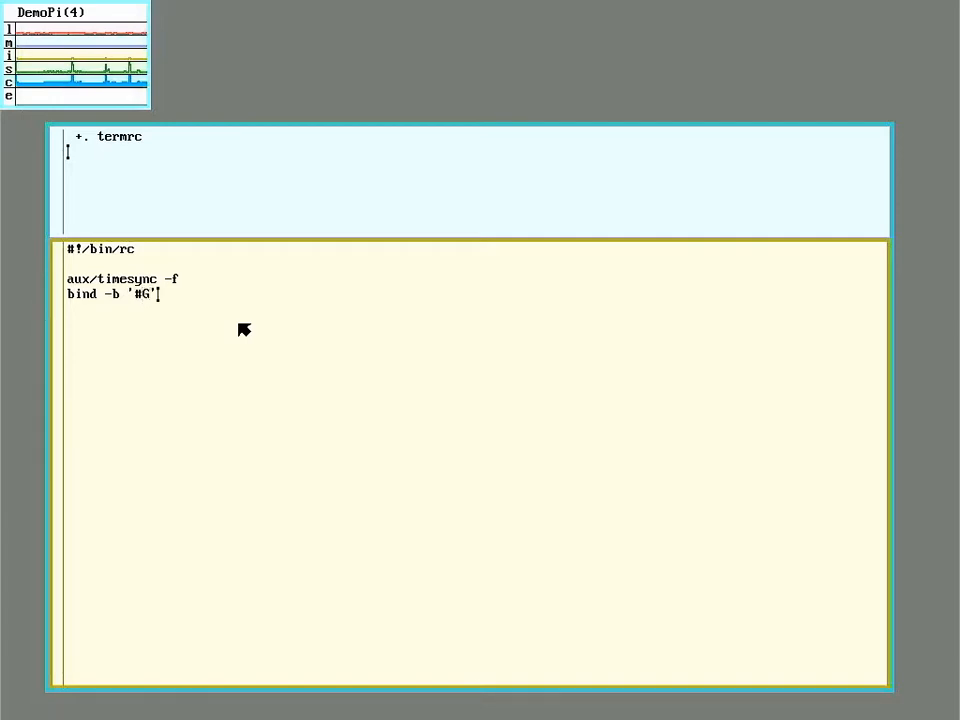
type("/dev")
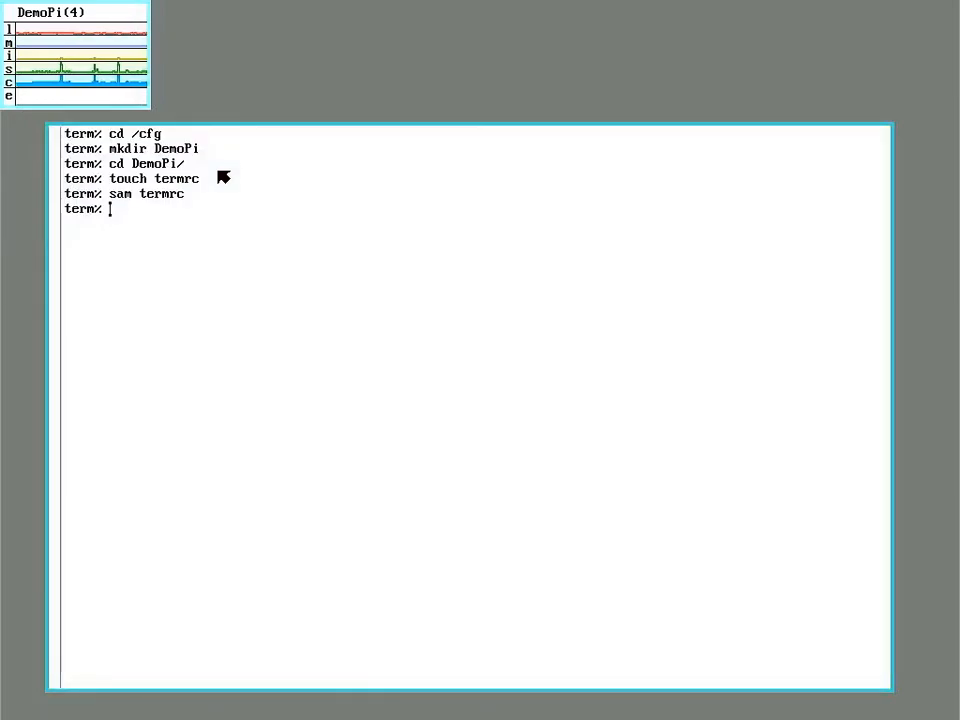
- Make termrc executable with chmod +x, then reboot with fshalt -r
type("chmod + ter")
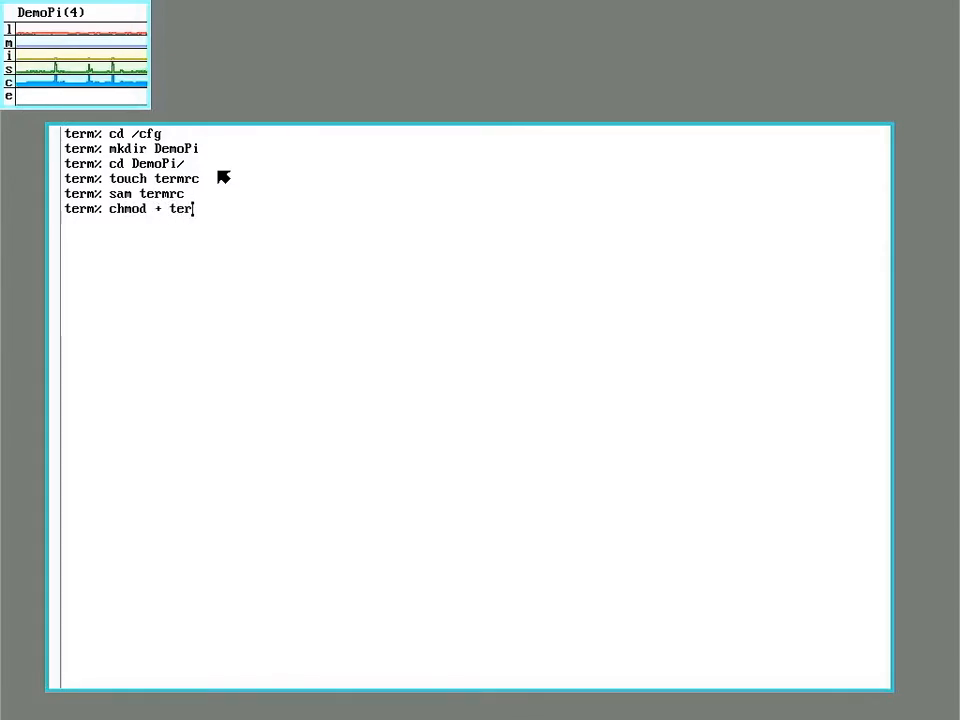
type("mr")
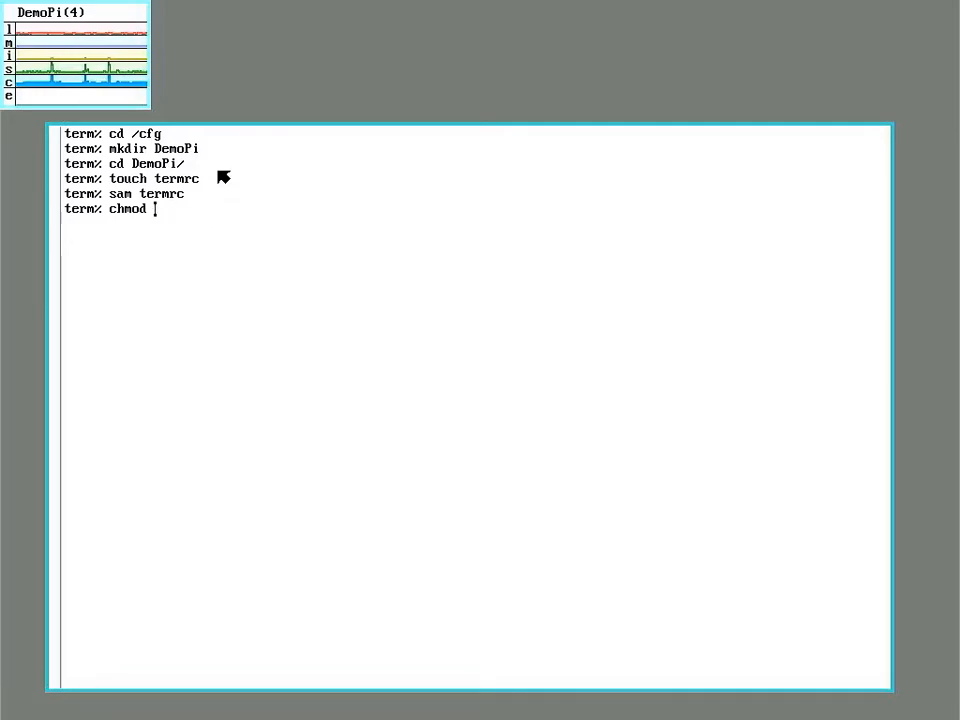
type("+x")
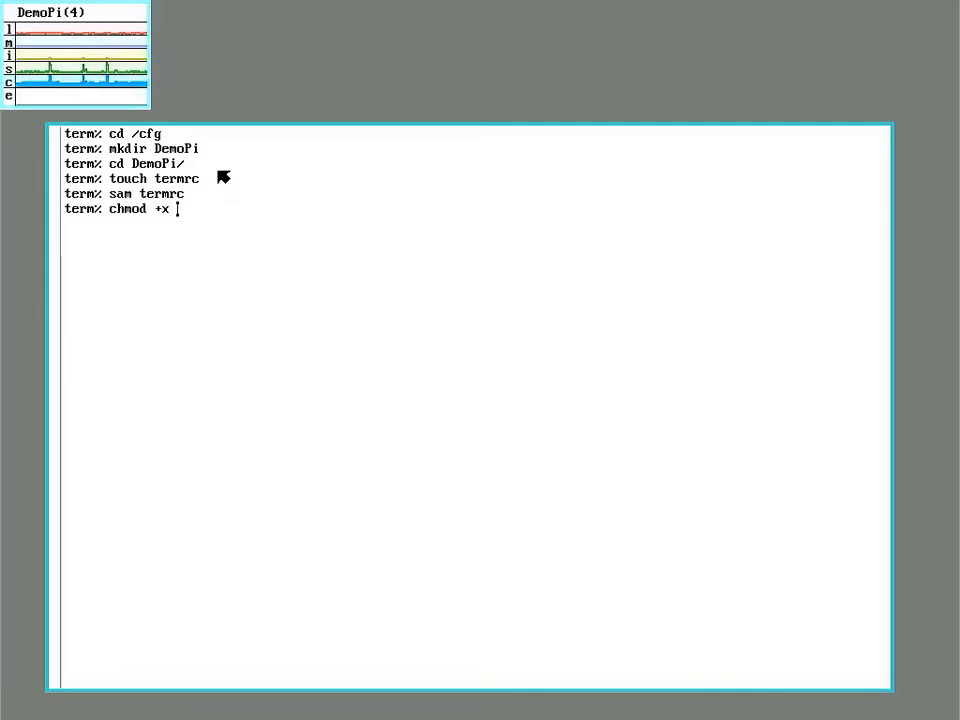
type("termrc")
type("lc")
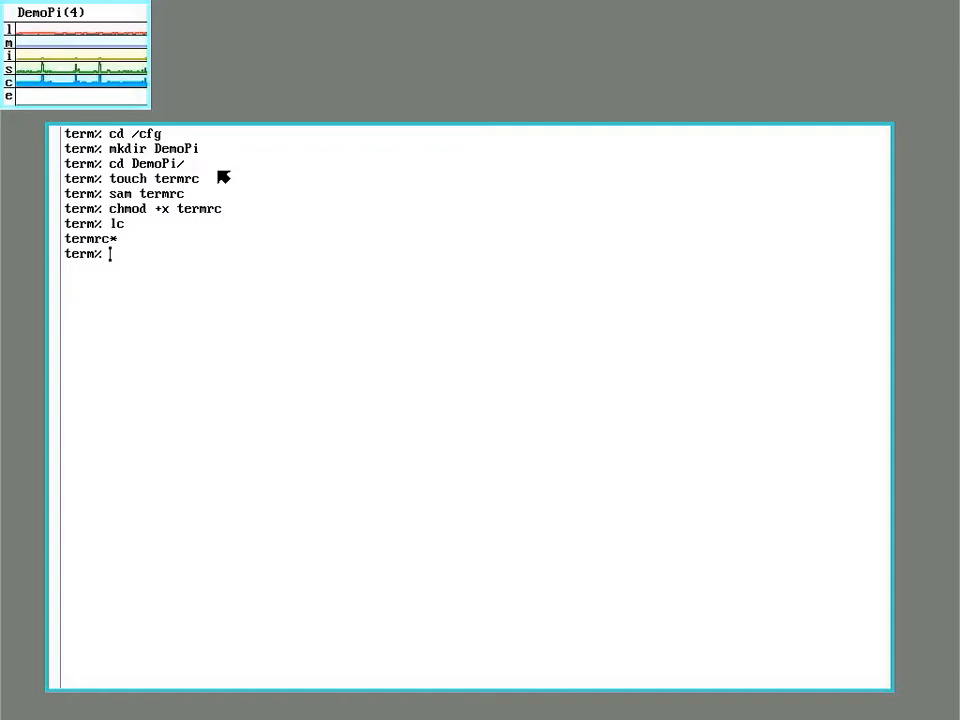
type("fshalt -r")
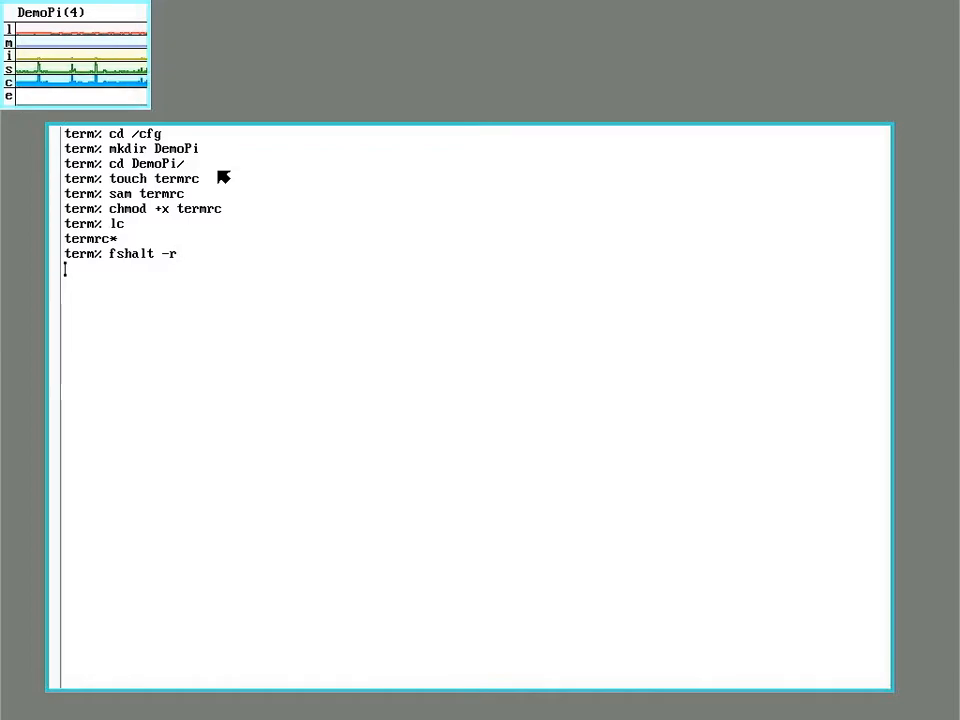
key("Return")
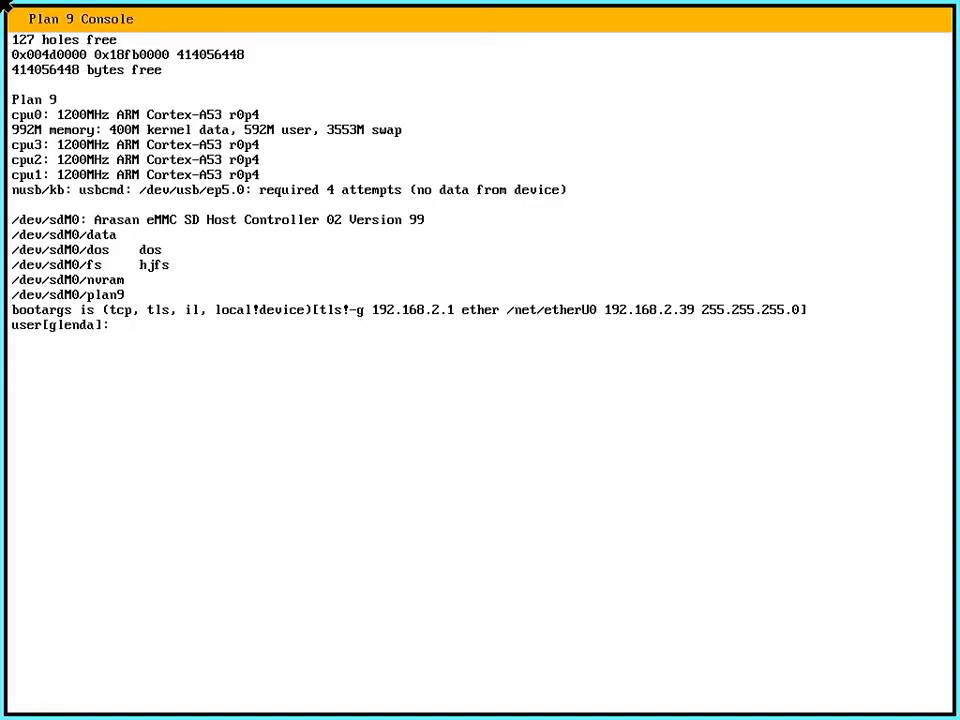
- Log in as user 'demo' at the console prompt
type("demo")
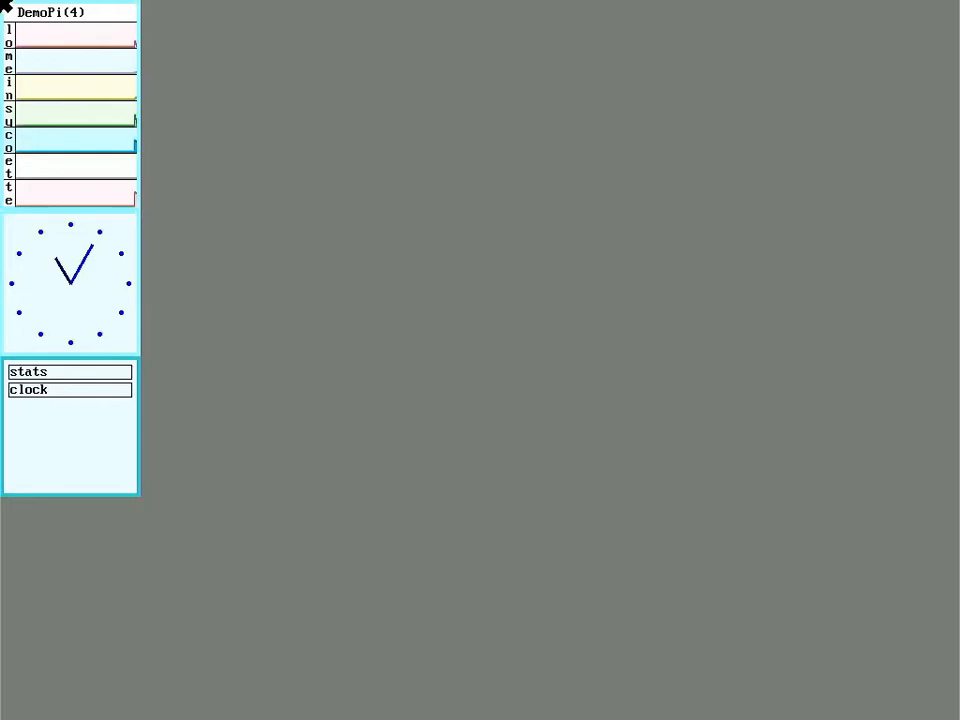
mouse_move(123, 282)
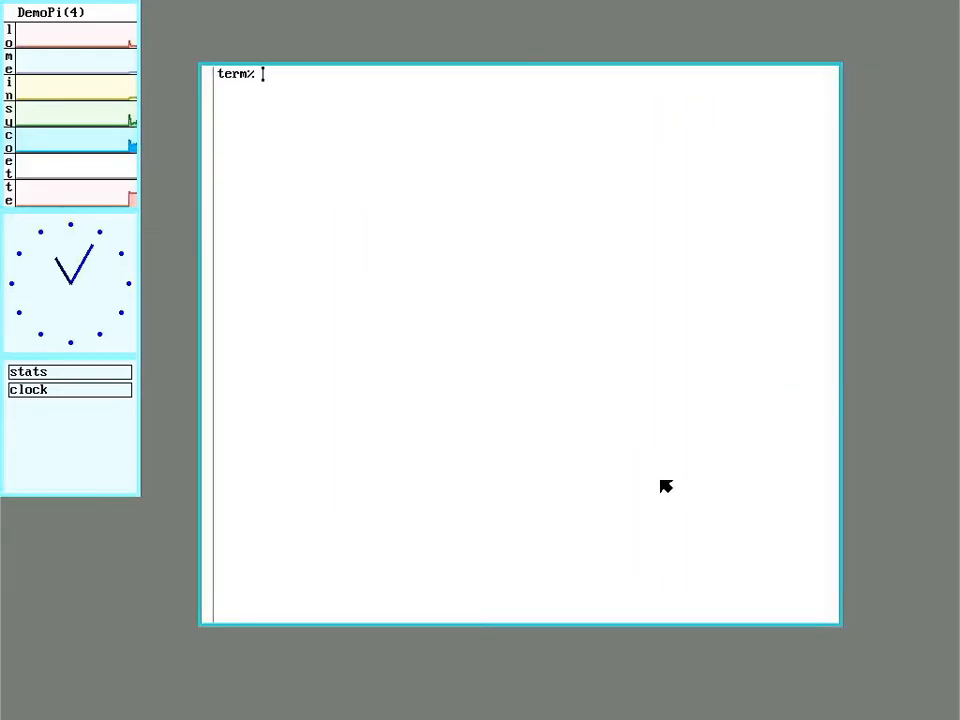
- List /dev and /dev/gpio, revealing GPIO0–GPIO11, SPI, I2C, UART pins and ctl
type("lc /dev")
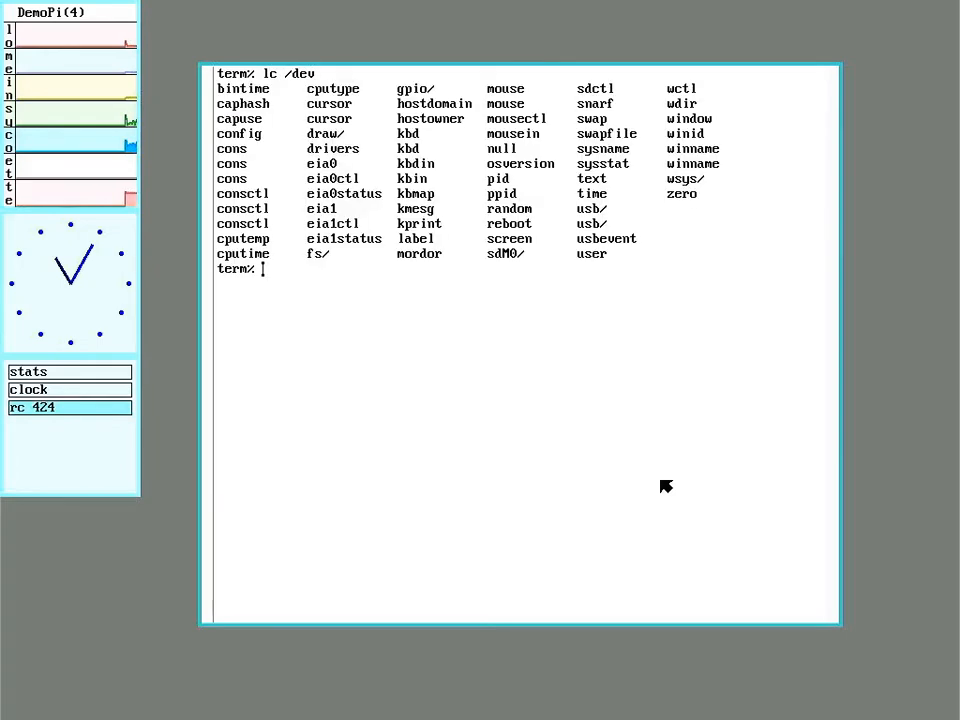
mouse_move(418, 126)
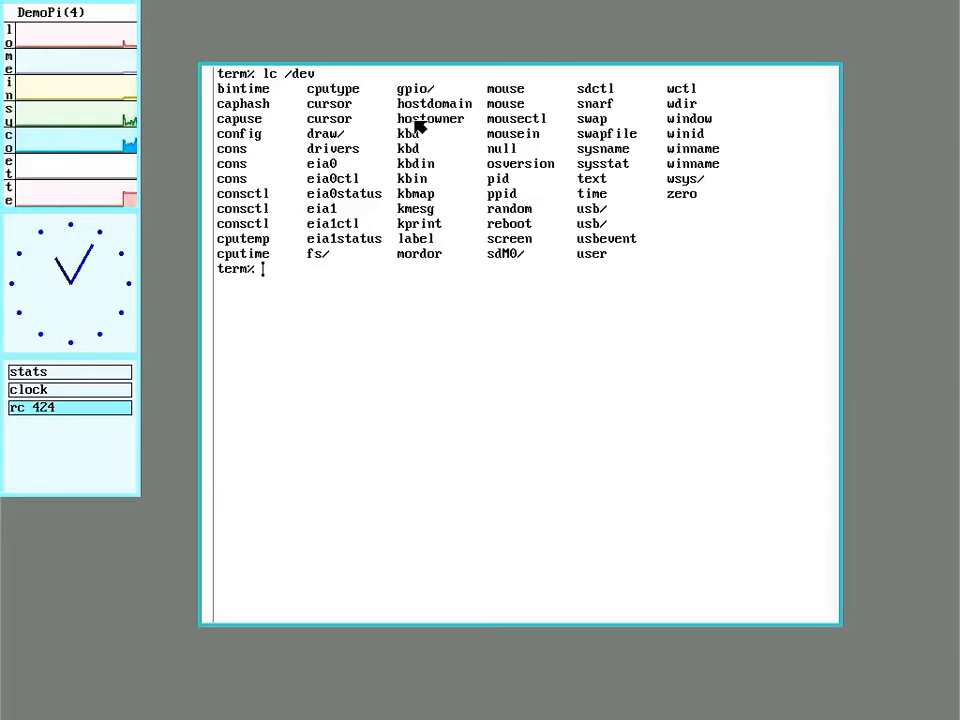
mouse_move(450, 385)
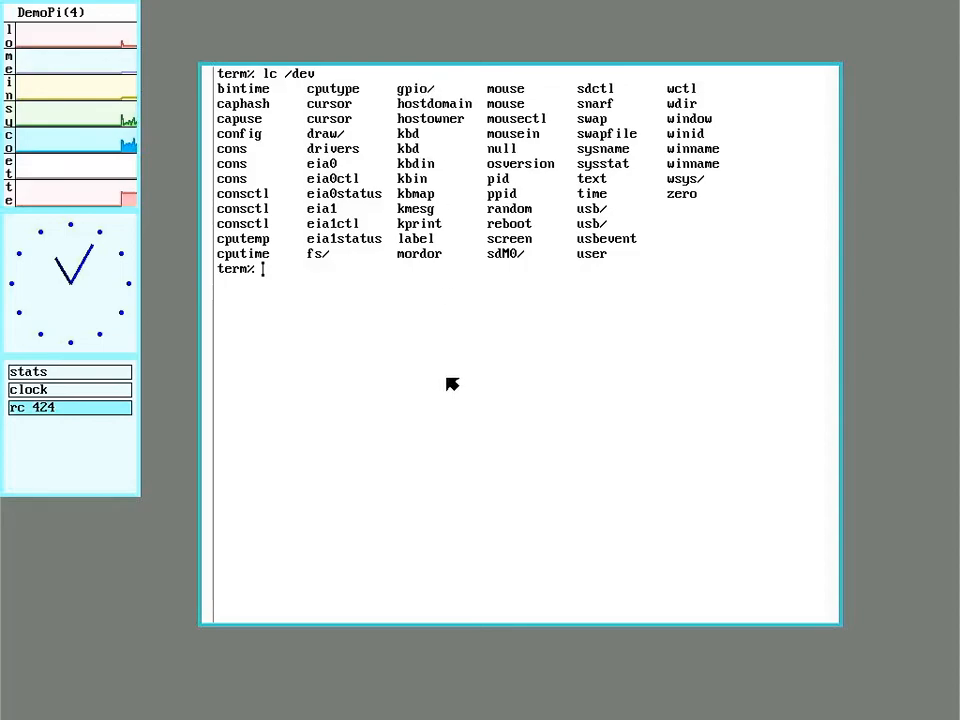
type("lc")
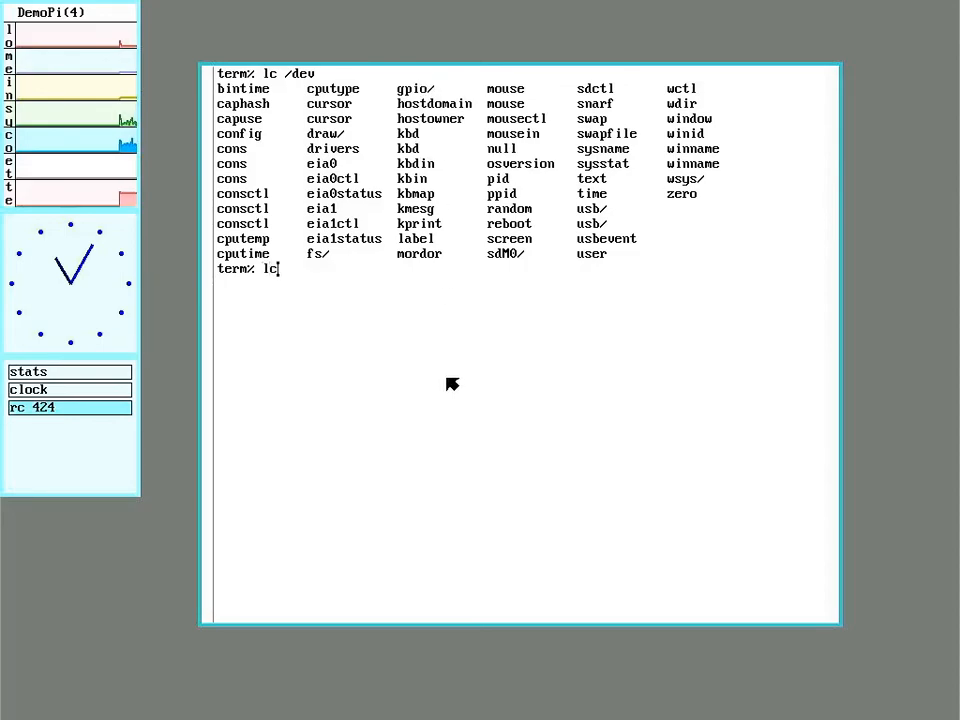
type("/dev/gpio")
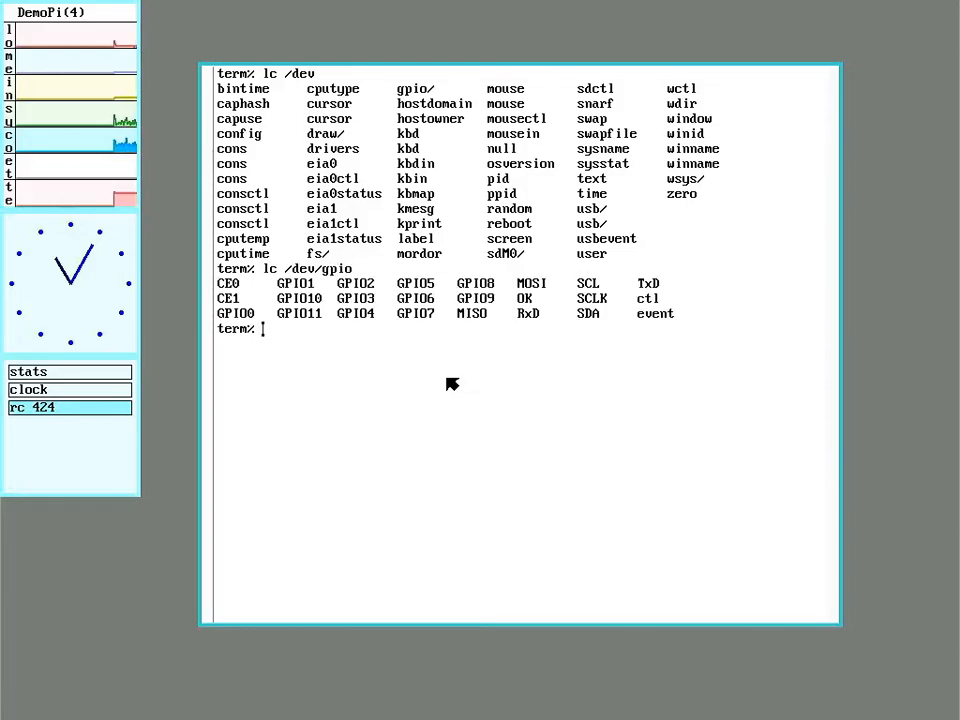
mouse_move(660, 422)
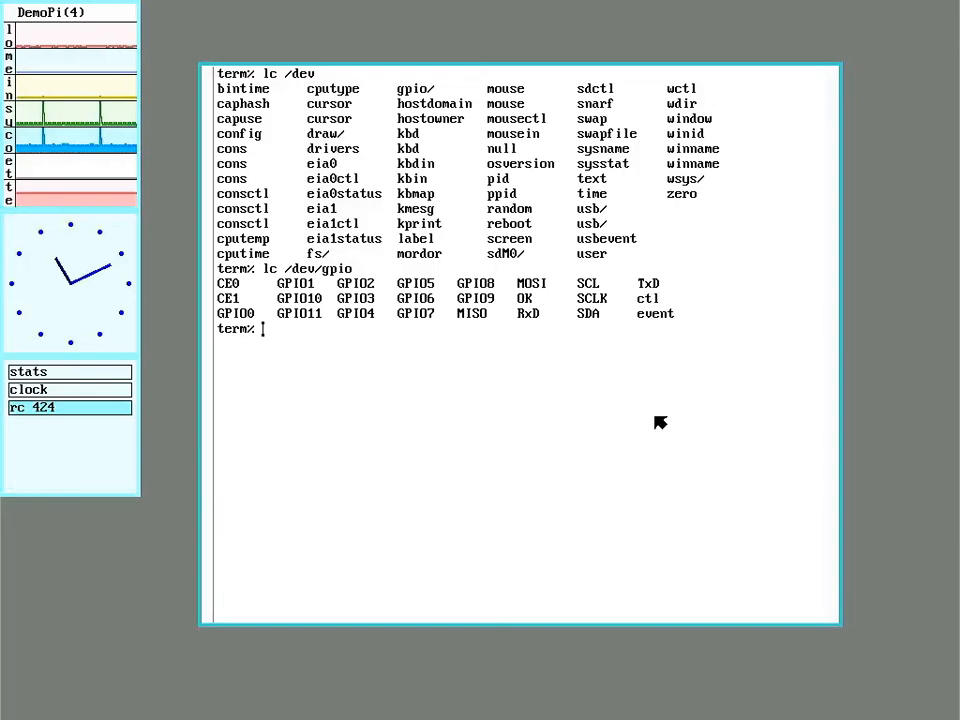
mouse_move(695, 318)
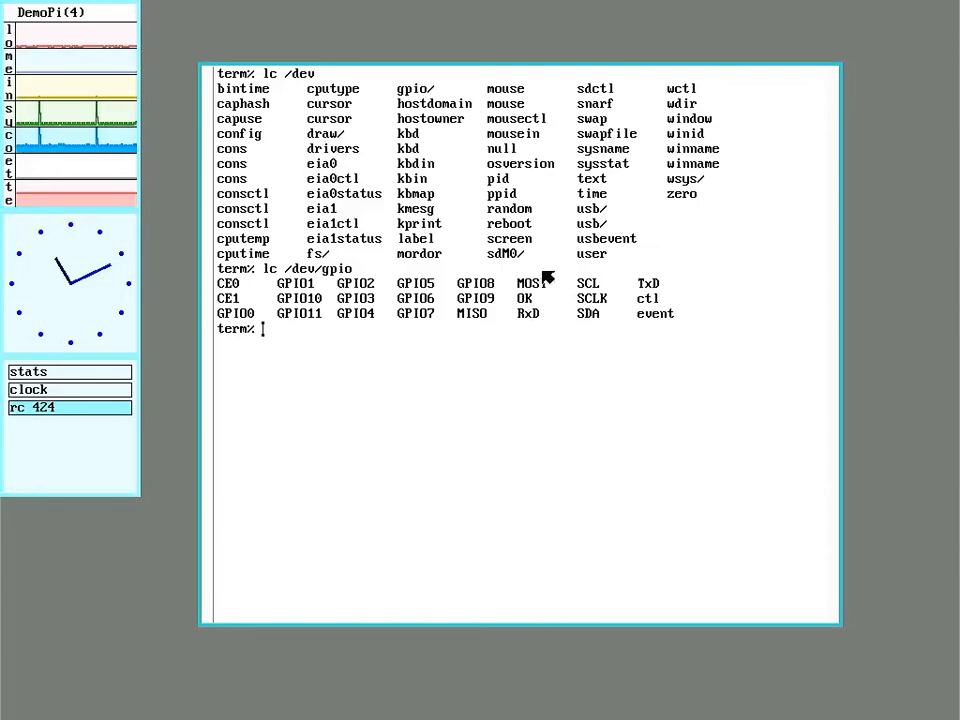
mouse_move(612, 380)
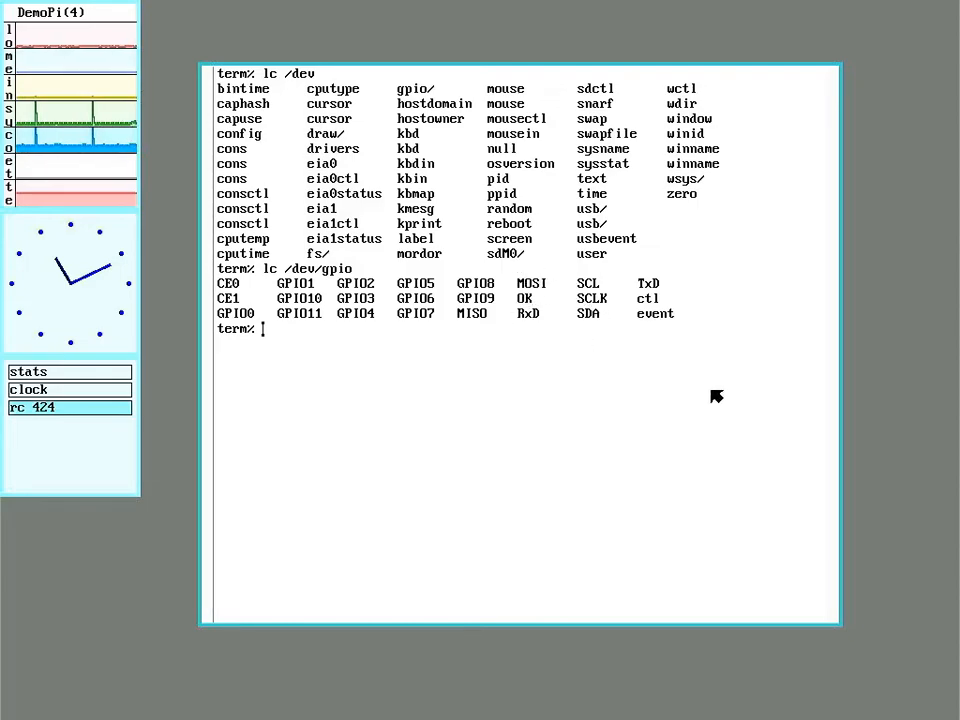
mouse_move(531, 438)
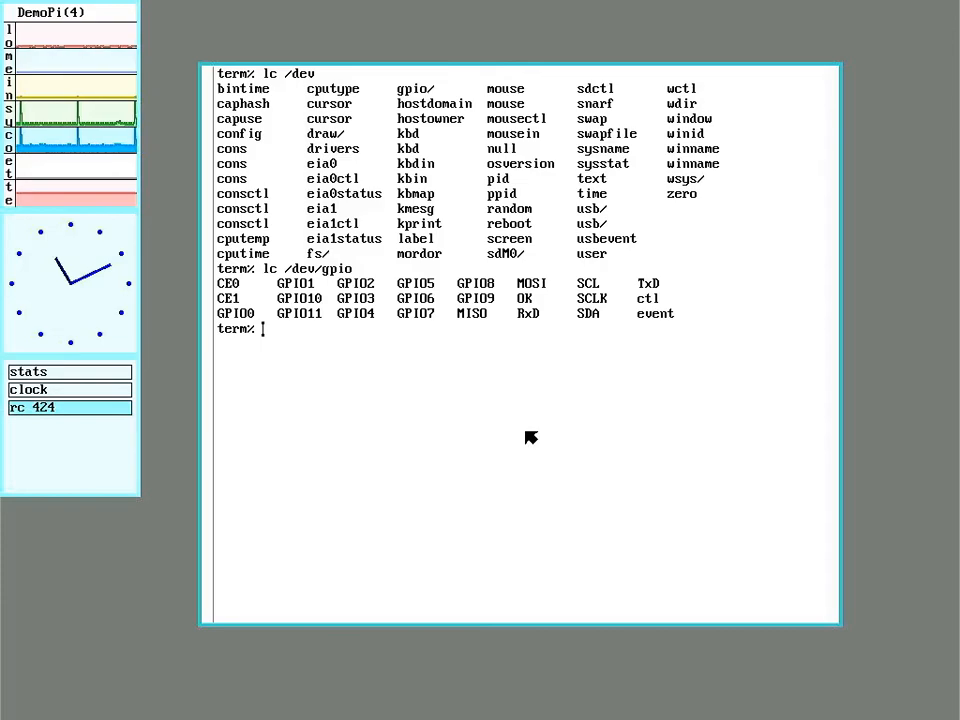
- Run rimport -b DemoCPU '#A' /dev to import remote audio, then start typing 'play spr'
type("rimport")
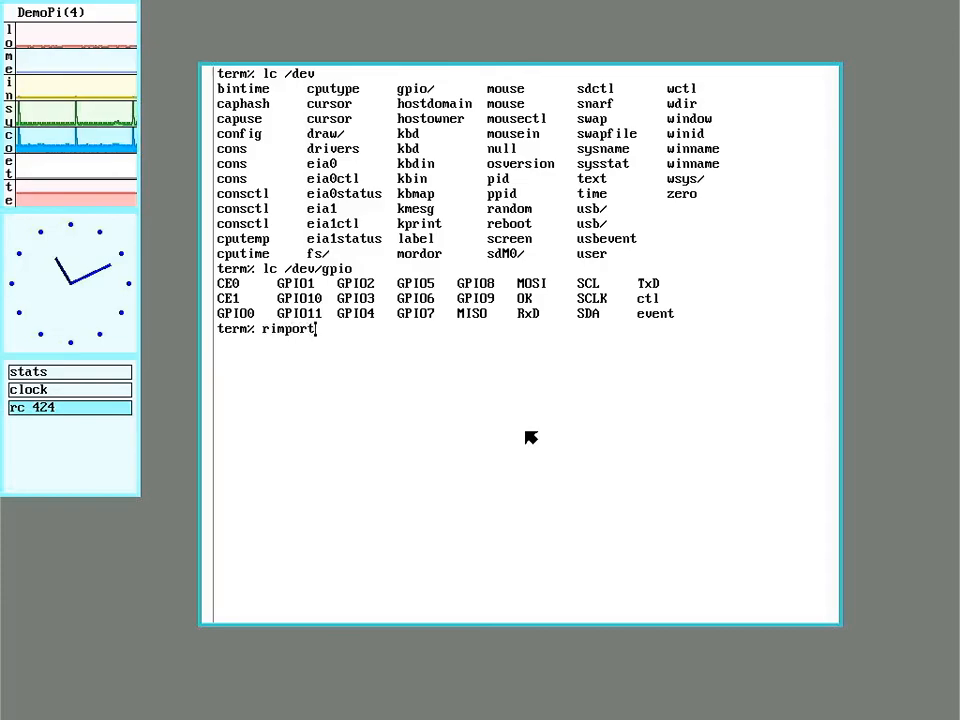
type("-b")
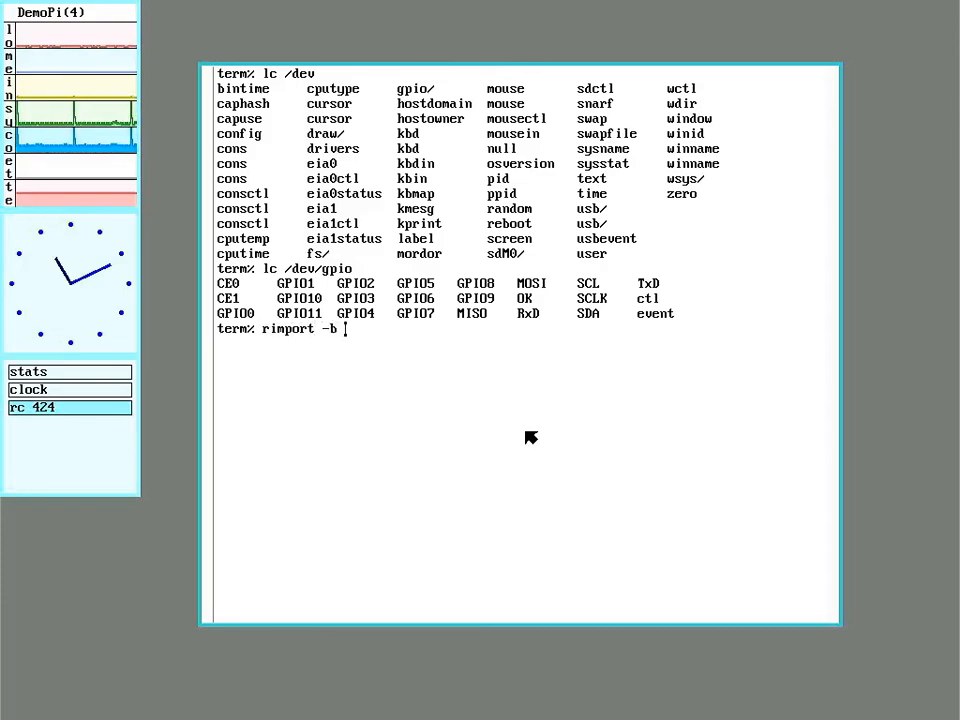
type("DemoCPU")
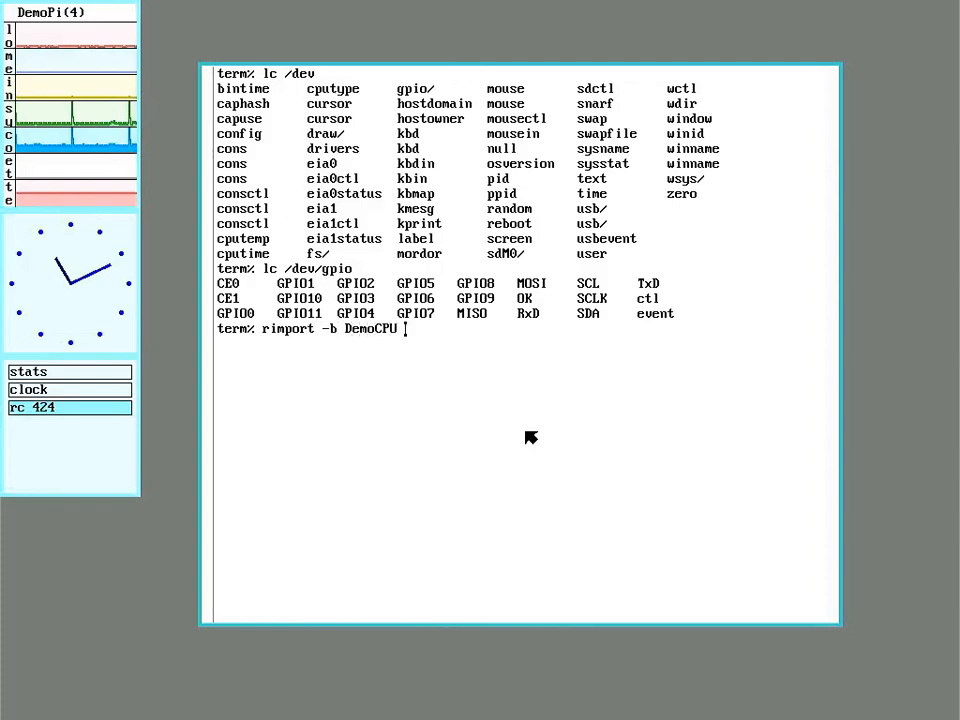
type("'#A'")
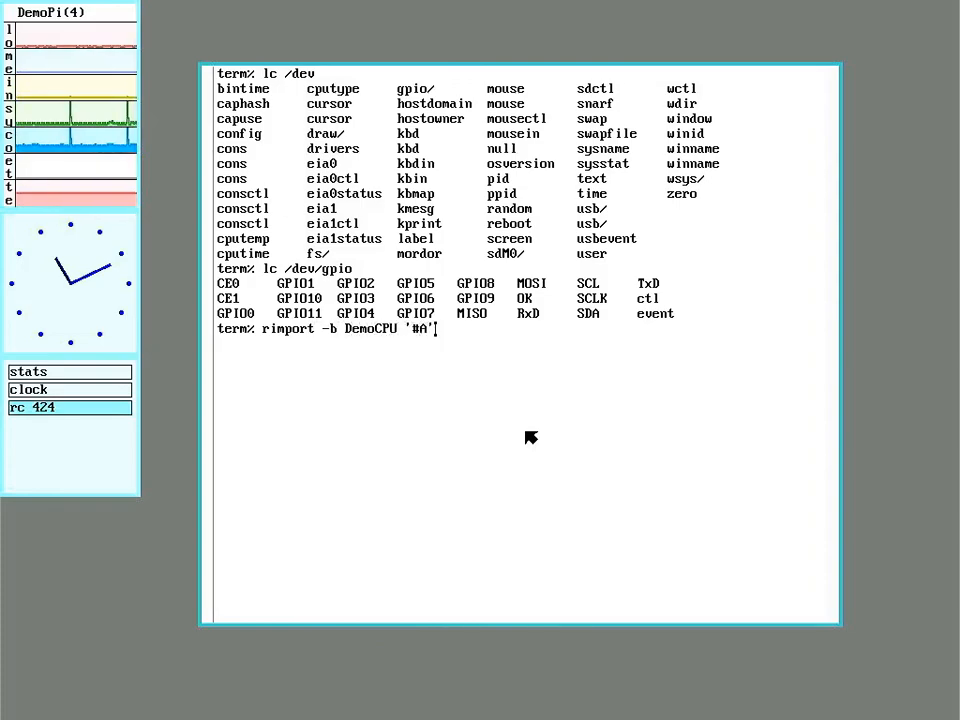
type("/dev")
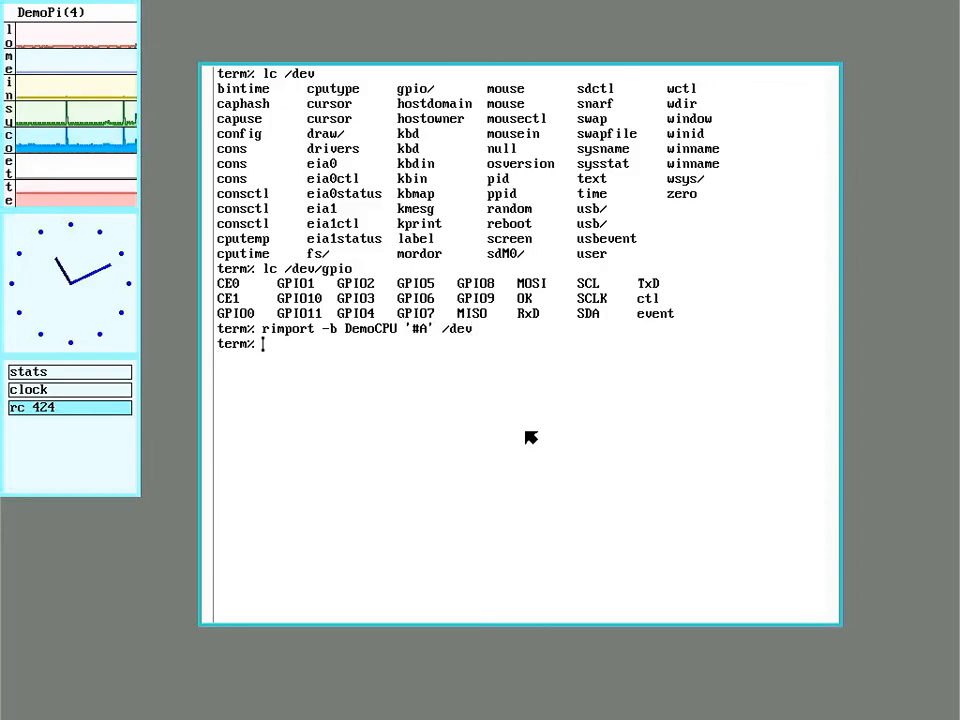
type("play spr")
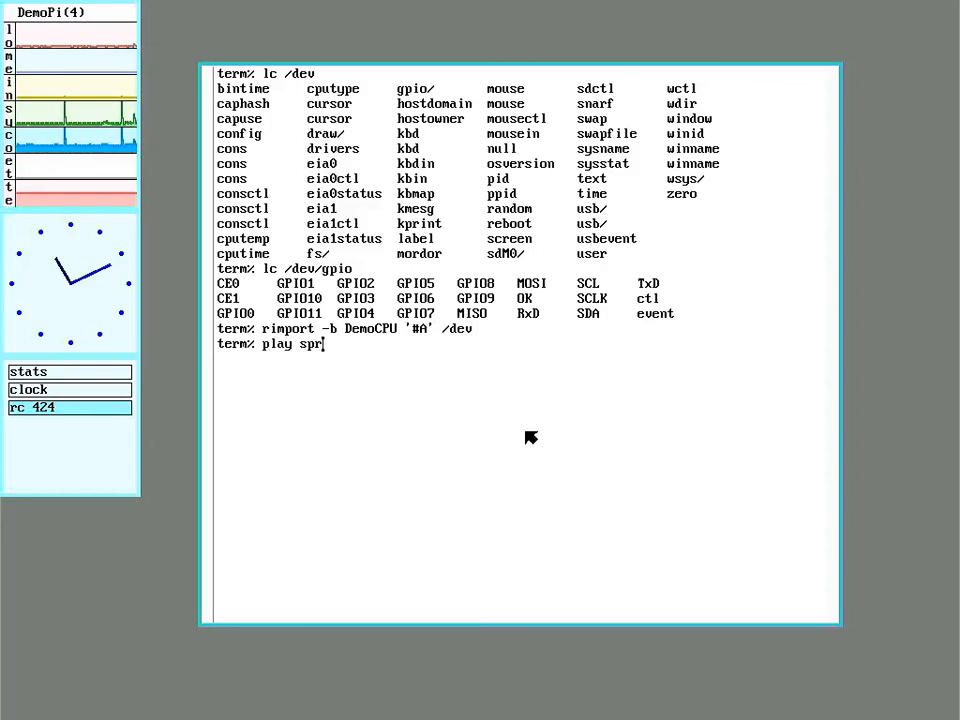